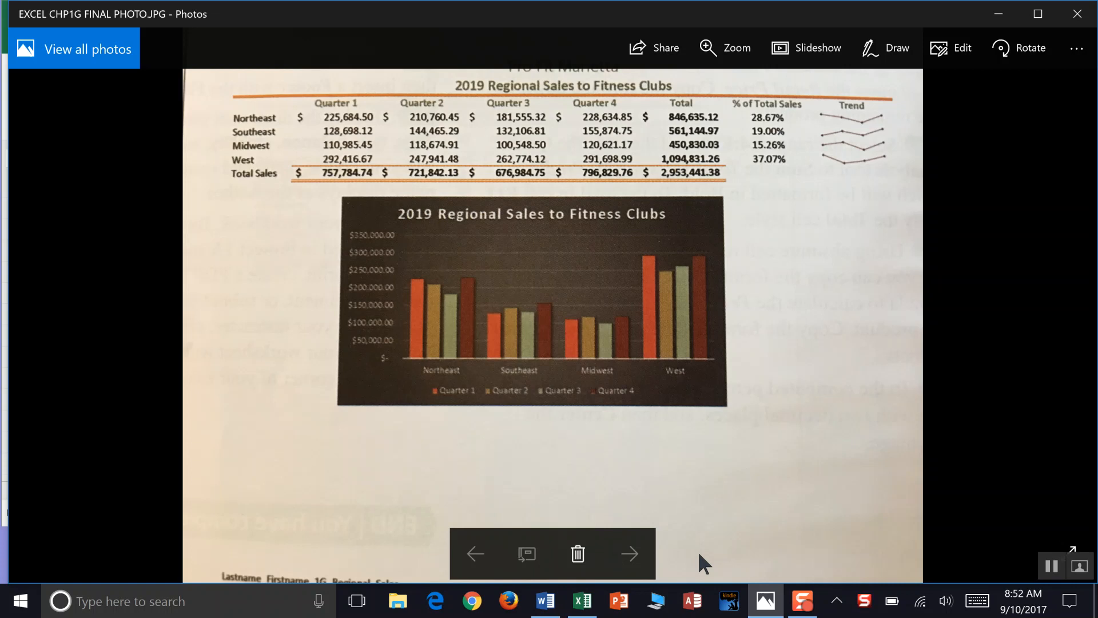
{"action": "mouse_move", "coordinate": [1057, 16]}
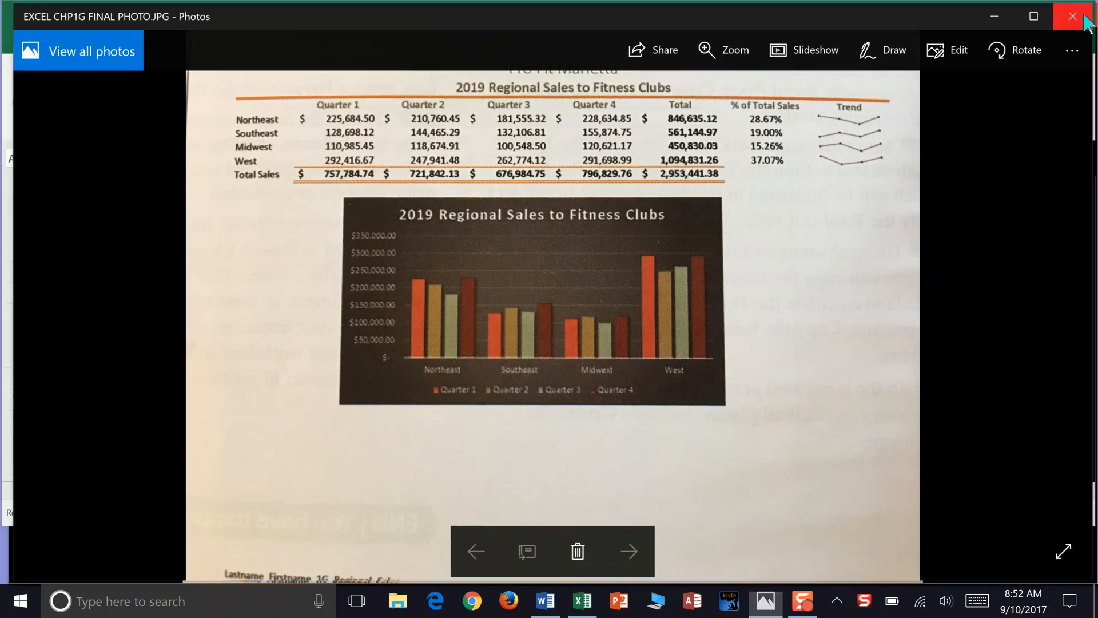
- Close the Photos window showing the finished Pro Fit Marietta worksheet picture
{"action": "left_click", "coordinate": [1072, 16]}
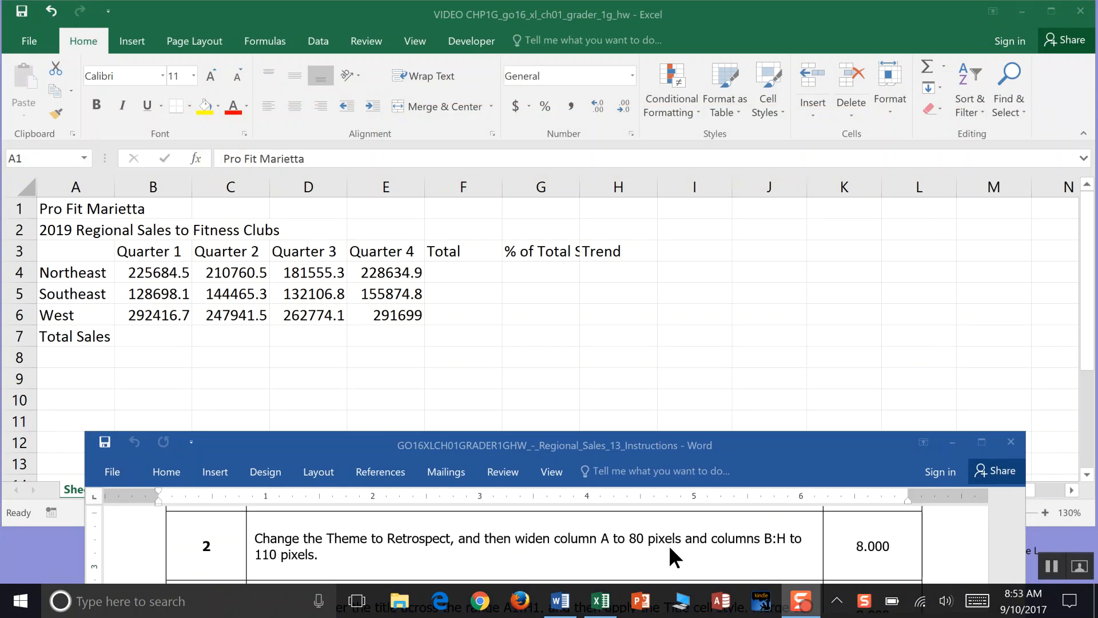
{"action": "mouse_move", "coordinate": [714, 194]}
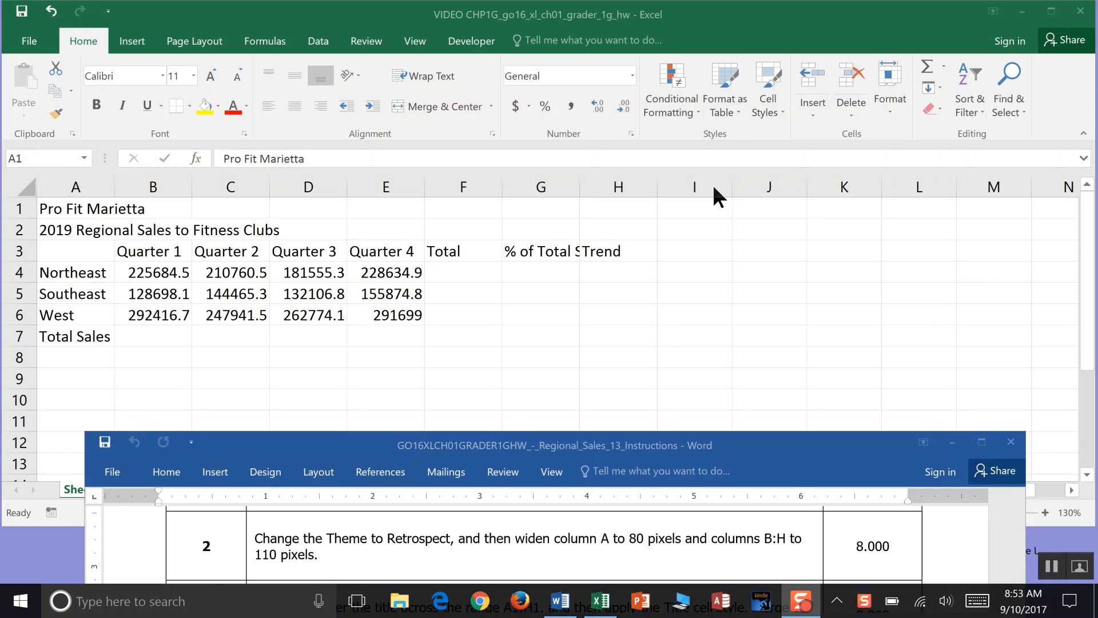
{"action": "mouse_move", "coordinate": [584, 21]}
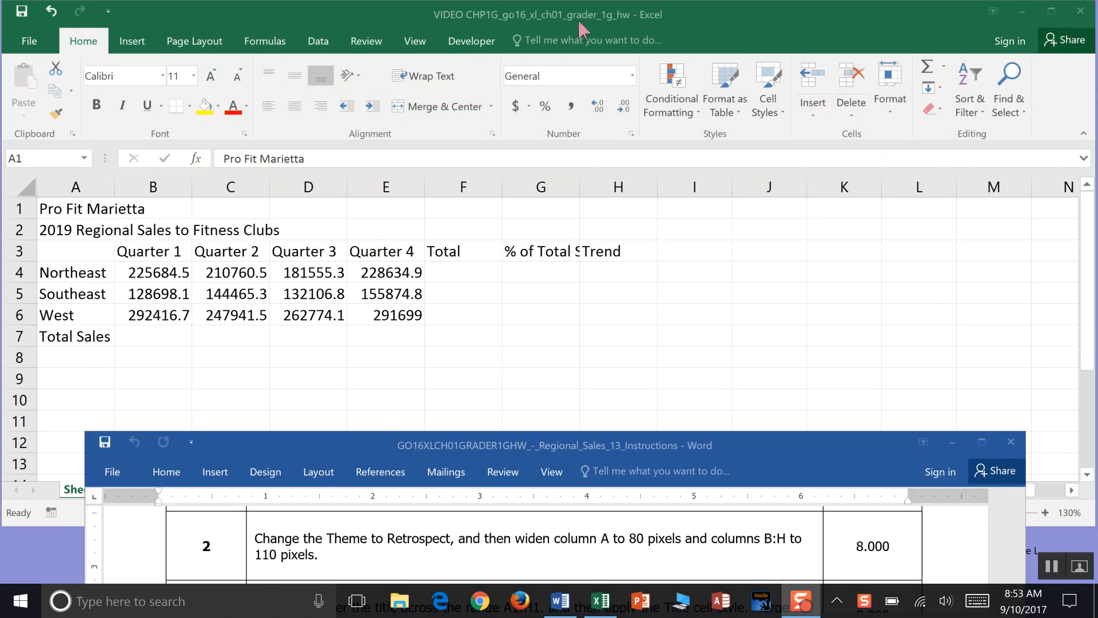
{"action": "mouse_move", "coordinate": [136, 220]}
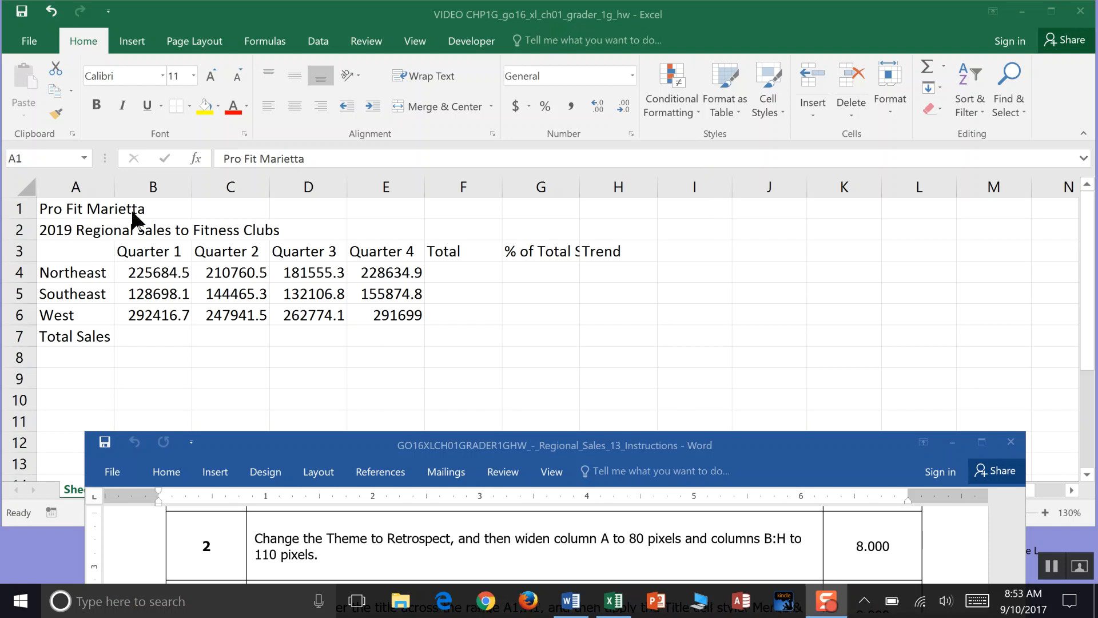
{"action": "mouse_move", "coordinate": [329, 579]}
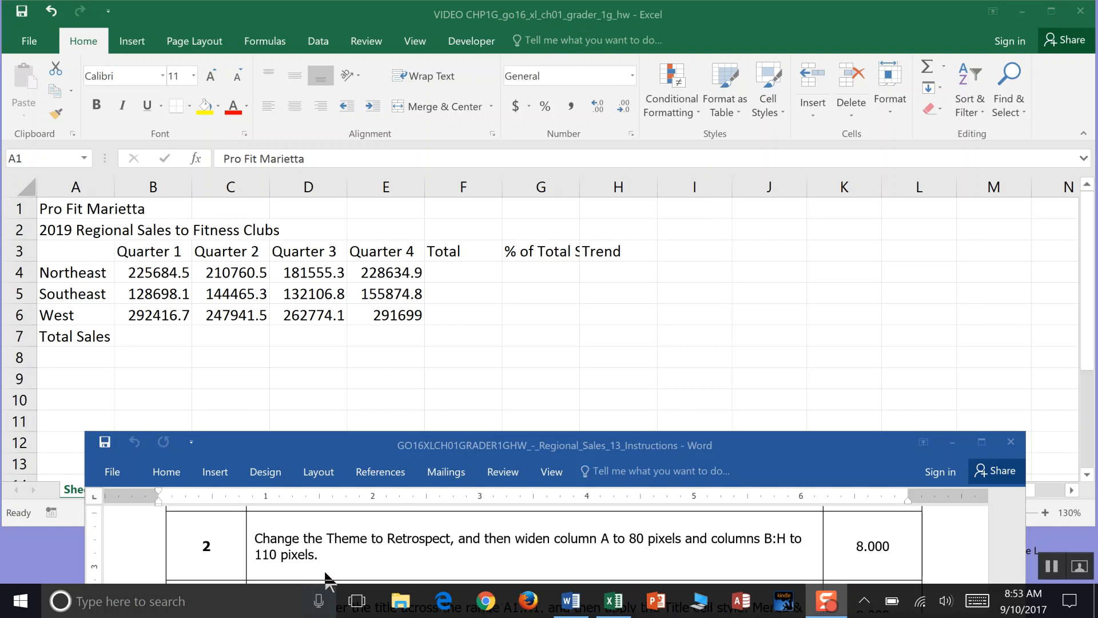
{"action": "mouse_move", "coordinate": [448, 560]}
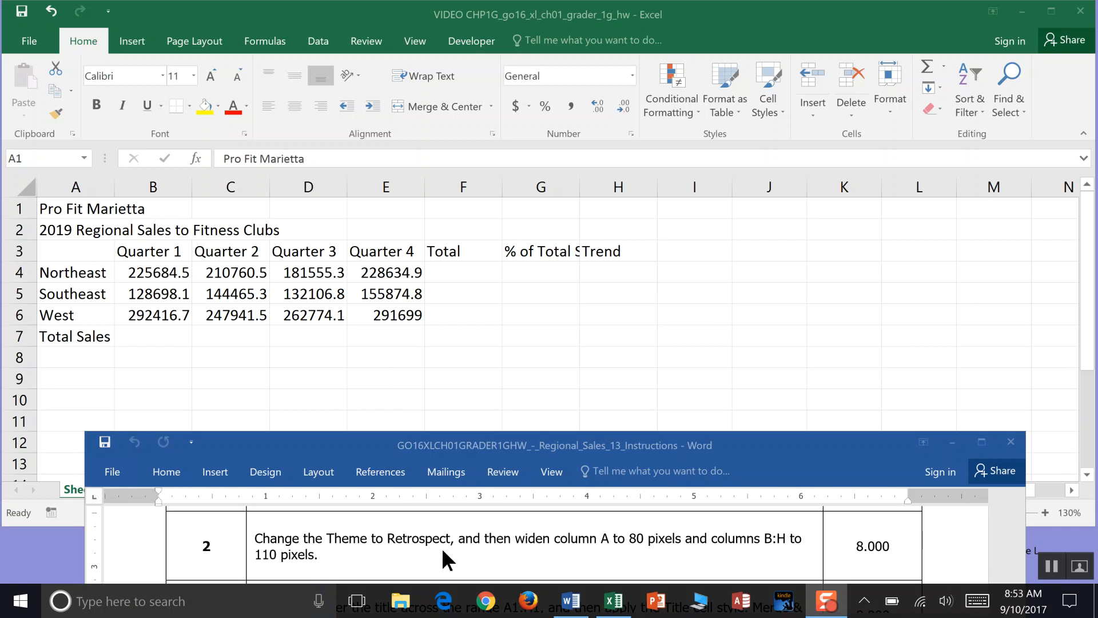
- Select 'Retrospect' in step 2 of the Word instructions and bring up its formatting options
{"action": "left_click", "coordinate": [451, 542]}
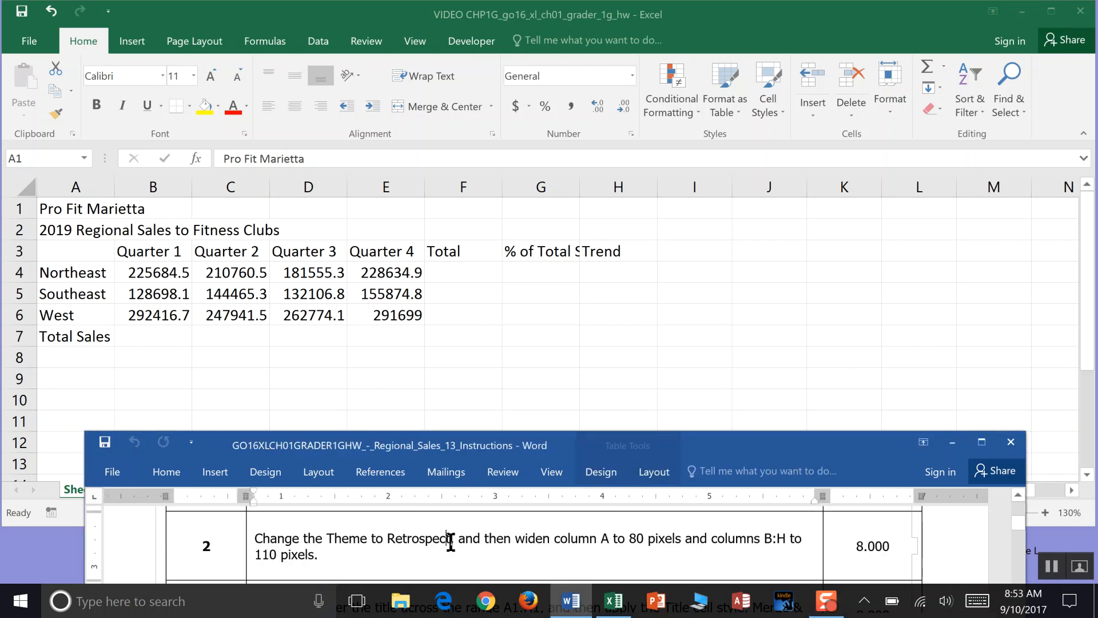
{"action": "double_click", "coordinate": [415, 538]}
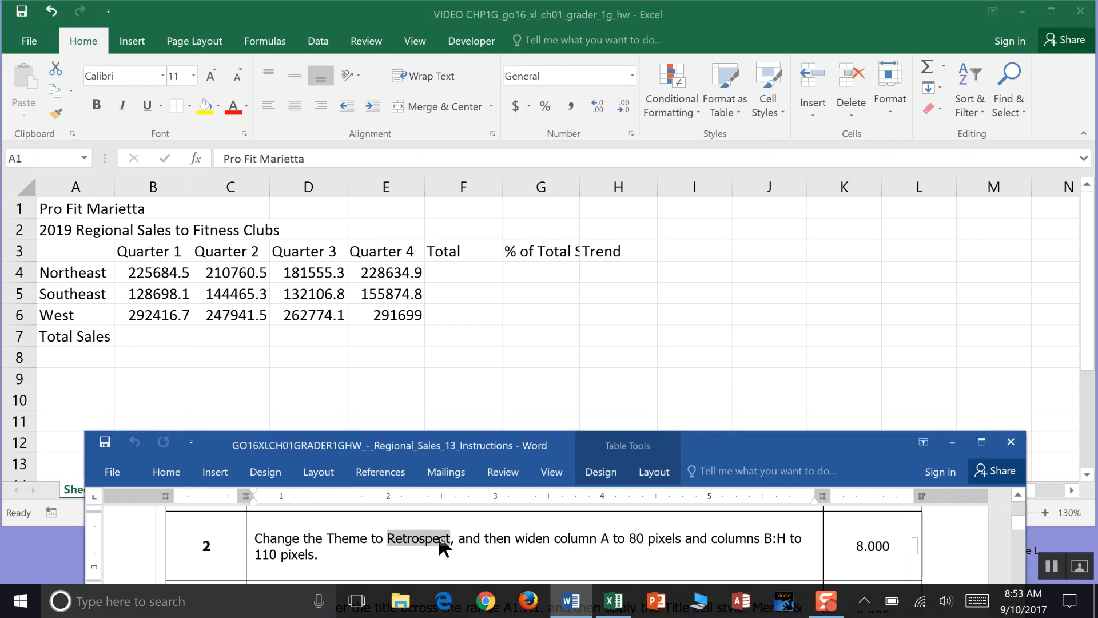
{"action": "right_click", "coordinate": [433, 547]}
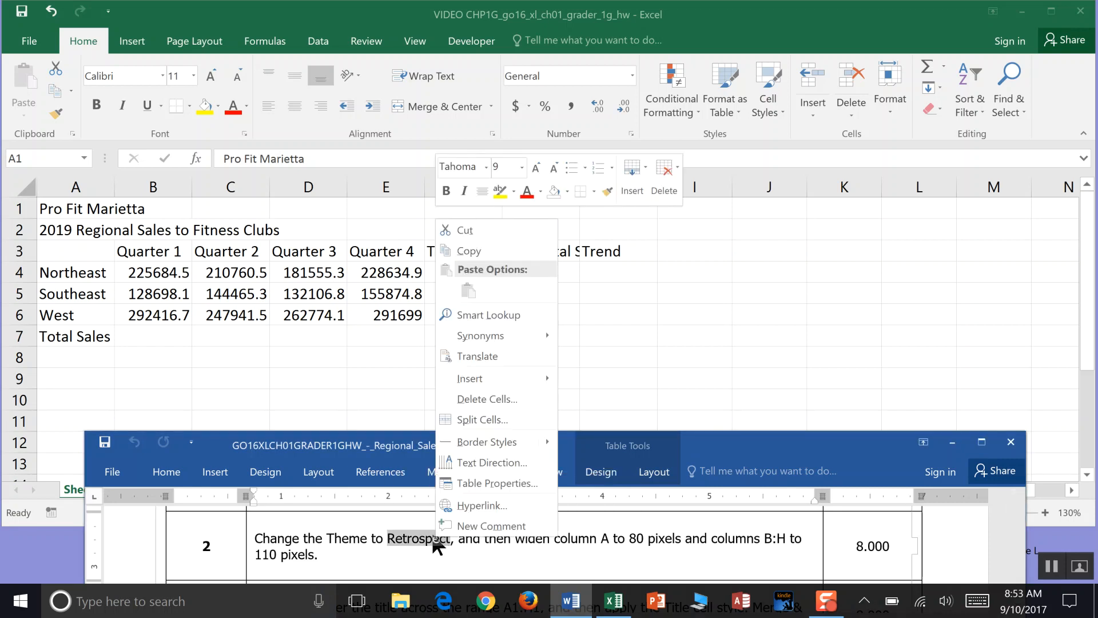
{"action": "mouse_move", "coordinate": [499, 192]}
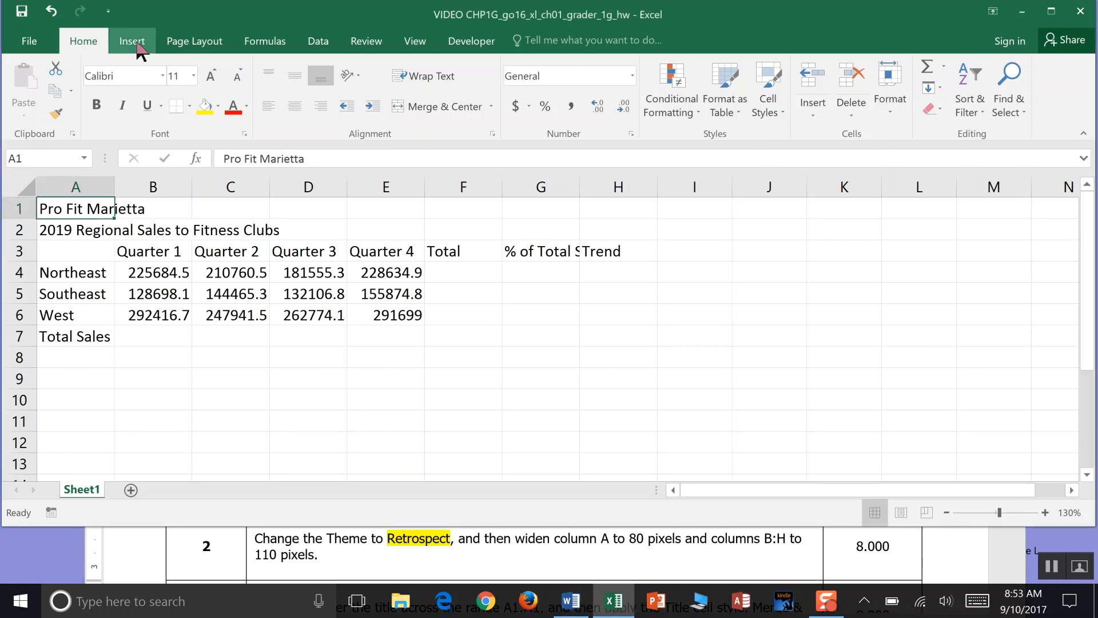
- Choose Retrospect from the Page Layout Themes gallery for the sales workbook
{"action": "left_click", "coordinate": [132, 41]}
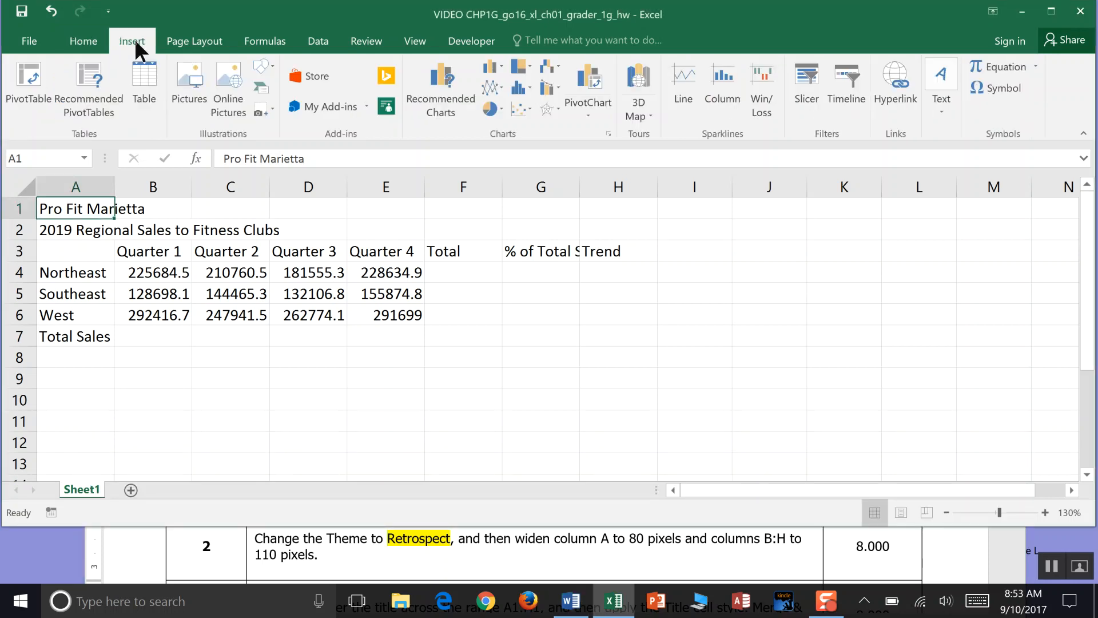
{"action": "mouse_move", "coordinate": [183, 41]}
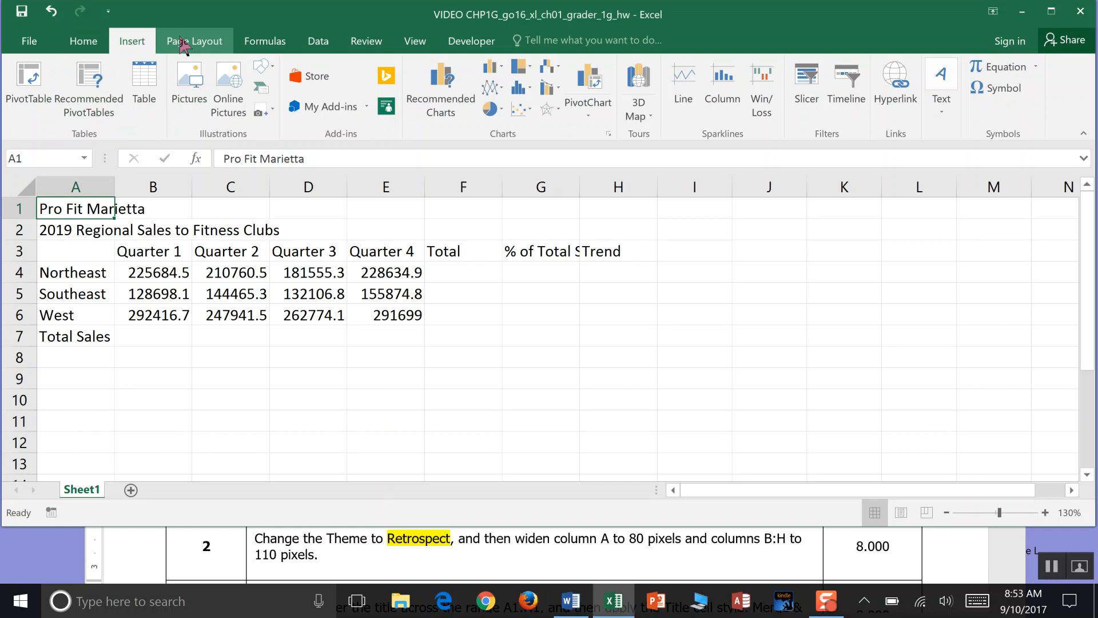
{"action": "left_click", "coordinate": [194, 41]}
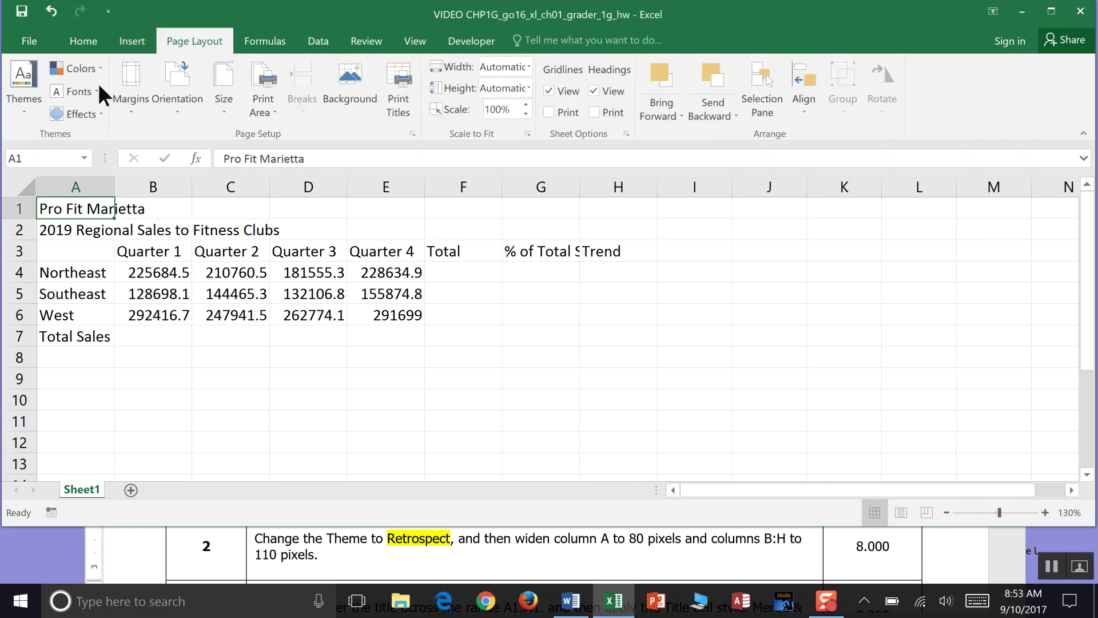
{"action": "mouse_move", "coordinate": [64, 150]}
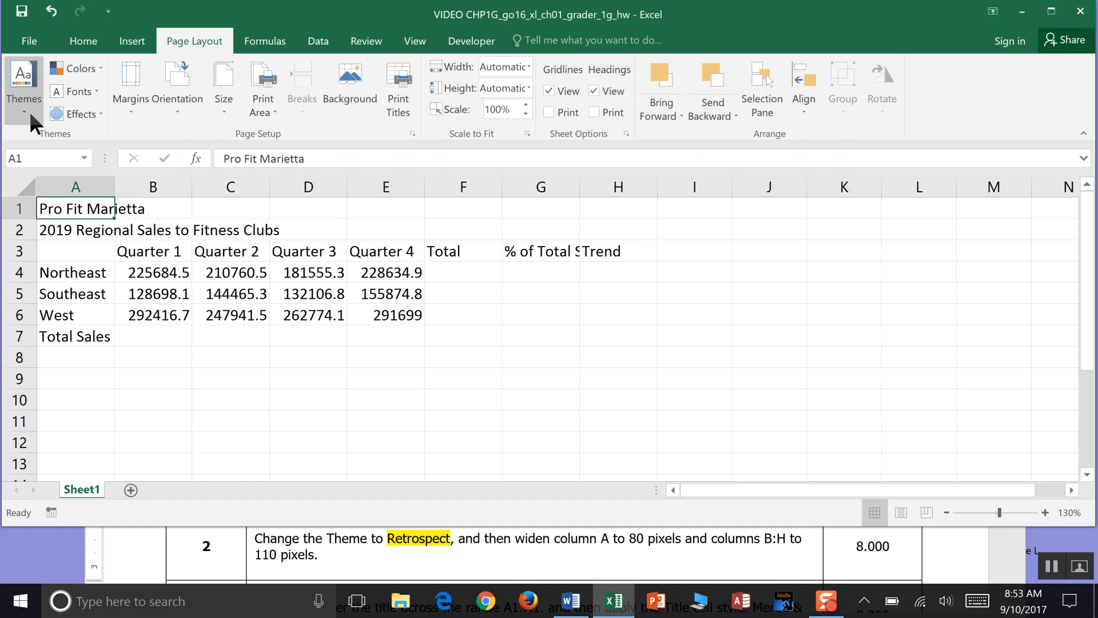
{"action": "left_click", "coordinate": [24, 86]}
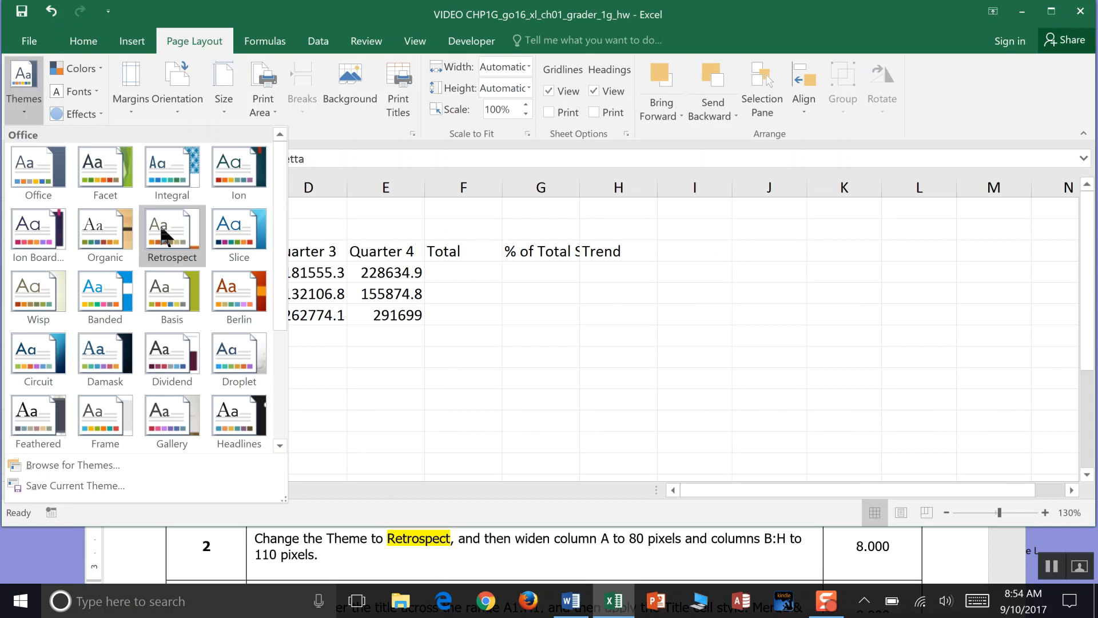
{"action": "mouse_move", "coordinate": [180, 246]}
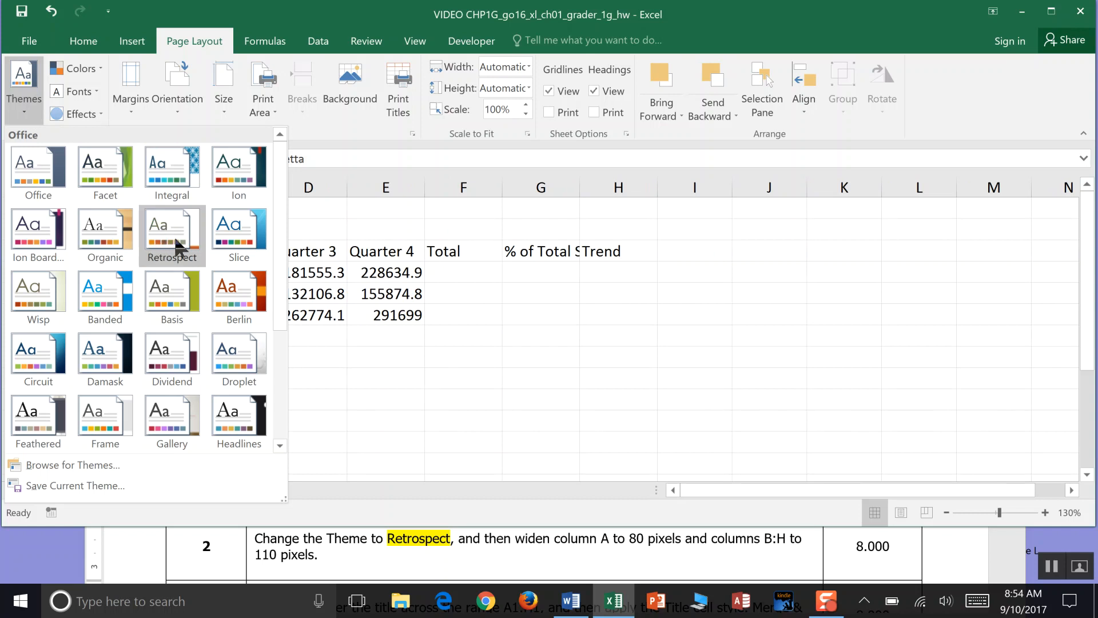
{"action": "left_click", "coordinate": [171, 231]}
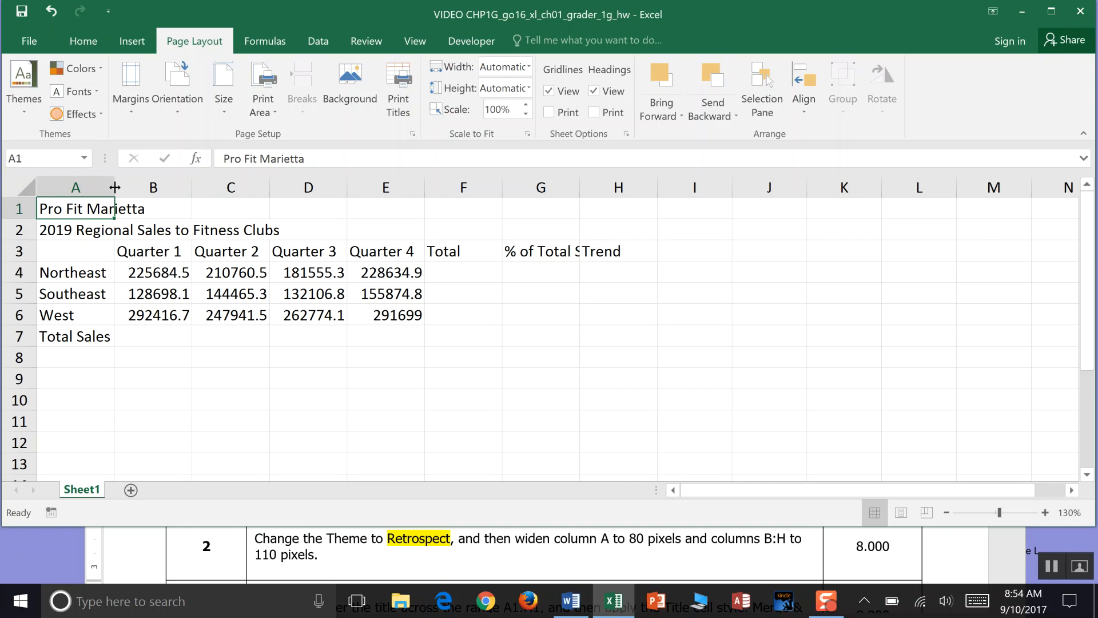
- Drag column A narrower until region names are cut off, and open its Column Width setting
{"action": "left_click_drag", "start_coordinate": [115, 187], "coordinate": [115, 187]}
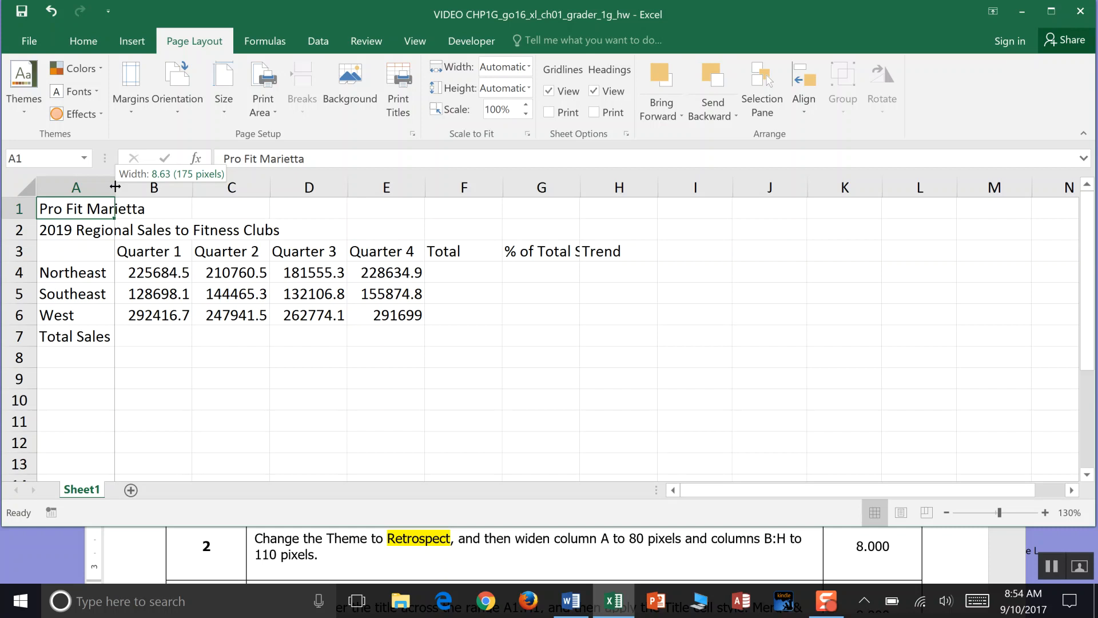
{"action": "left_click_drag", "start_coordinate": [116, 187], "coordinate": [113, 187]}
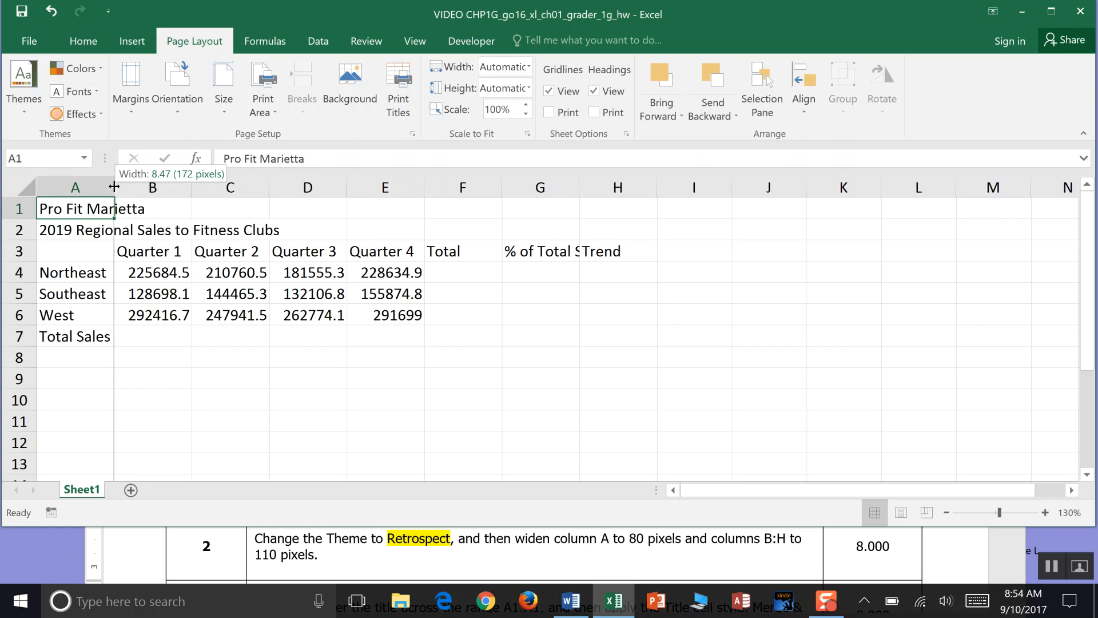
{"action": "left_click_drag", "start_coordinate": [112, 187], "coordinate": [91, 187]}
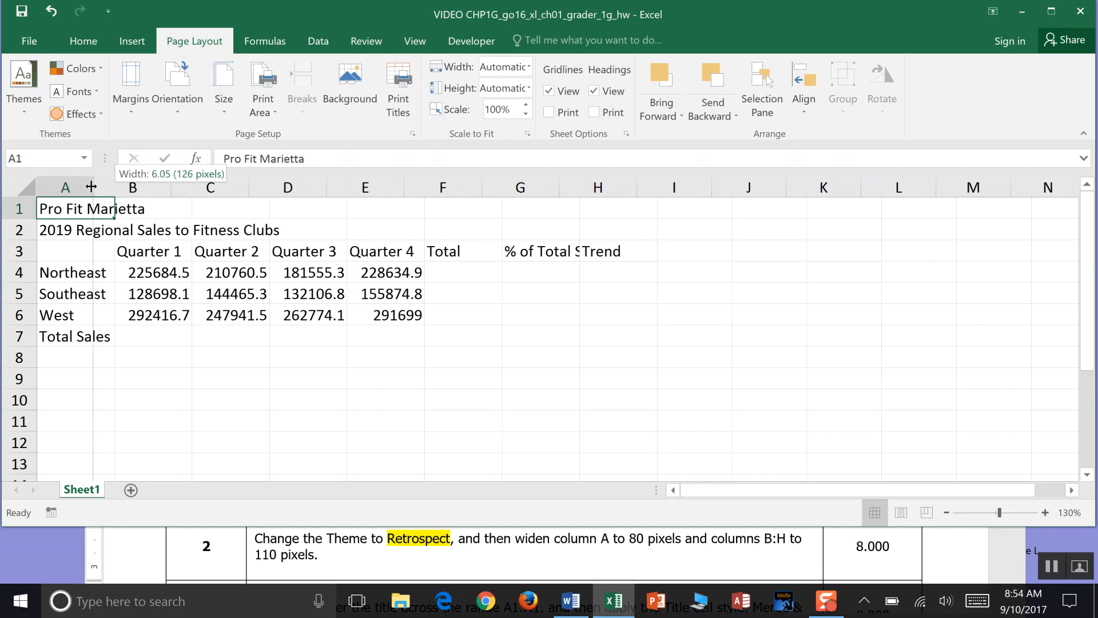
{"action": "left_click_drag", "start_coordinate": [109, 187], "coordinate": [91, 187]}
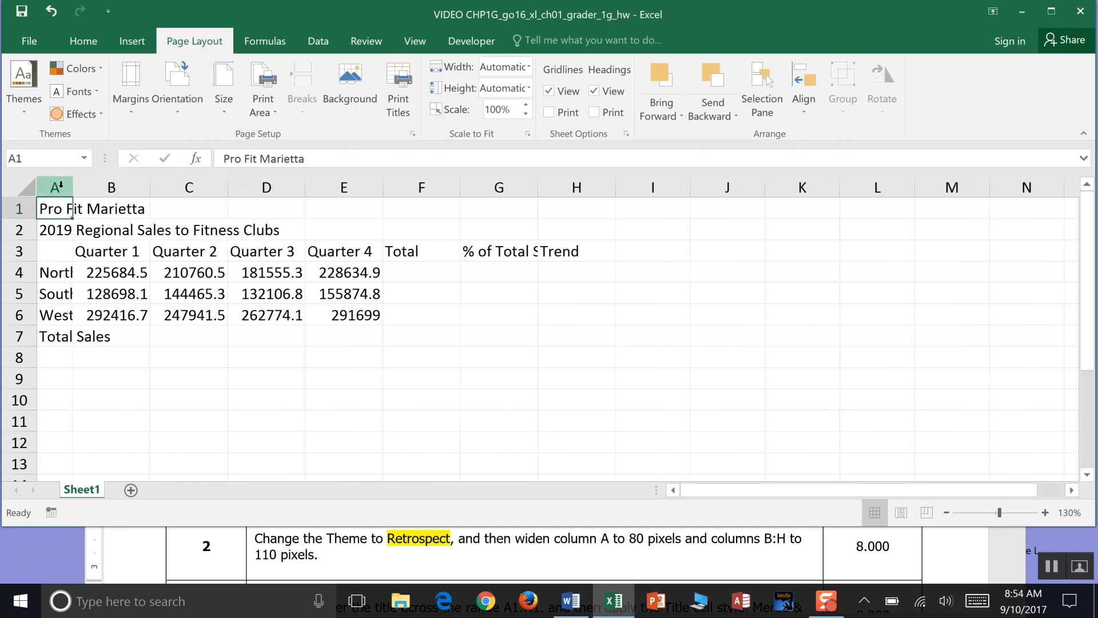
{"action": "right_click", "coordinate": [54, 187]}
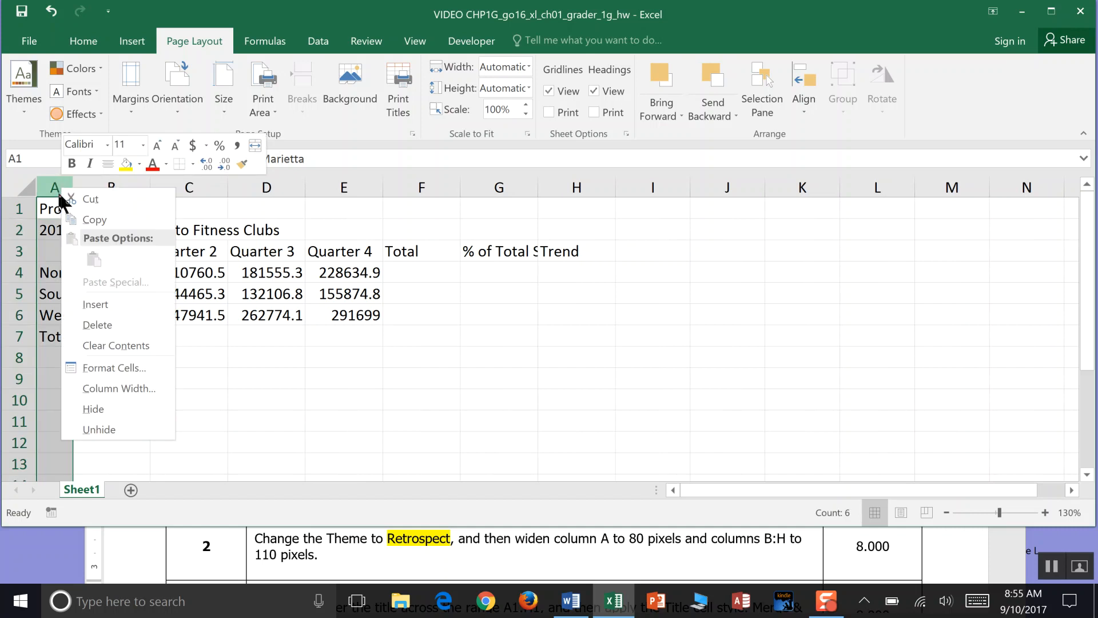
{"action": "left_click", "coordinate": [119, 388]}
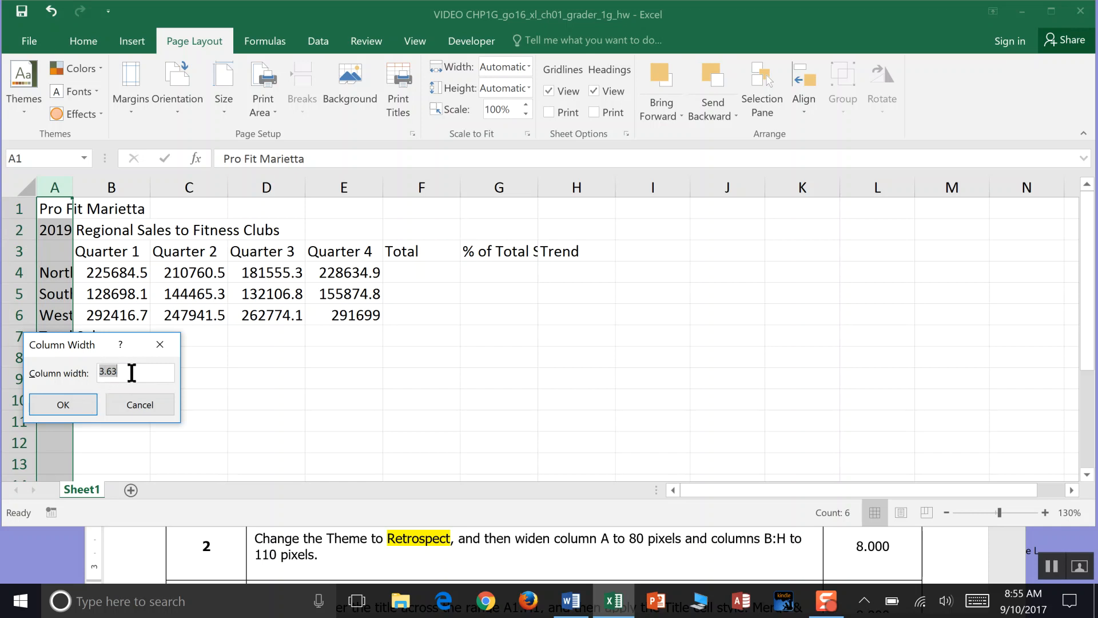
{"action": "mouse_move", "coordinate": [160, 345]}
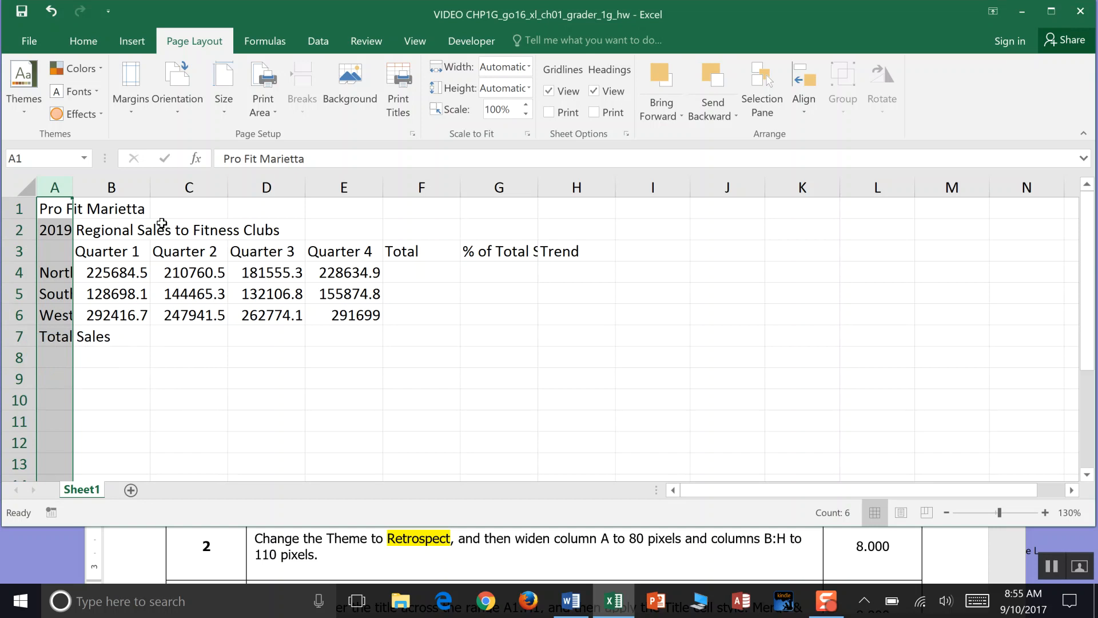
{"action": "left_click", "coordinate": [111, 187]}
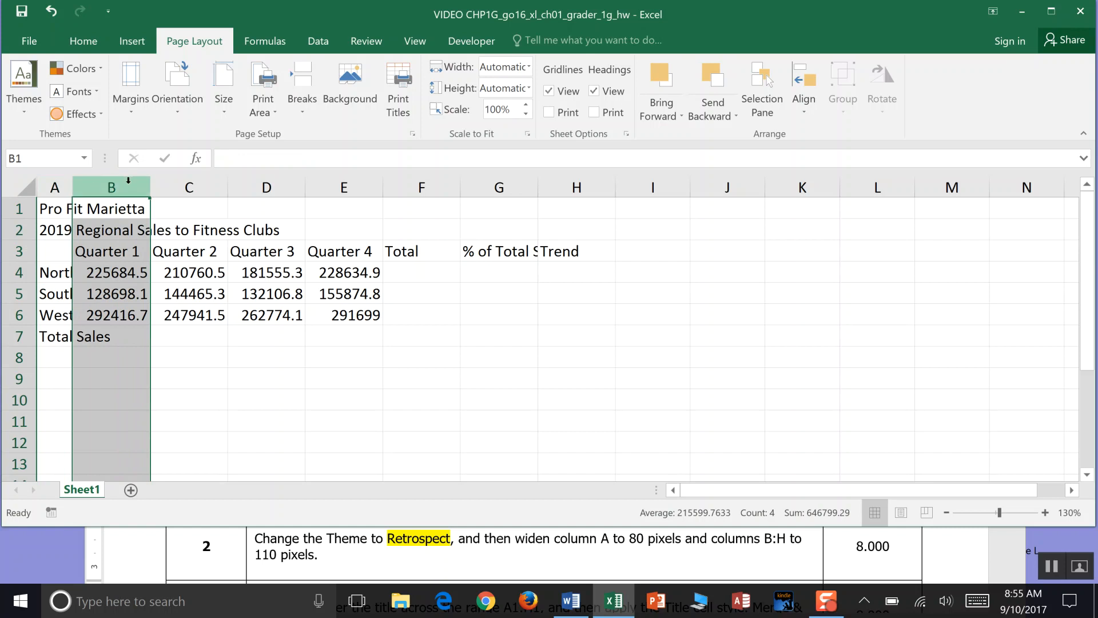
- Select columns B through H and open then close Column Width without changes
{"action": "left_click_drag", "start_coordinate": [111, 187], "coordinate": [498, 187]}
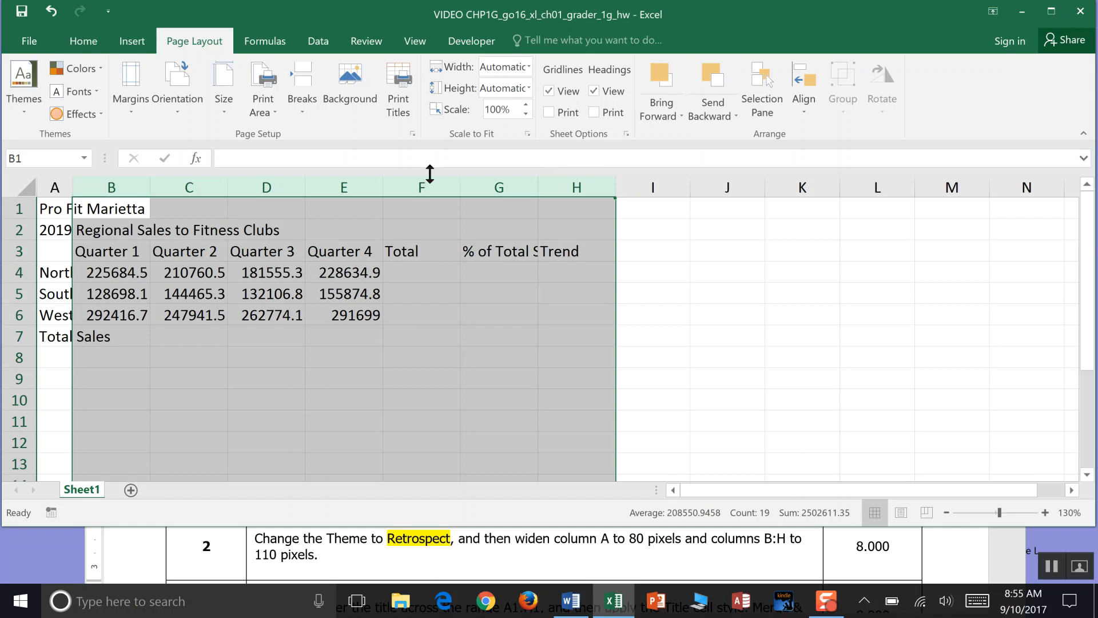
{"action": "mouse_move", "coordinate": [571, 174]}
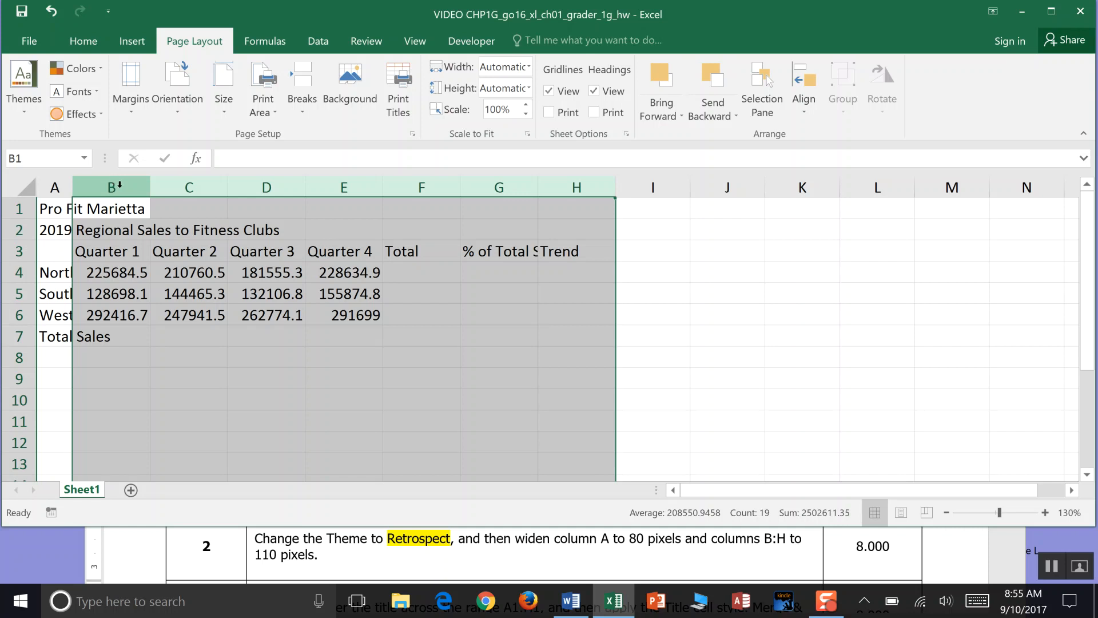
{"action": "right_click", "coordinate": [111, 187]}
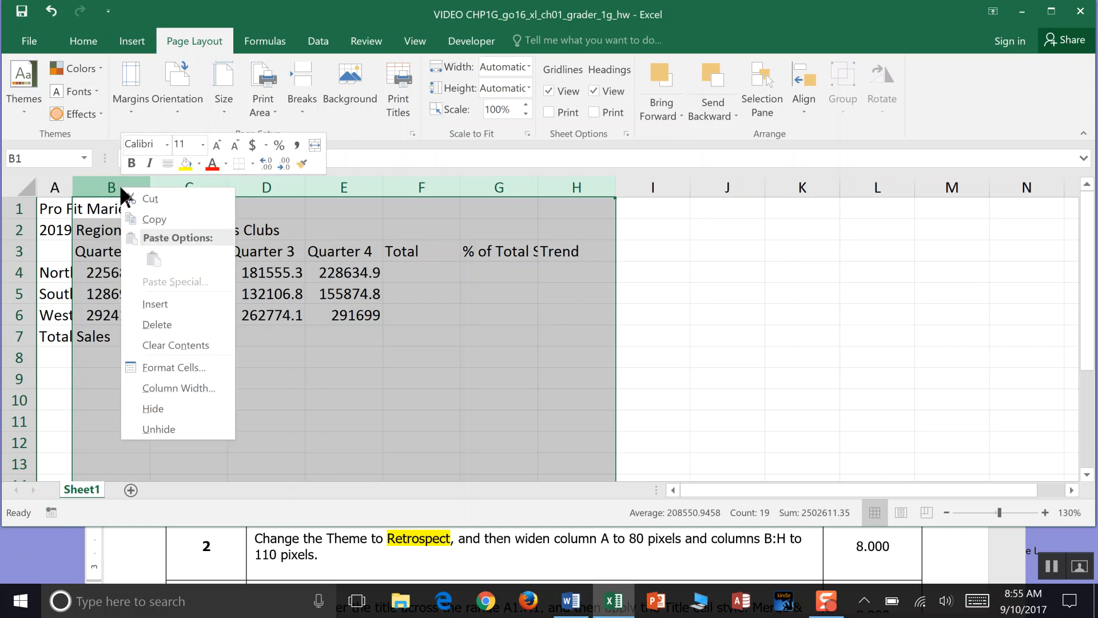
{"action": "mouse_move", "coordinate": [177, 388]}
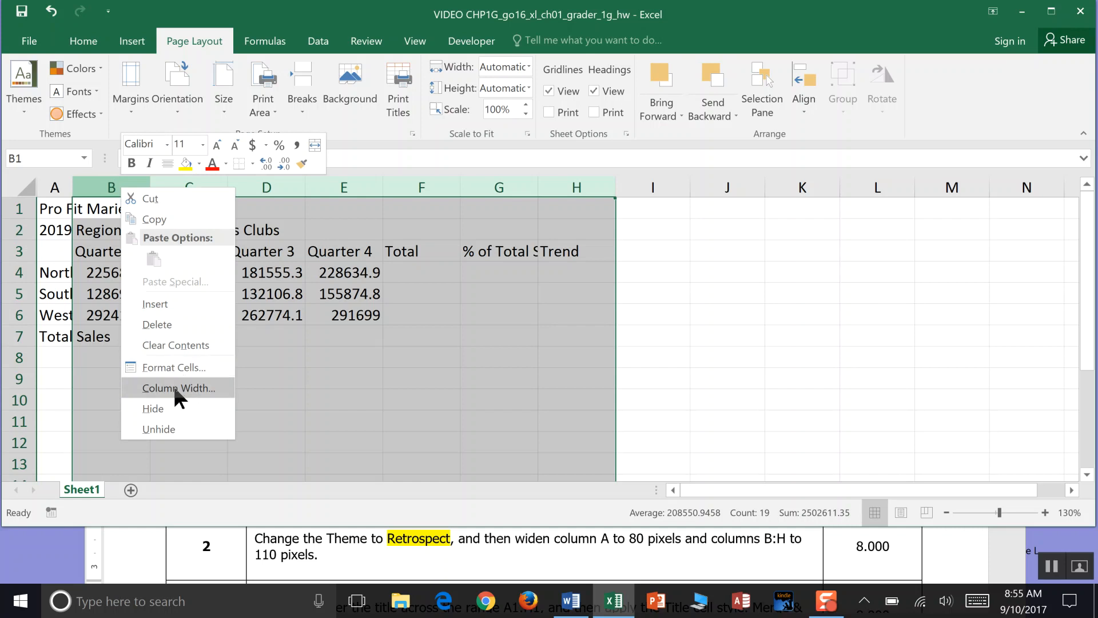
{"action": "left_click", "coordinate": [178, 388]}
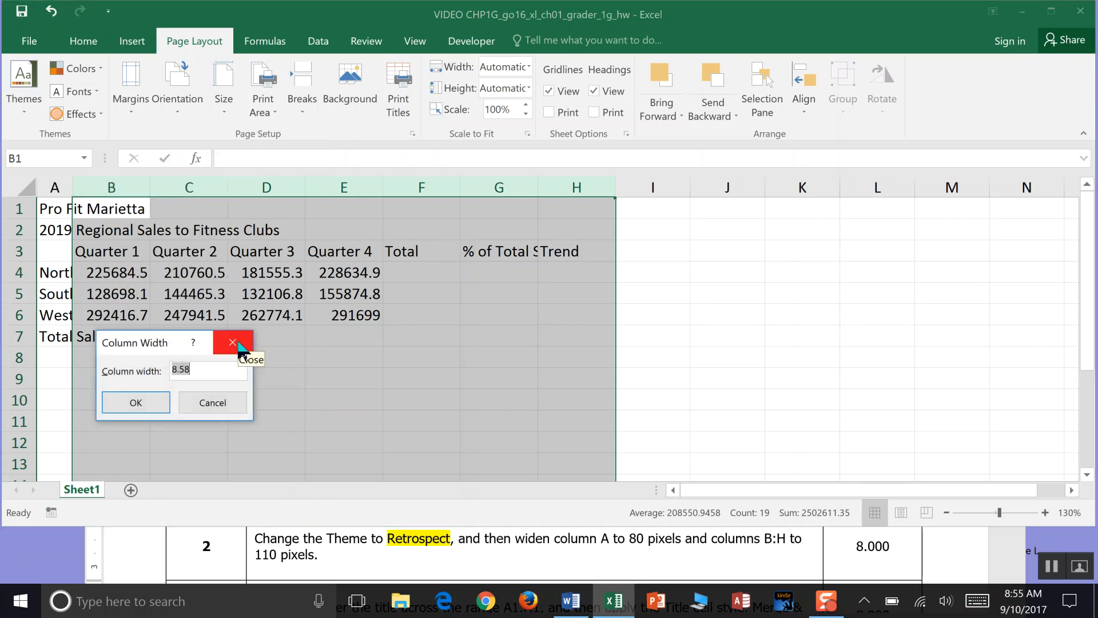
{"action": "left_click", "coordinate": [232, 342]}
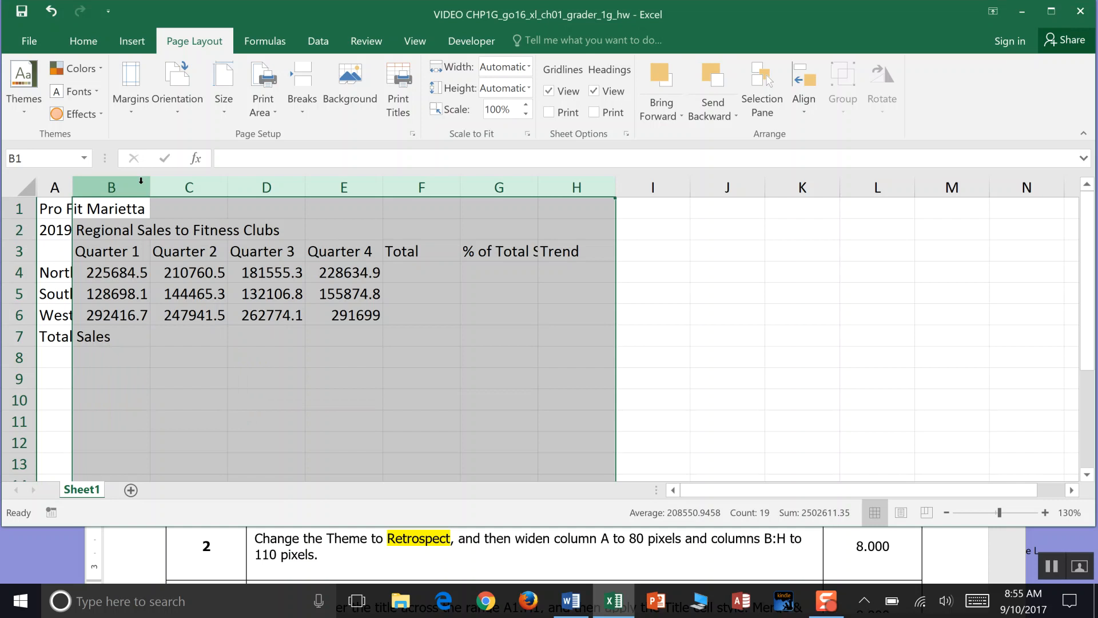
- Narrow column B until its sales figures display as 2E+05
{"action": "left_click_drag", "start_coordinate": [149, 187], "coordinate": [156, 187]}
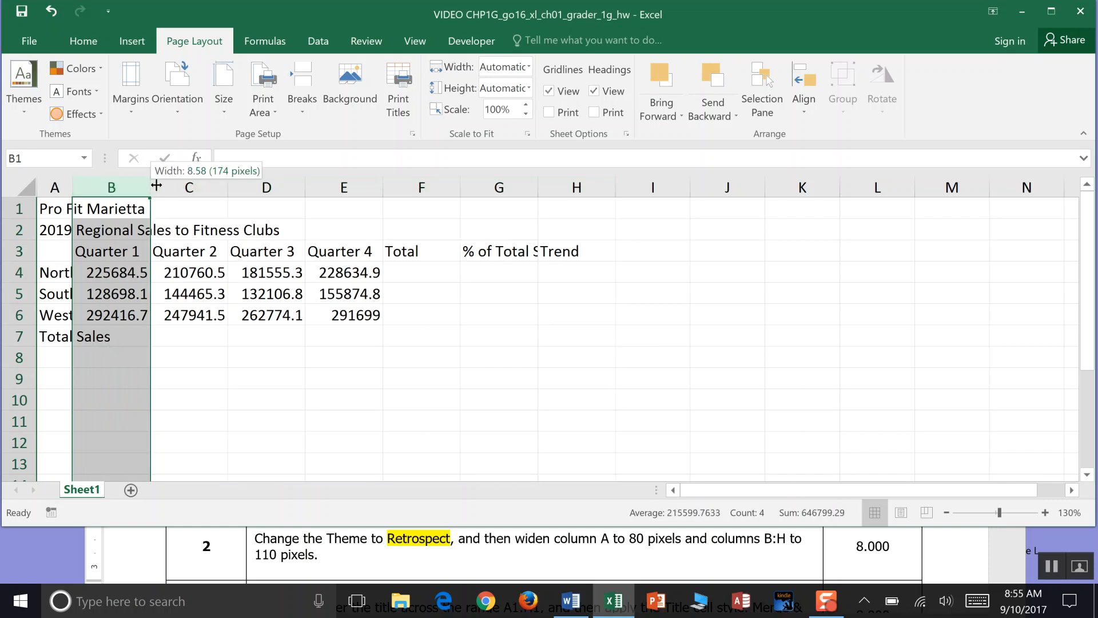
{"action": "left_click_drag", "start_coordinate": [148, 187], "coordinate": [168, 187]}
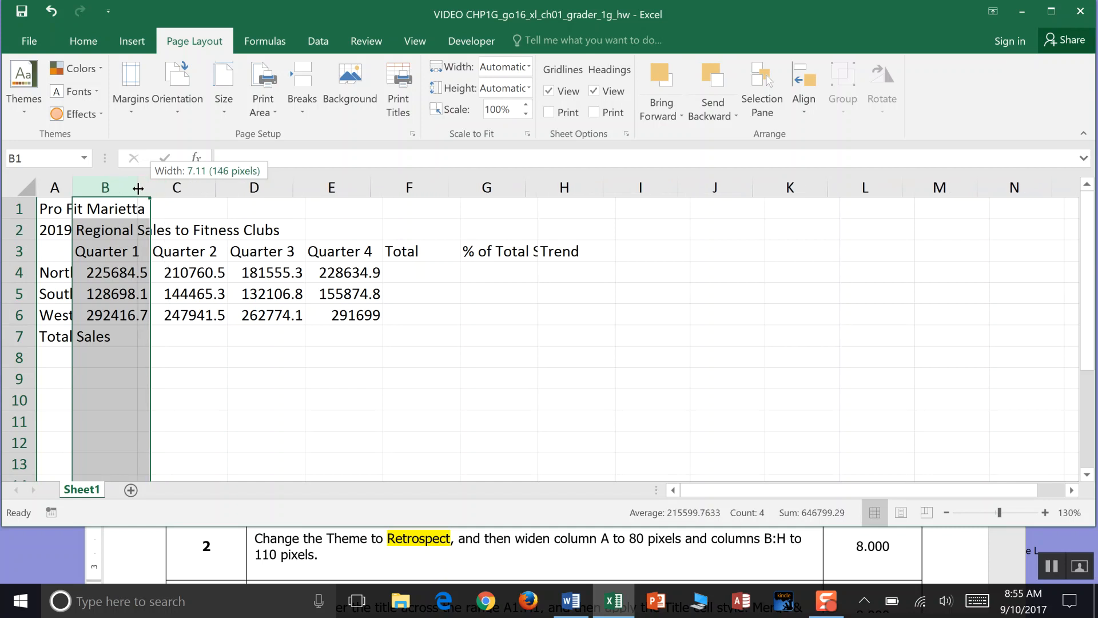
{"action": "left_click_drag", "start_coordinate": [147, 187], "coordinate": [131, 187]}
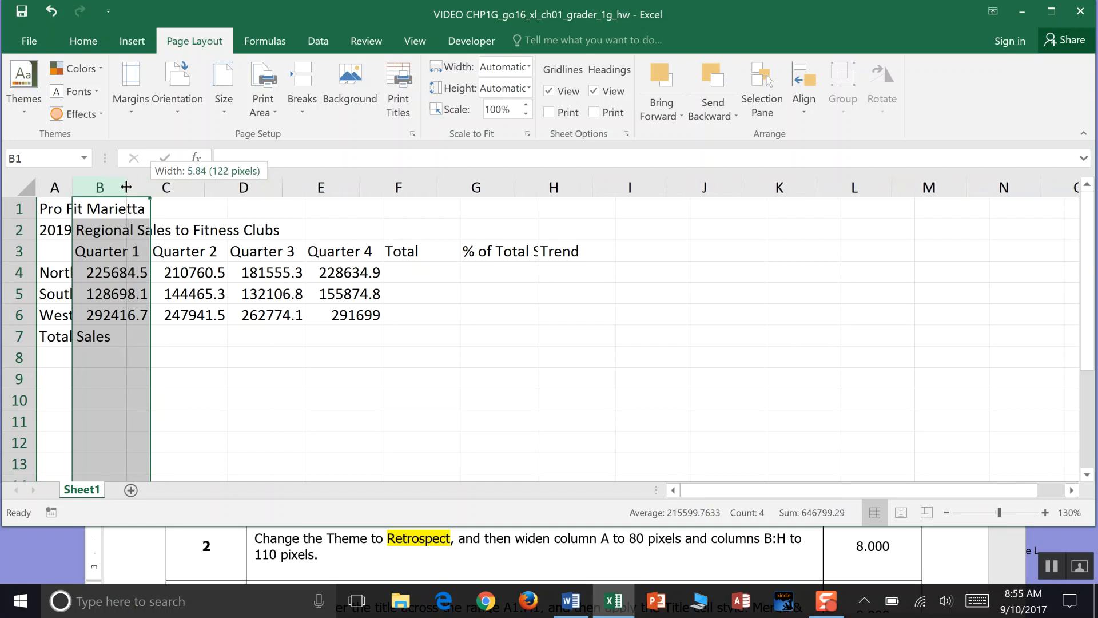
{"action": "left_click_drag", "start_coordinate": [126, 187], "coordinate": [124, 187]}
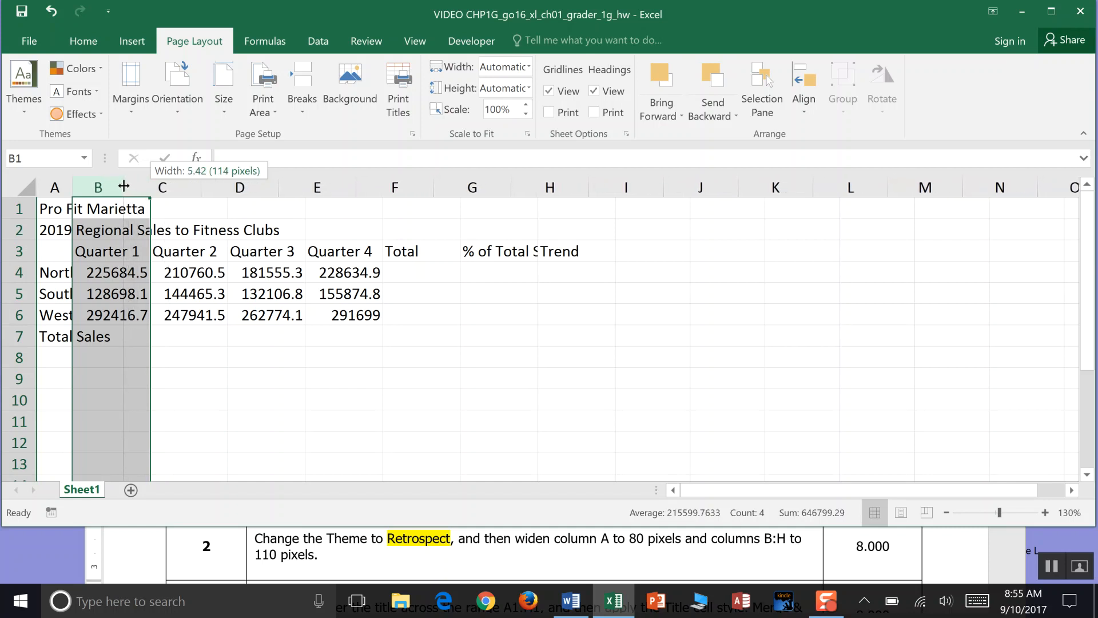
{"action": "left_click_drag", "start_coordinate": [124, 187], "coordinate": [121, 187]}
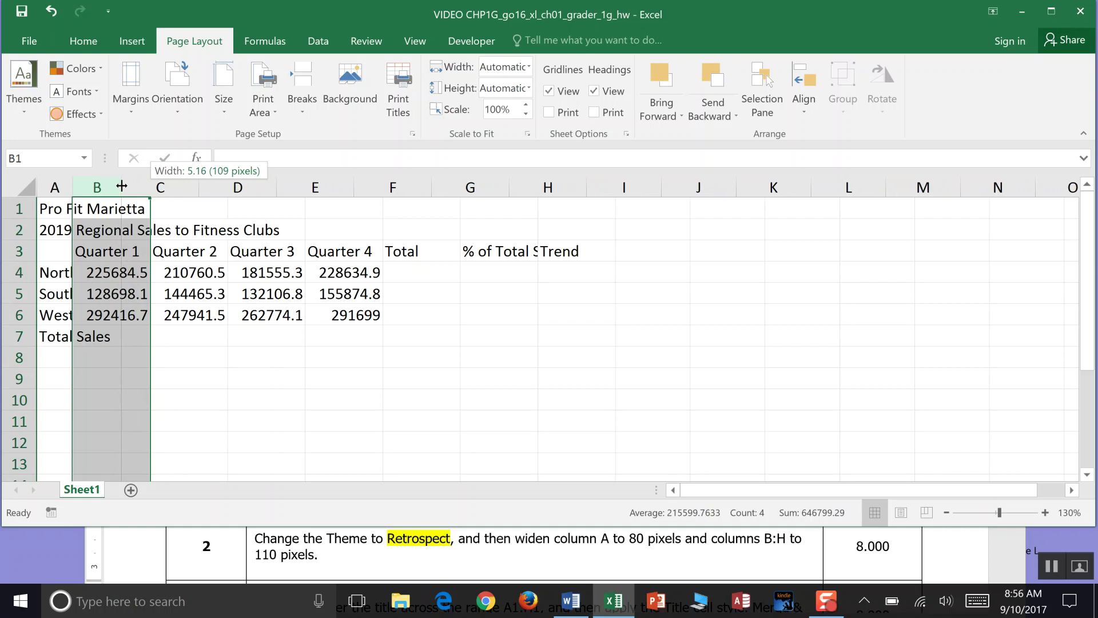
{"action": "left_click_drag", "start_coordinate": [147, 187], "coordinate": [150, 187]}
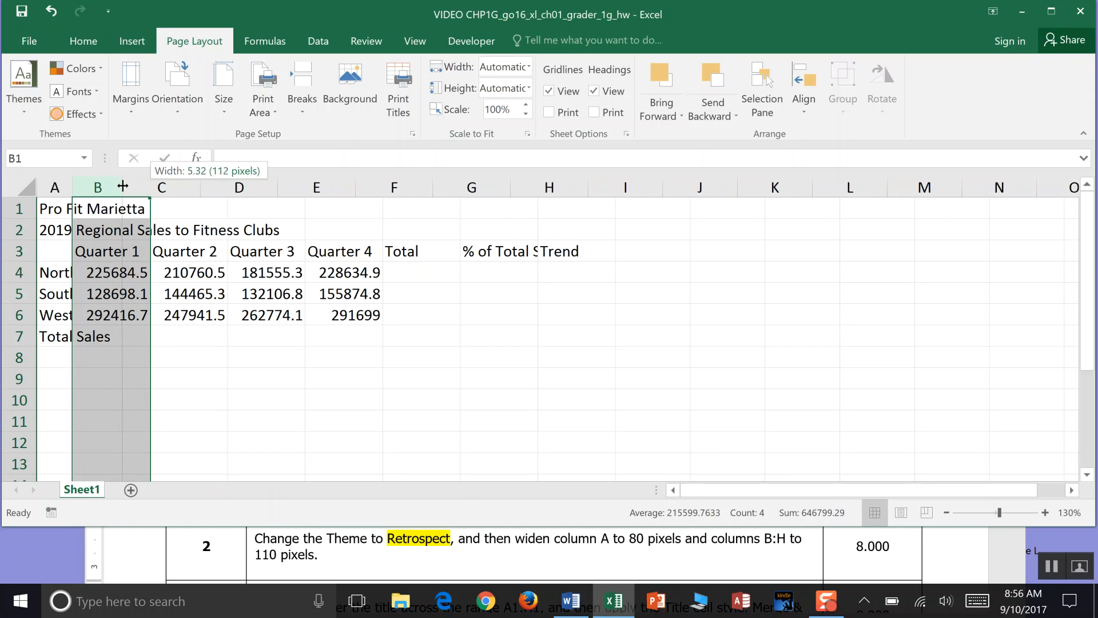
{"action": "left_click_drag", "start_coordinate": [147, 187], "coordinate": [144, 187]}
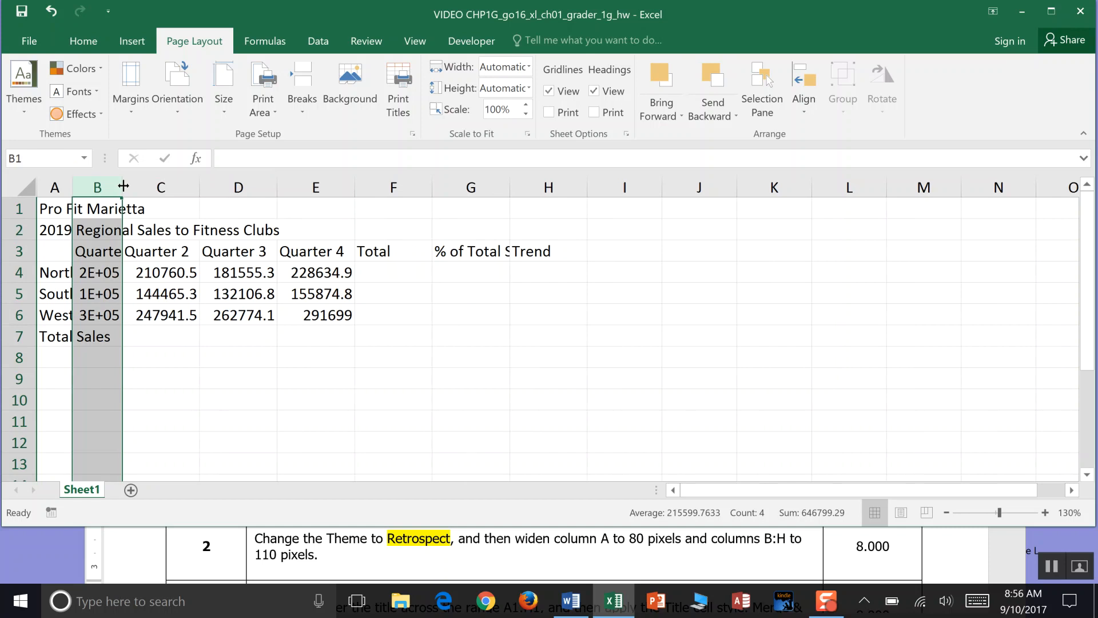
{"action": "mouse_move", "coordinate": [121, 187]}
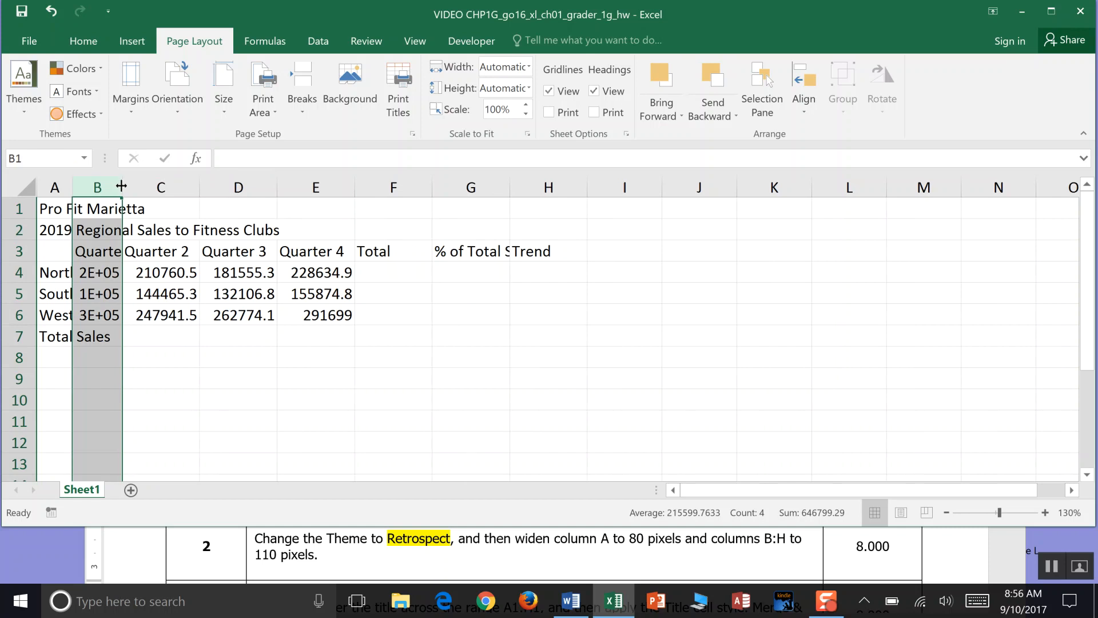
{"action": "mouse_move", "coordinate": [201, 186]}
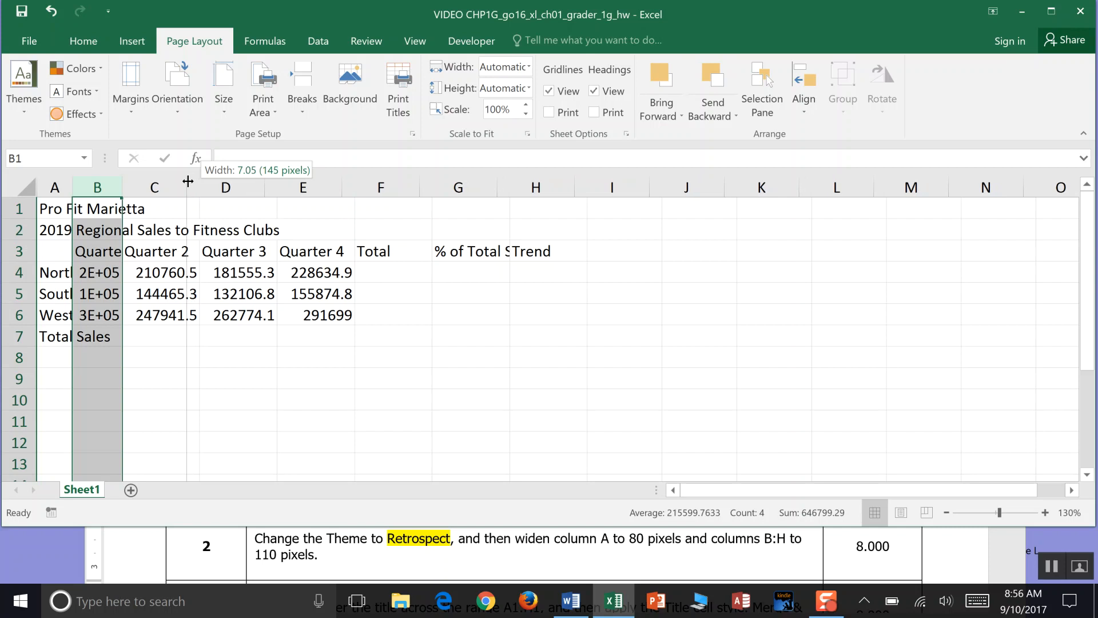
- Narrow column C until its figures show 2E+05, then right-click column D
{"action": "left_click_drag", "start_coordinate": [188, 187], "coordinate": [177, 187]}
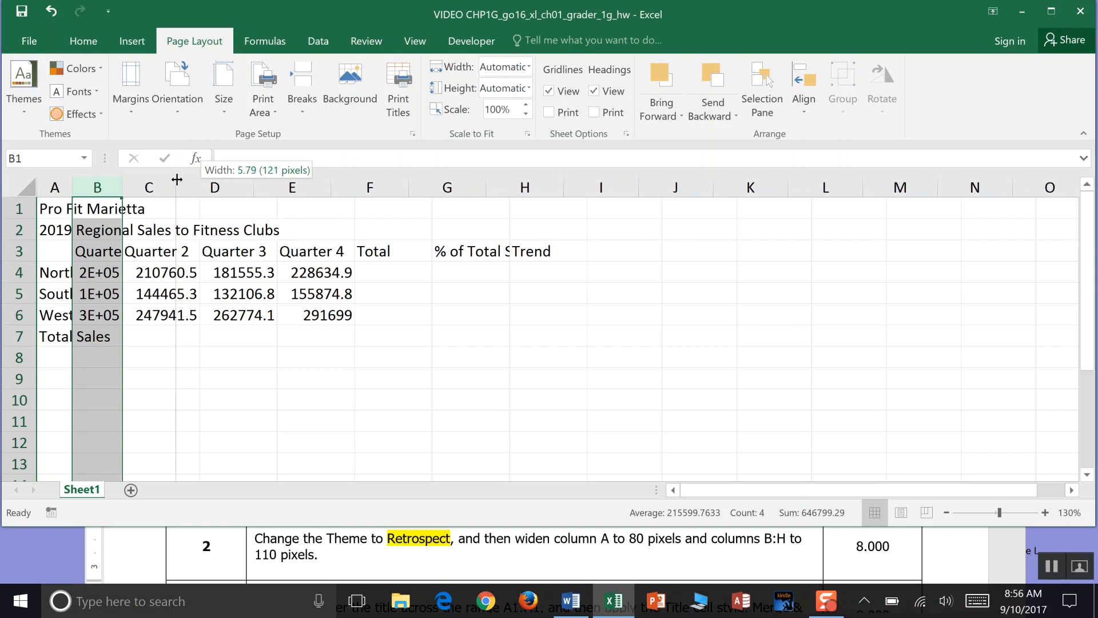
{"action": "left_click_drag", "start_coordinate": [178, 187], "coordinate": [171, 187]}
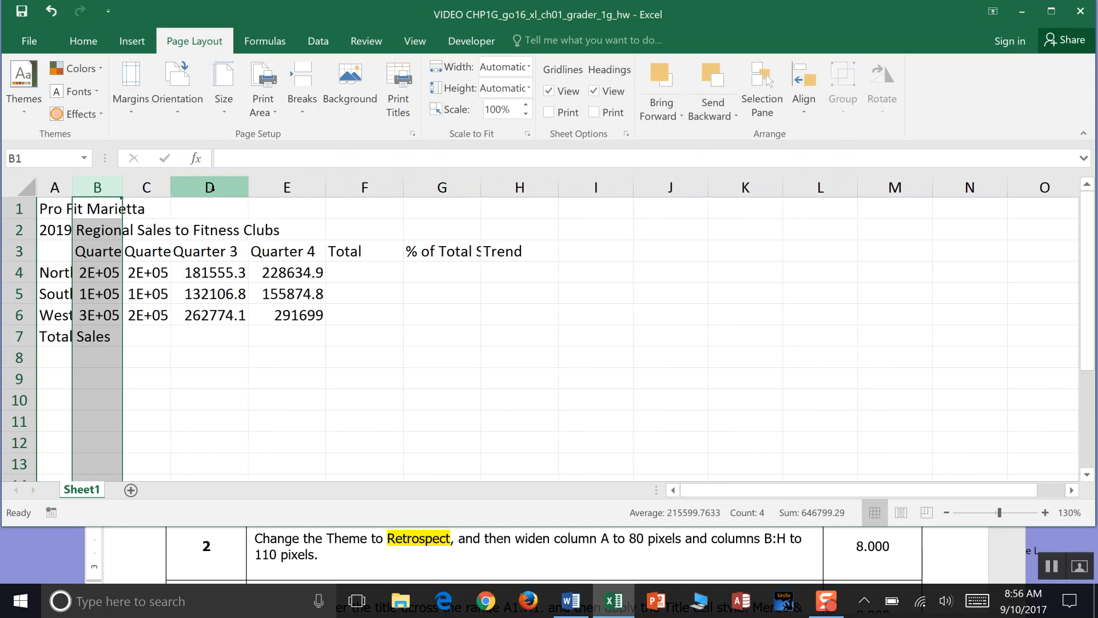
{"action": "right_click", "coordinate": [209, 186]}
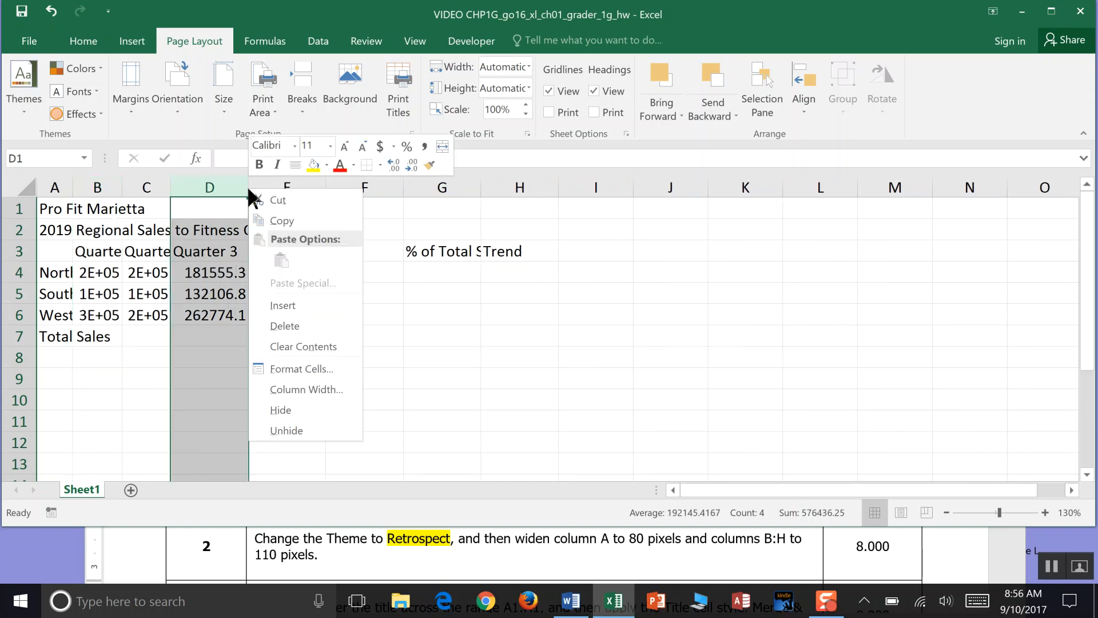
{"action": "mouse_move", "coordinate": [308, 300]}
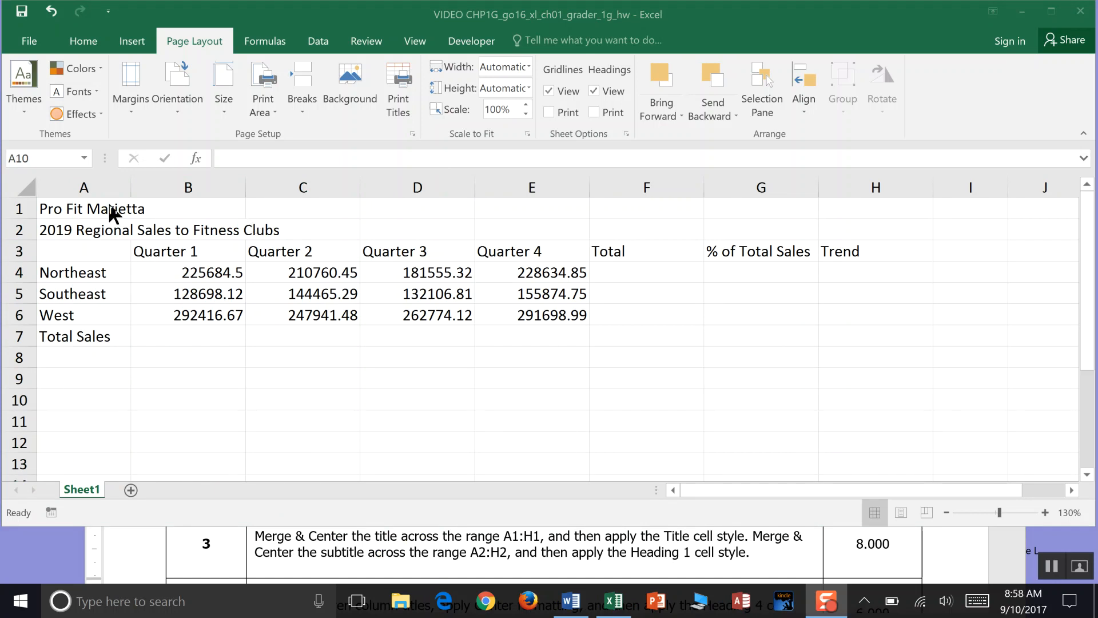
- Select A1:H1 and Merge & Center the Pro Fit Marietta title
{"action": "left_click", "coordinate": [84, 209]}
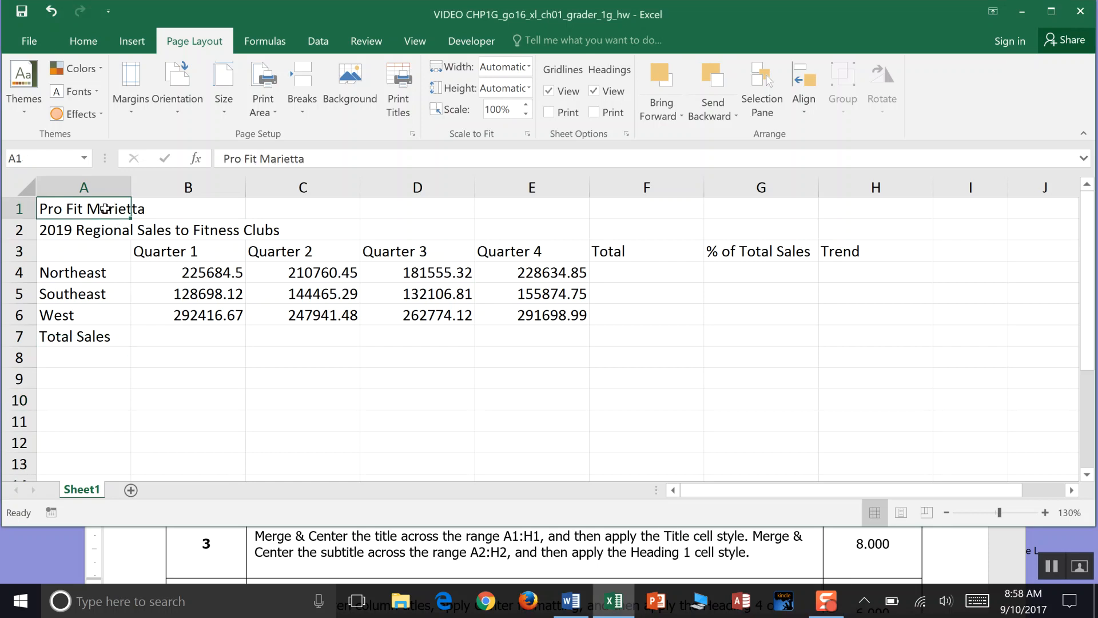
{"action": "left_click_drag", "start_coordinate": [84, 208], "coordinate": [761, 208]}
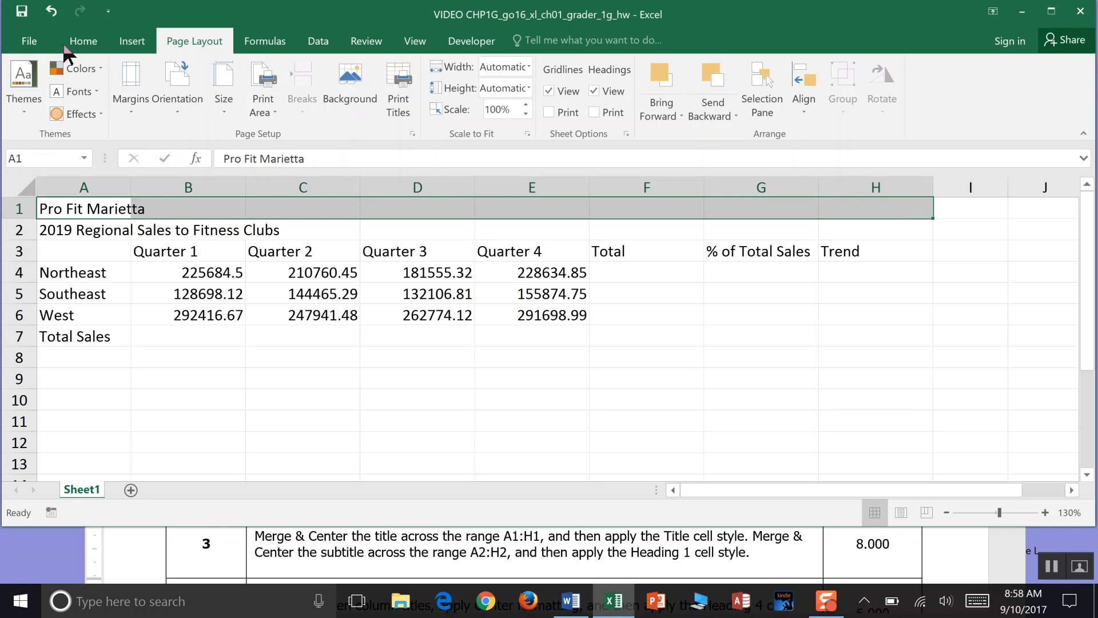
{"action": "left_click", "coordinate": [84, 41]}
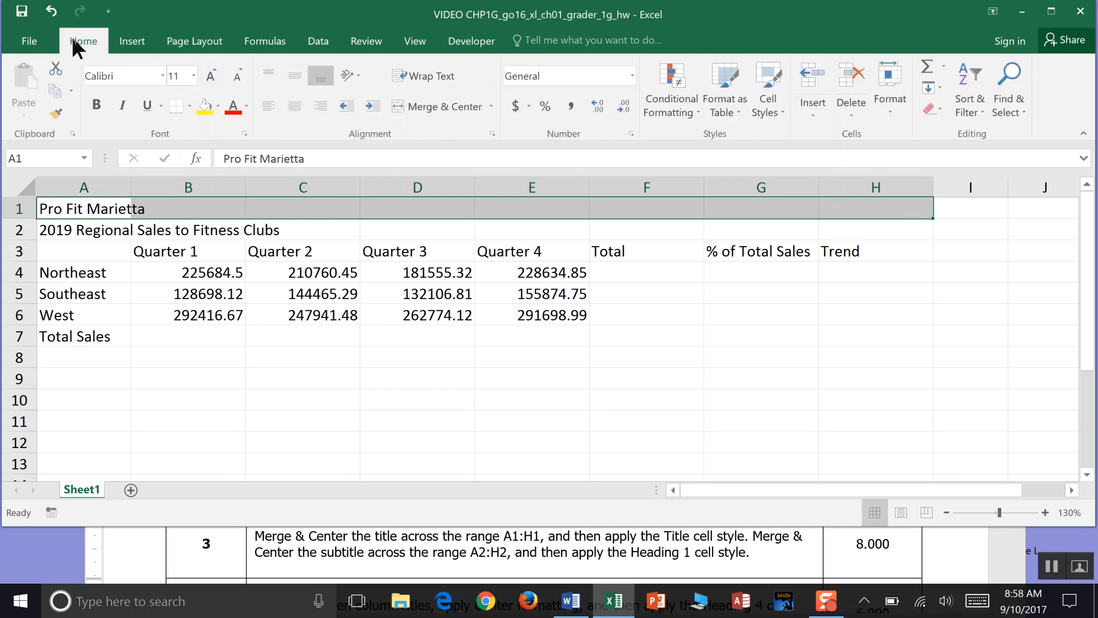
{"action": "mouse_move", "coordinate": [331, 146]}
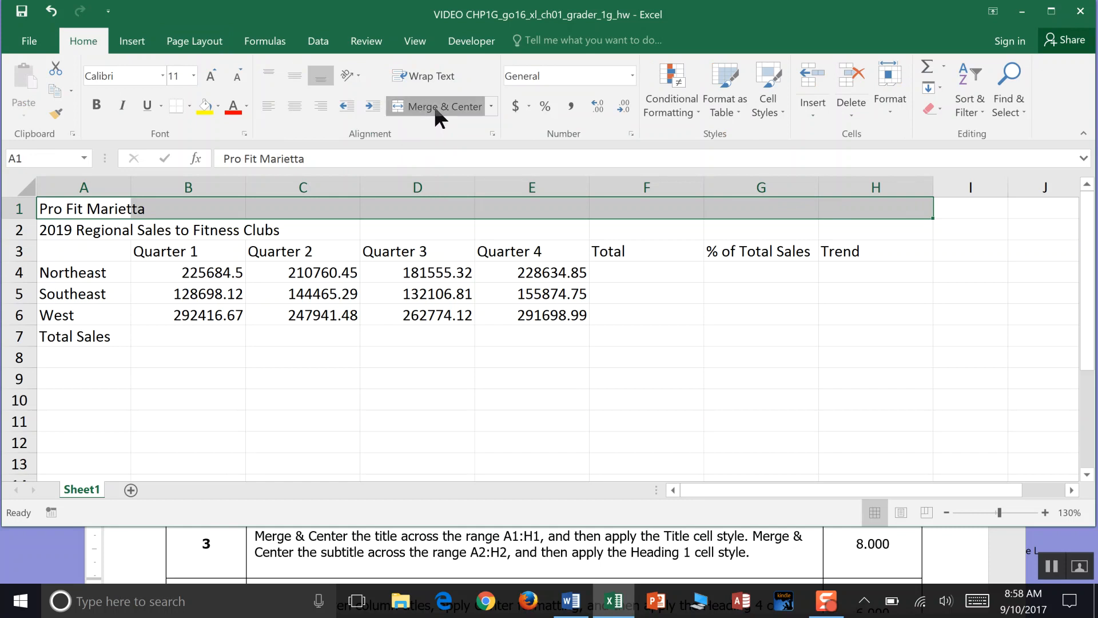
{"action": "left_click", "coordinate": [436, 106]}
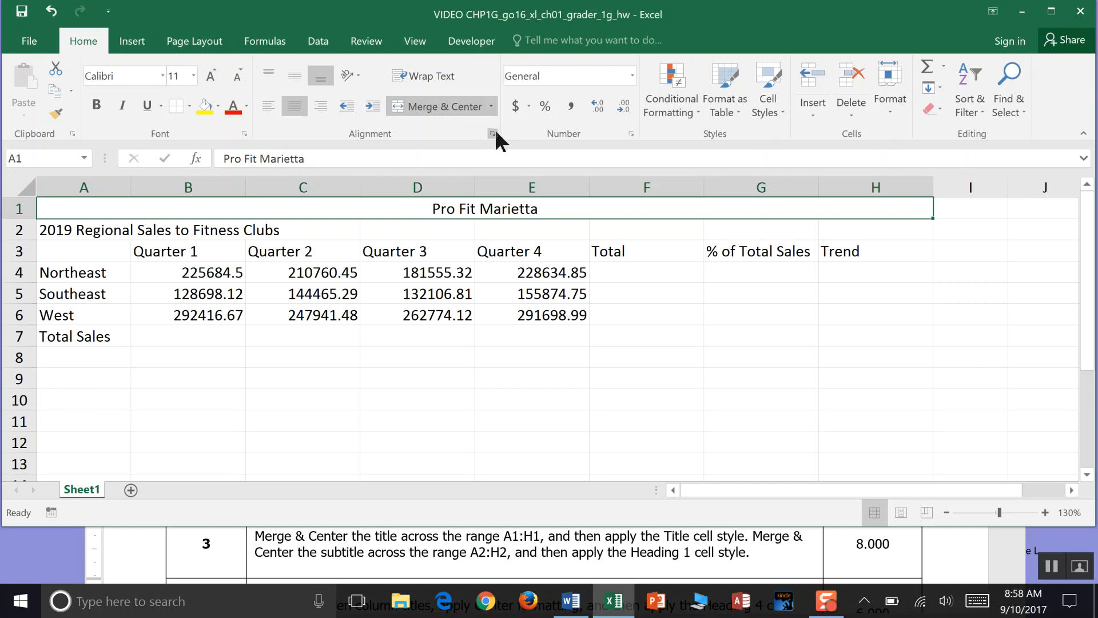
- Set the title's vertical alignment to Center in Format Cells
{"action": "left_click", "coordinate": [492, 133]}
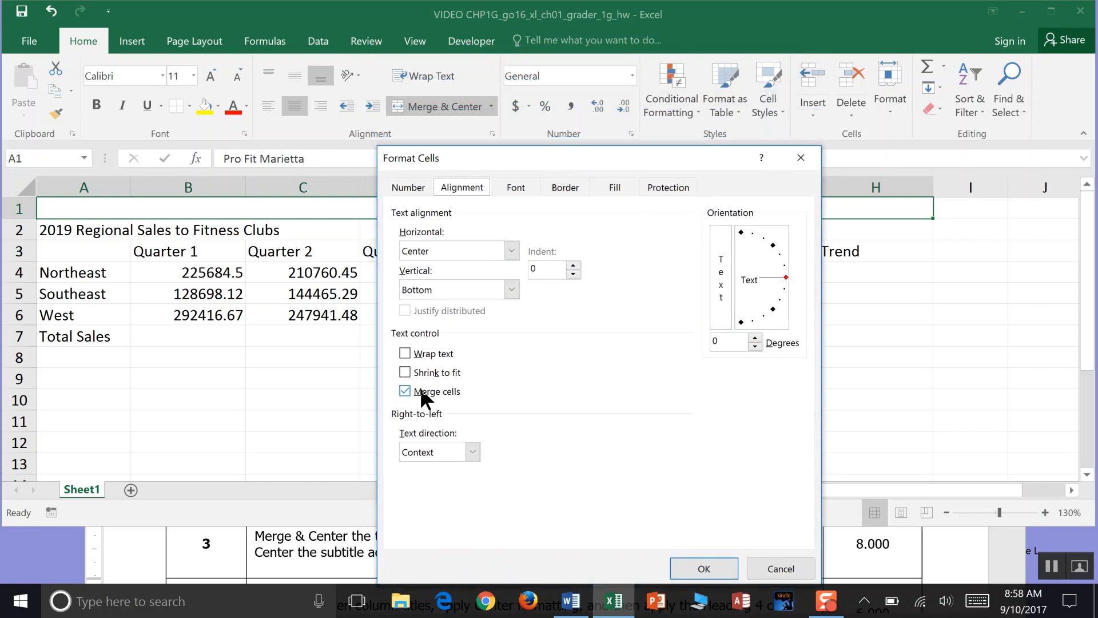
{"action": "left_click", "coordinate": [512, 289]}
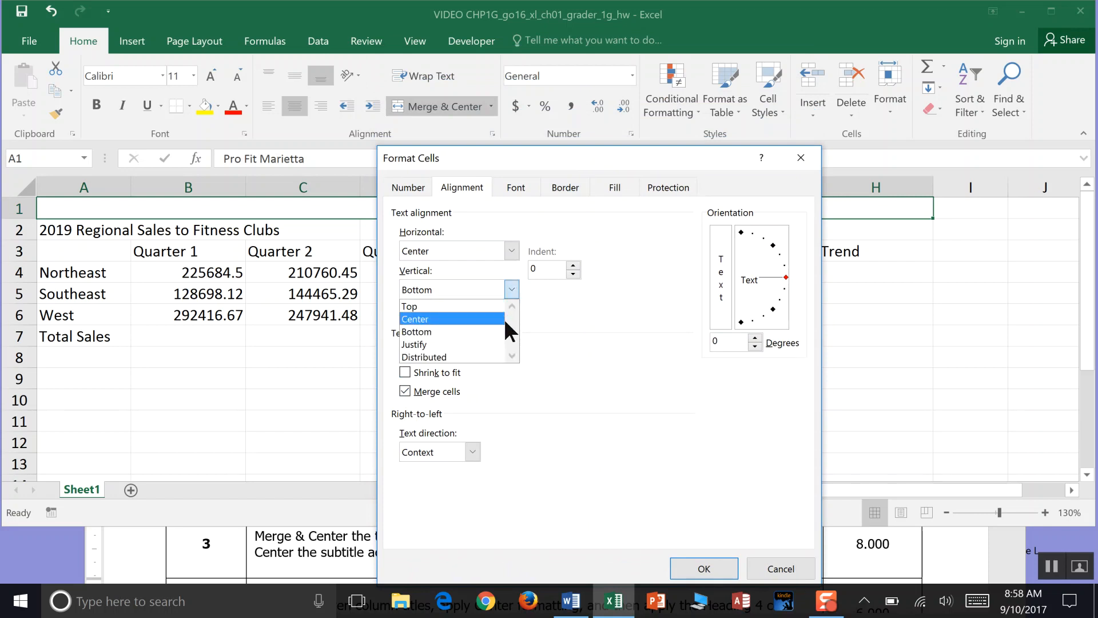
{"action": "left_click", "coordinate": [415, 318]}
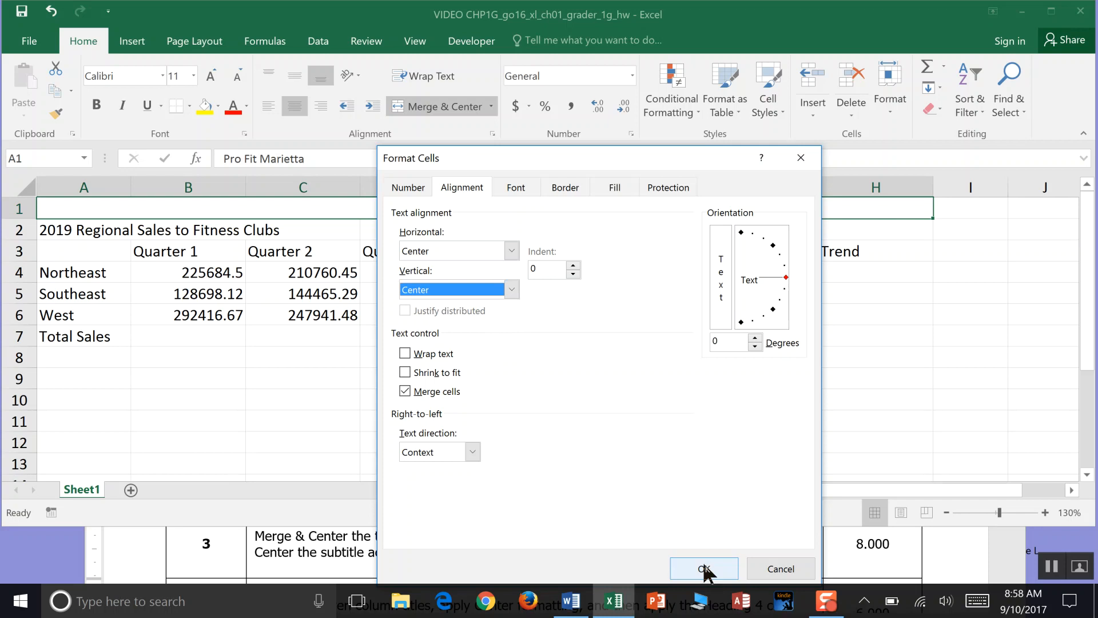
{"action": "left_click", "coordinate": [704, 569]}
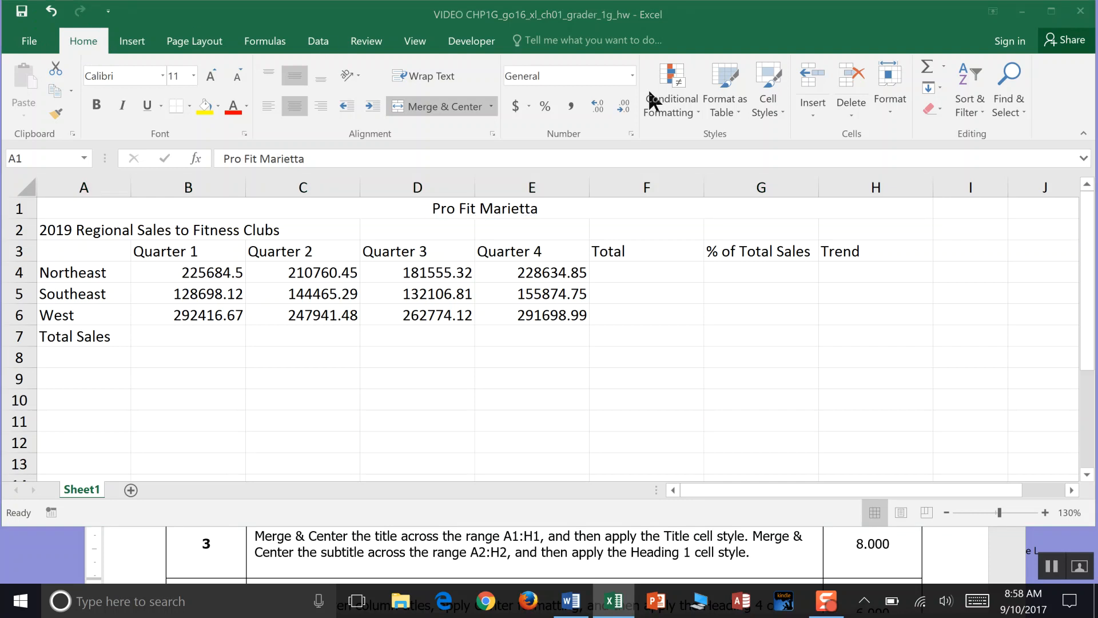
- Apply the Title cell style to the merged Pro Fit Marietta title in A1
{"action": "left_click", "coordinate": [408, 107]}
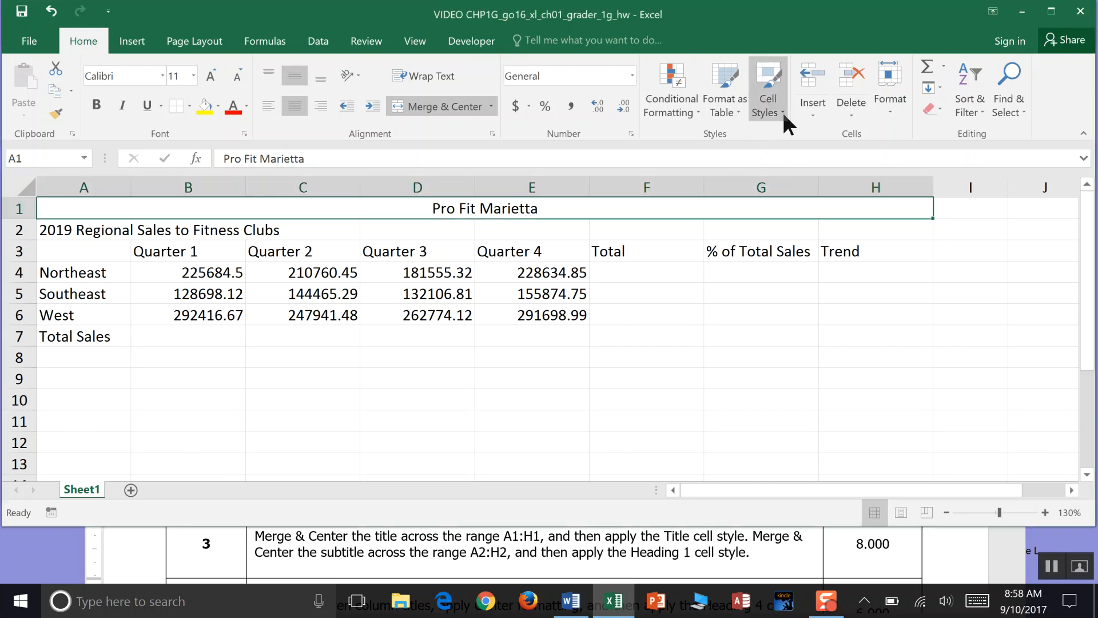
{"action": "left_click", "coordinate": [766, 89]}
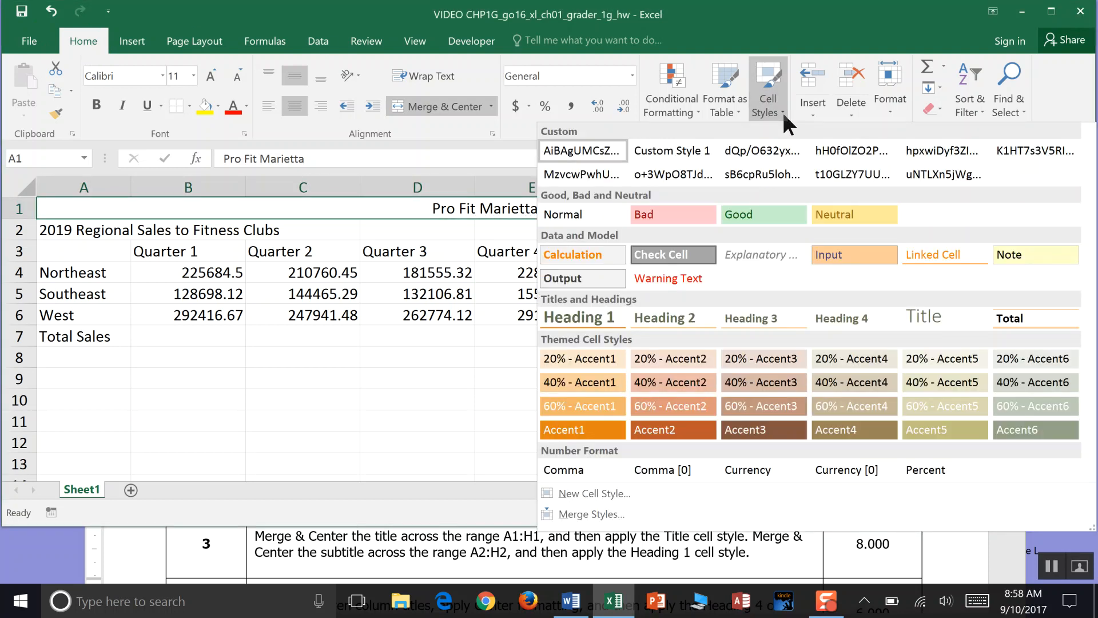
{"action": "mouse_move", "coordinate": [792, 131]}
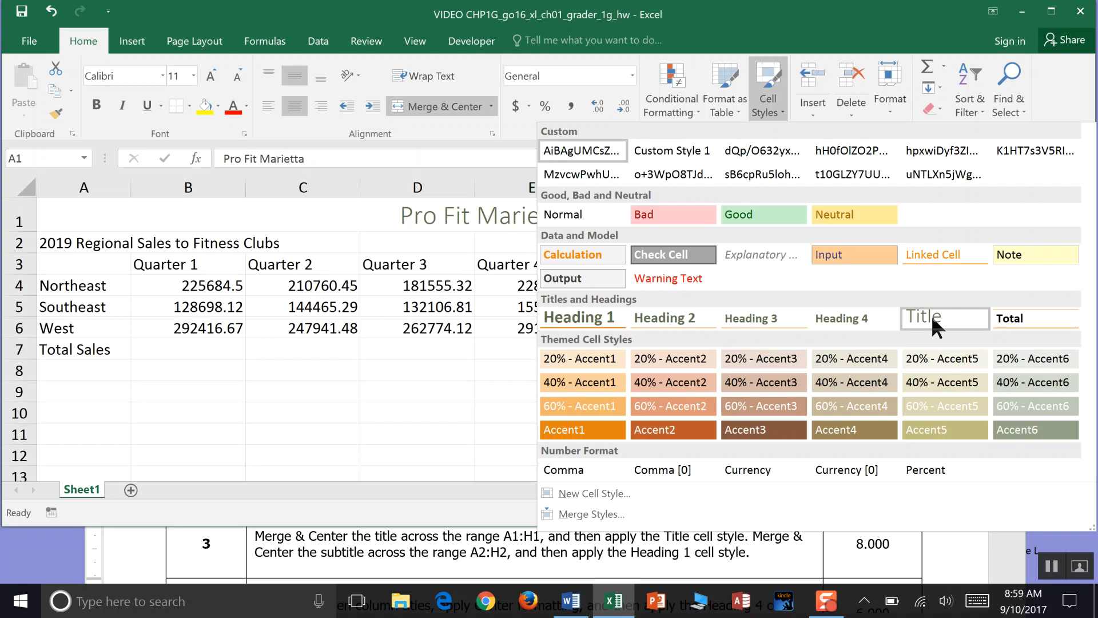
{"action": "left_click", "coordinate": [929, 318]}
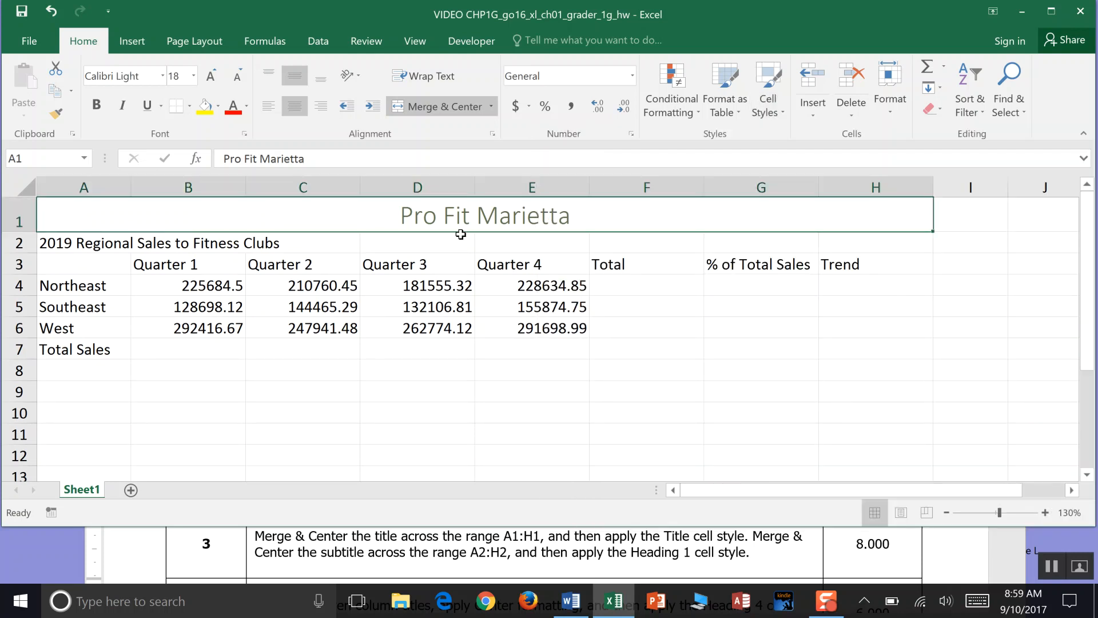
- Style the row 2 subtitle '2019 Regional Sales to Fitness Clubs' with Heading 1
{"action": "left_click", "coordinate": [83, 243]}
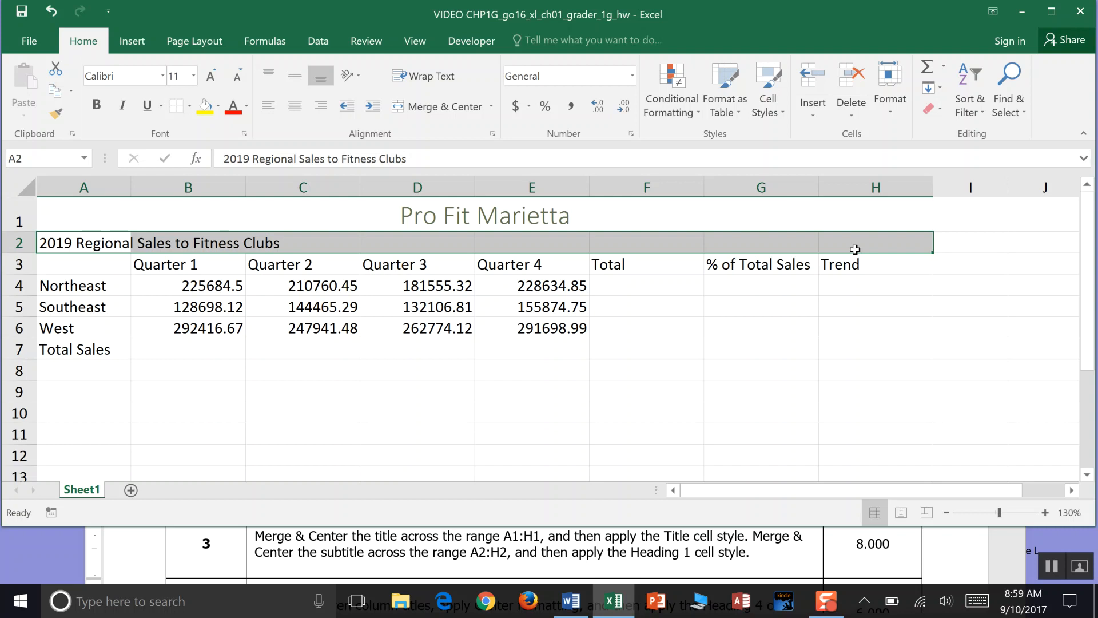
{"action": "mouse_move", "coordinate": [230, 24]}
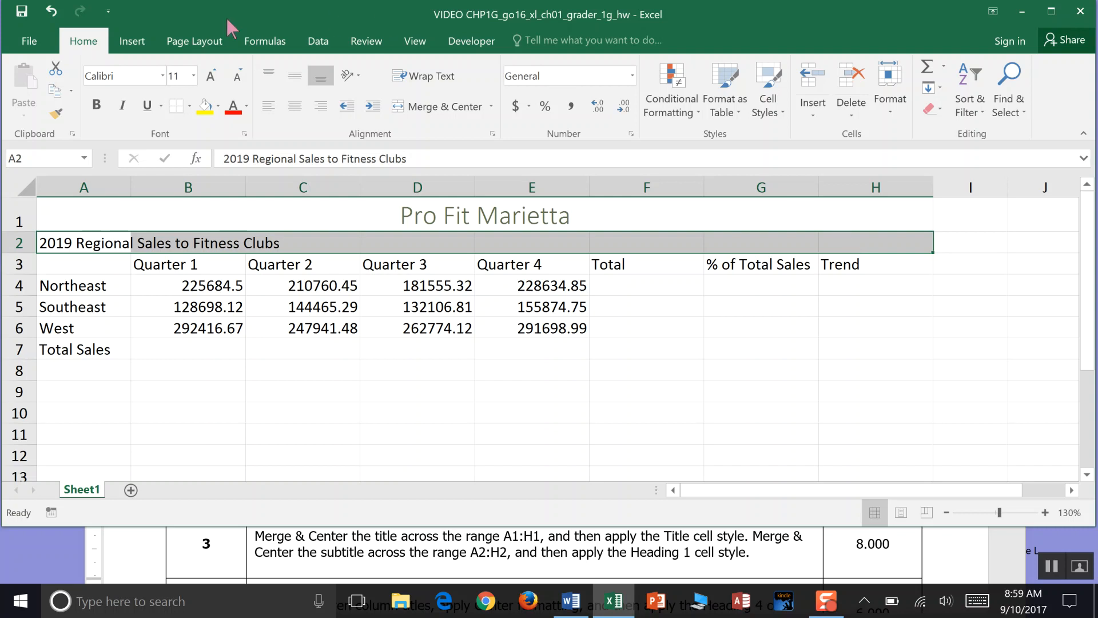
{"action": "mouse_move", "coordinate": [716, 154]}
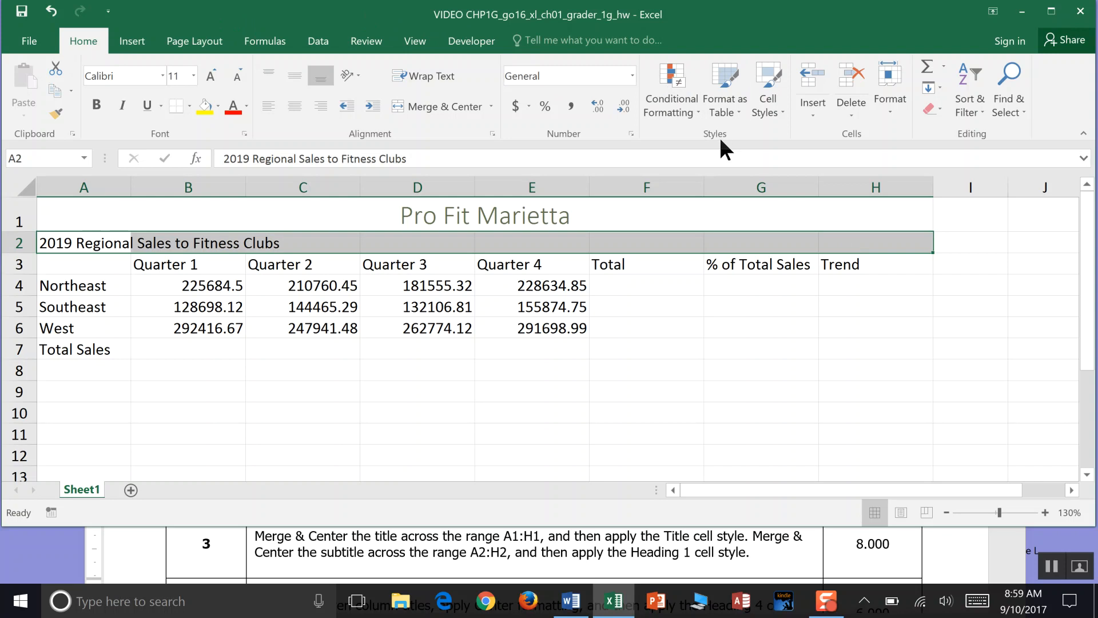
{"action": "left_click", "coordinate": [767, 91]}
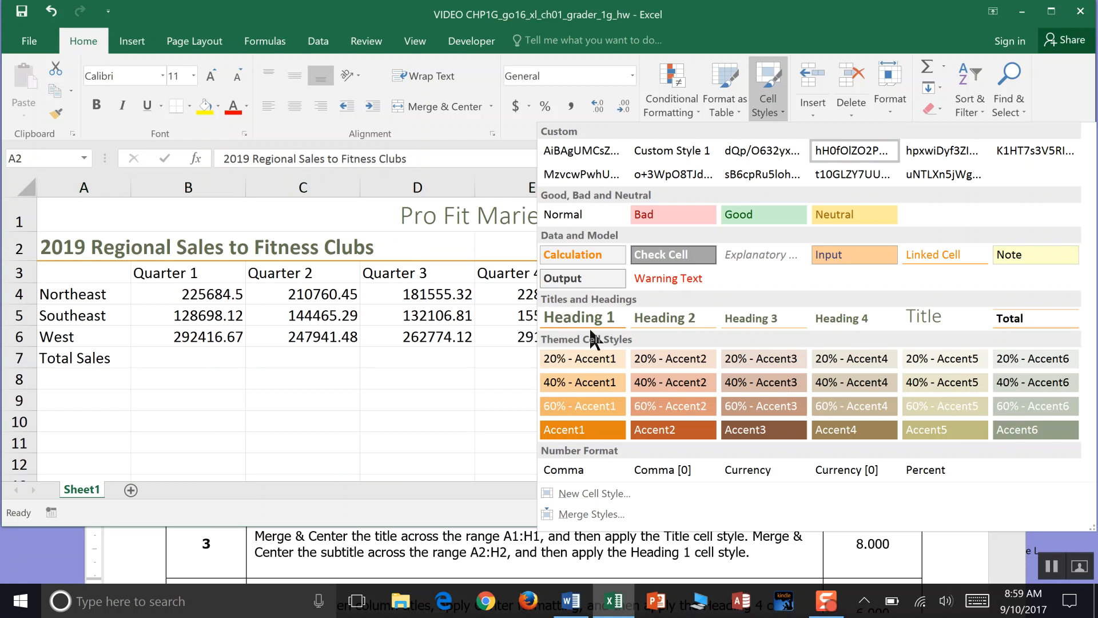
{"action": "left_click", "coordinate": [579, 317]}
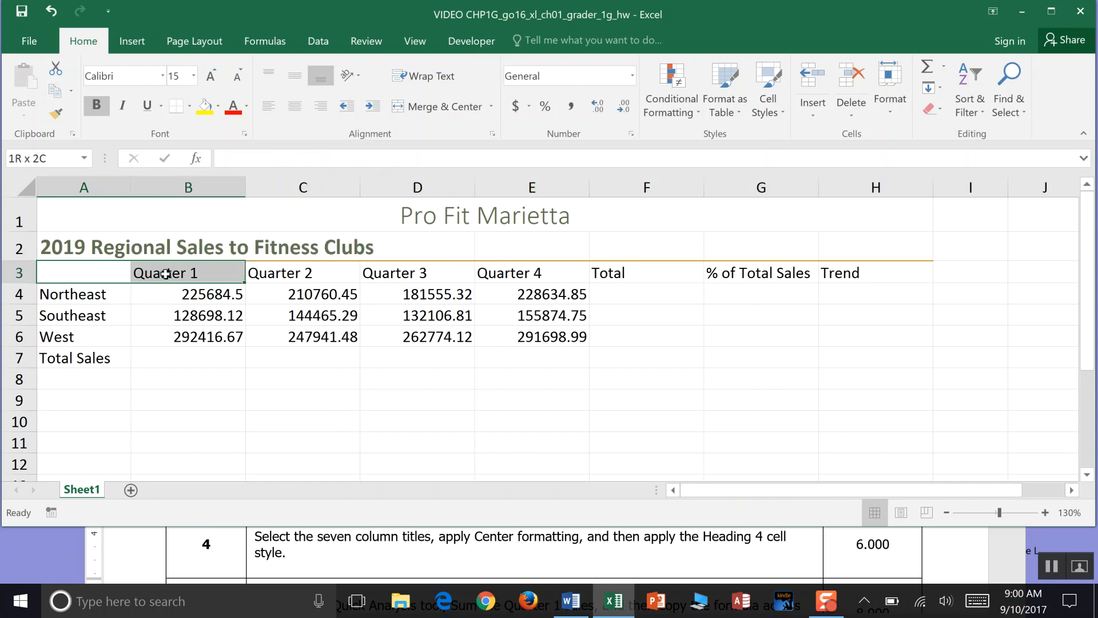
- Set Center horizontal and vertical alignment for the A3:H3 column titles in Format Cells
{"action": "left_click_drag", "start_coordinate": [187, 272], "coordinate": [530, 272]}
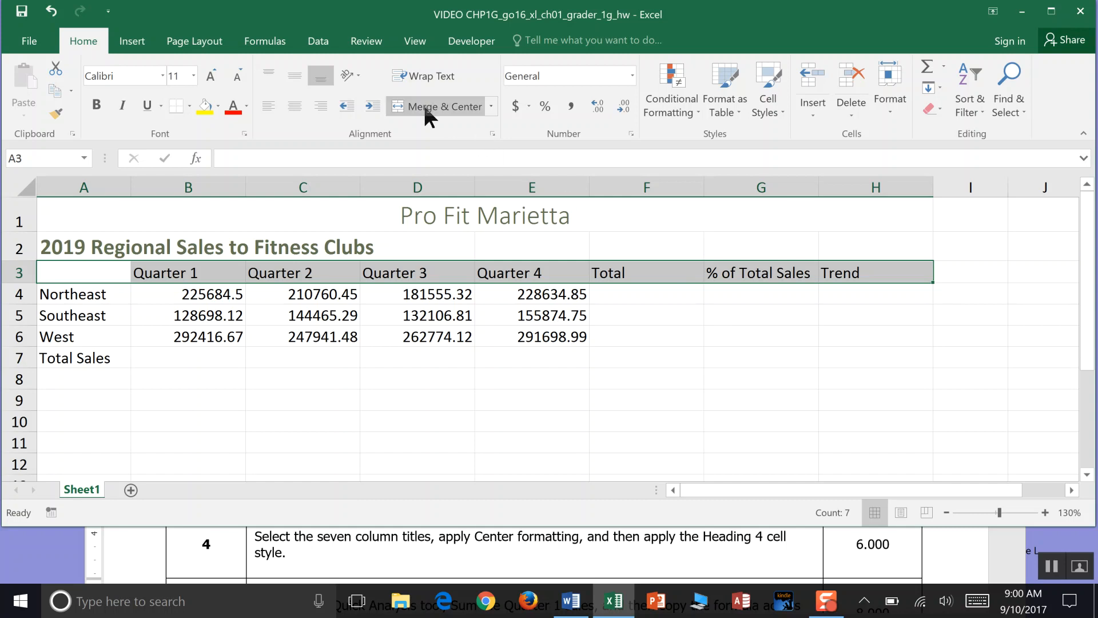
{"action": "mouse_move", "coordinate": [475, 141]}
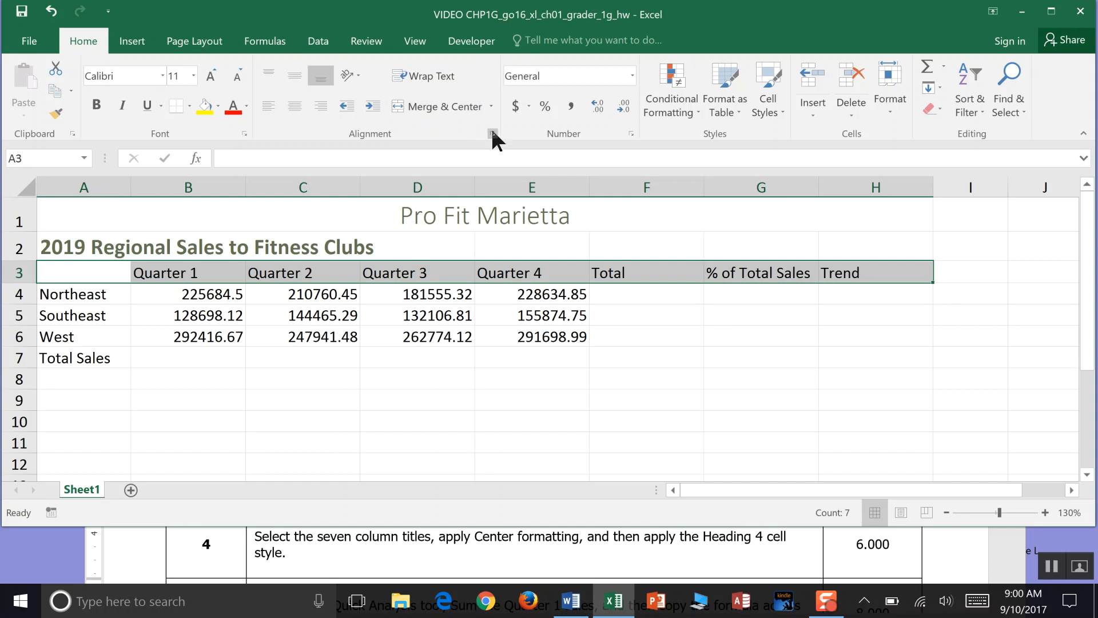
{"action": "left_click", "coordinate": [491, 134]}
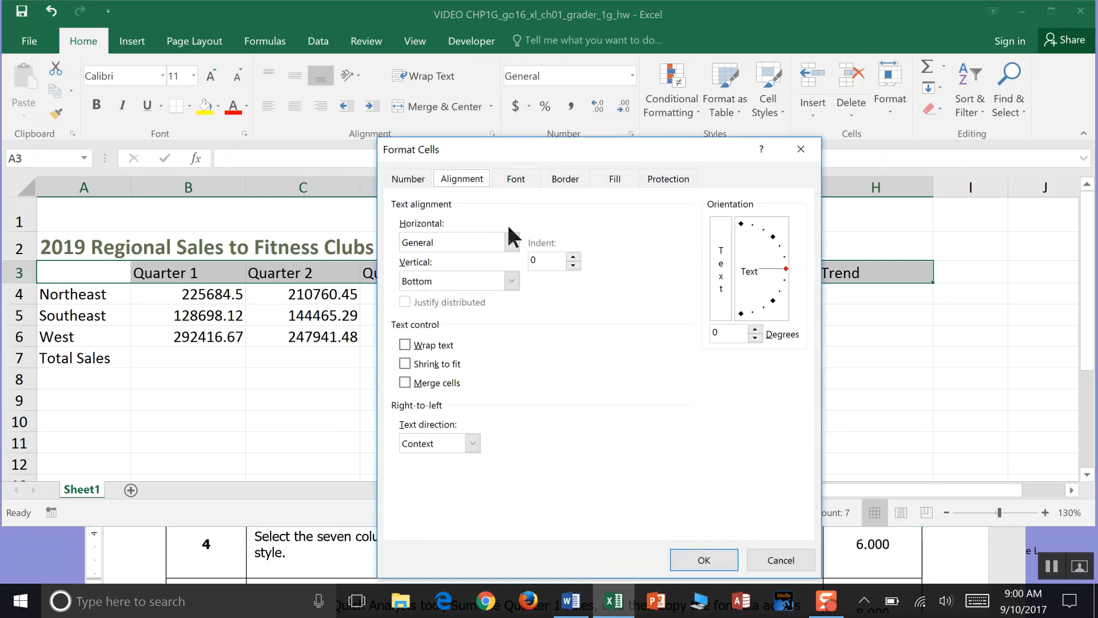
{"action": "left_click", "coordinate": [511, 242]}
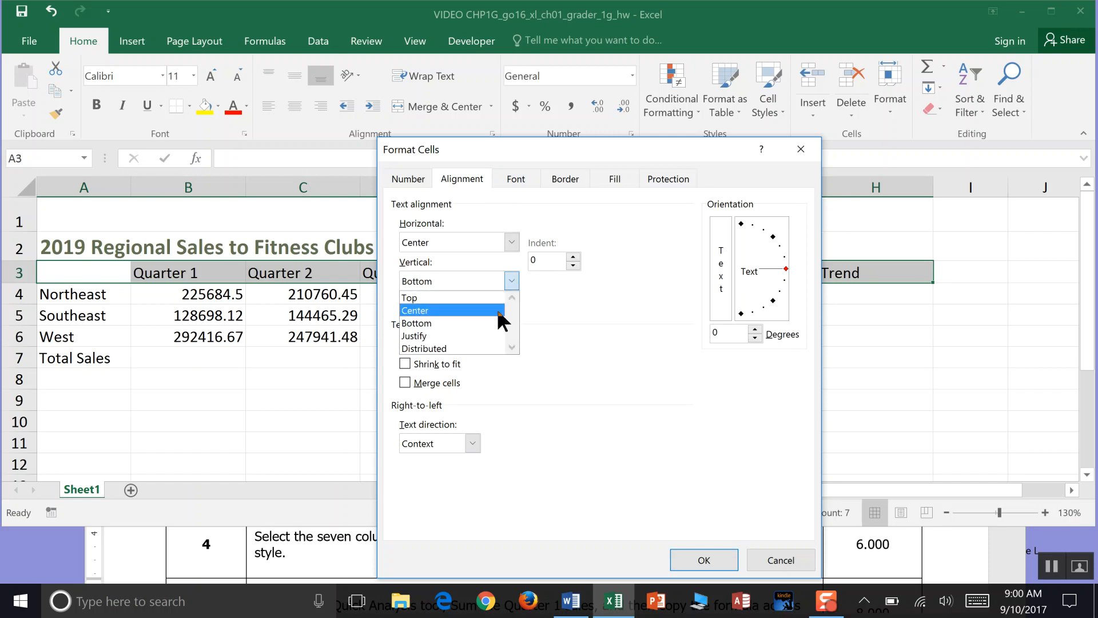
{"action": "left_click", "coordinate": [437, 310]}
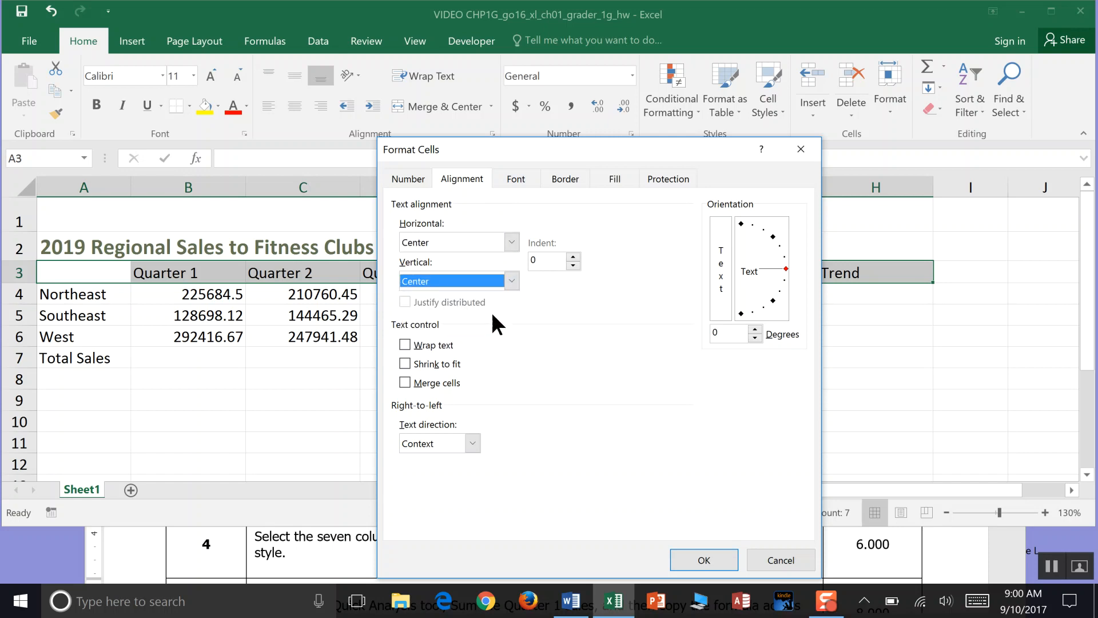
{"action": "left_click", "coordinate": [704, 560]}
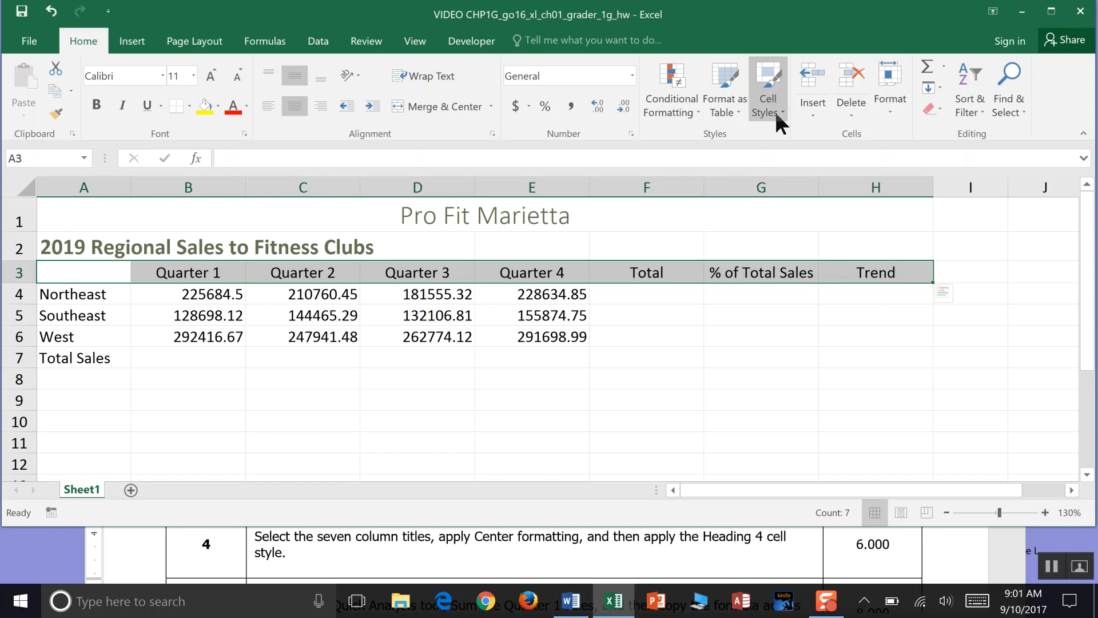
- Apply the Heading 4 cell style to the selected A3:H3 column titles
{"action": "left_click", "coordinate": [767, 91]}
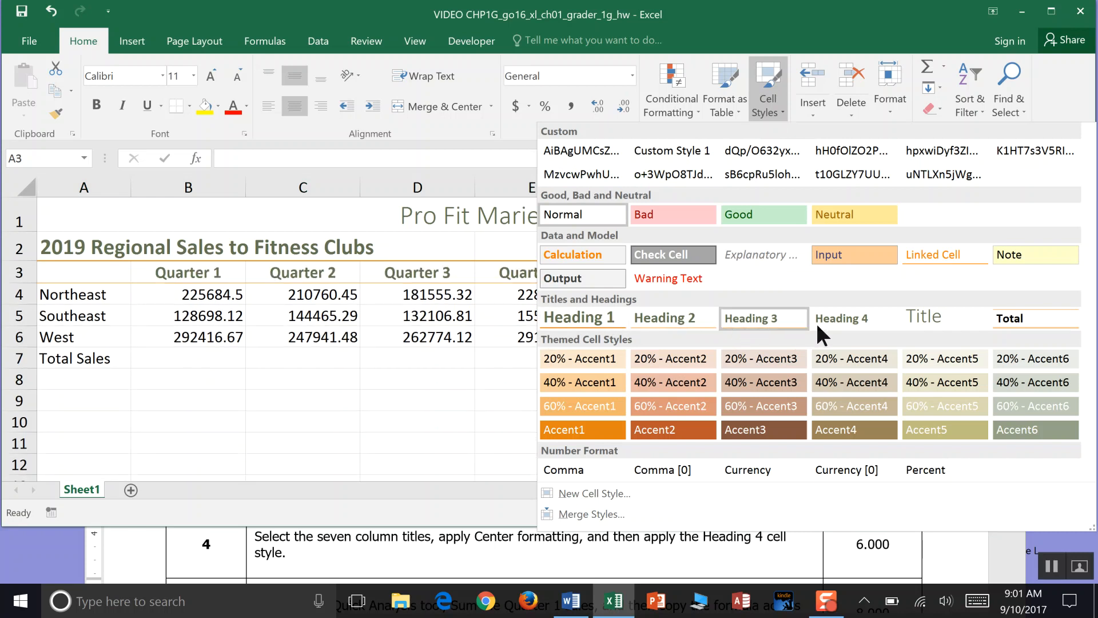
{"action": "mouse_move", "coordinate": [841, 335]}
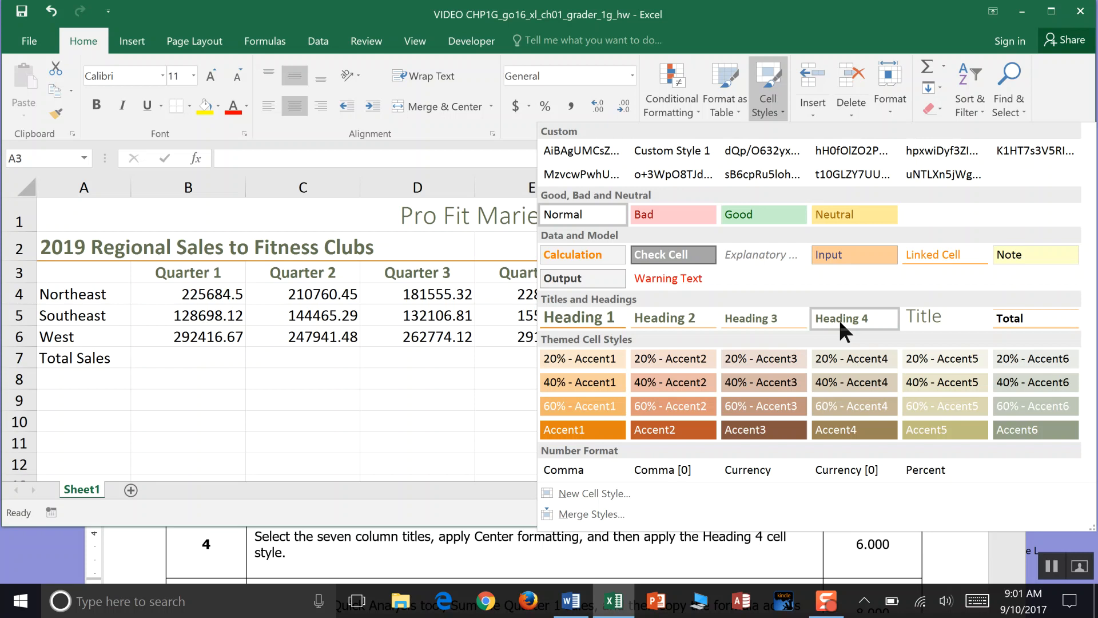
{"action": "left_click", "coordinate": [852, 317]}
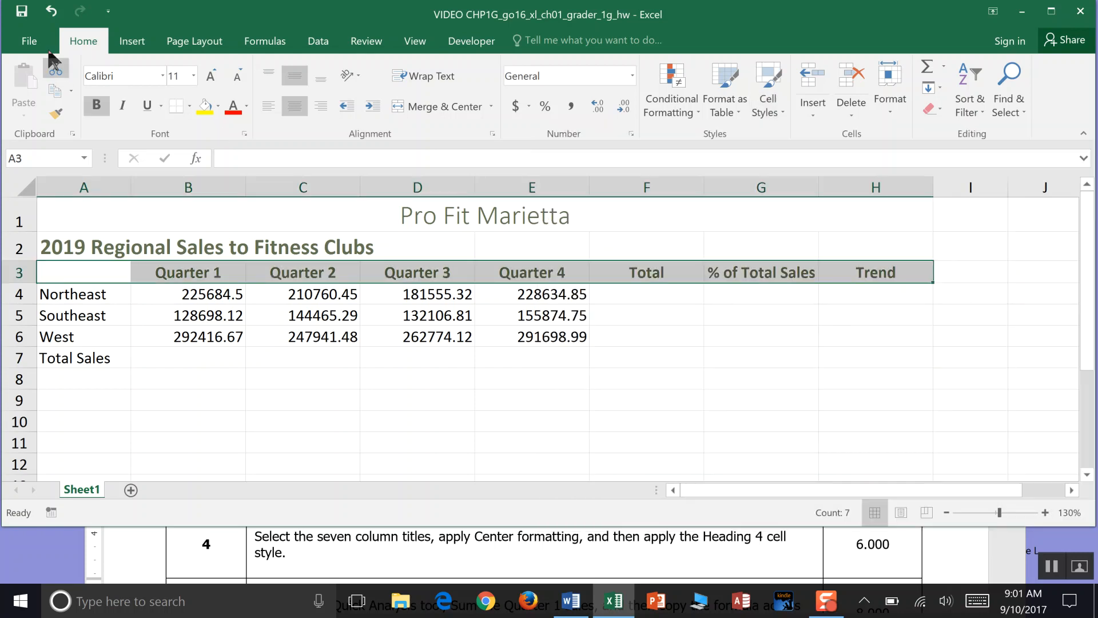
{"action": "mouse_move", "coordinate": [653, 254]}
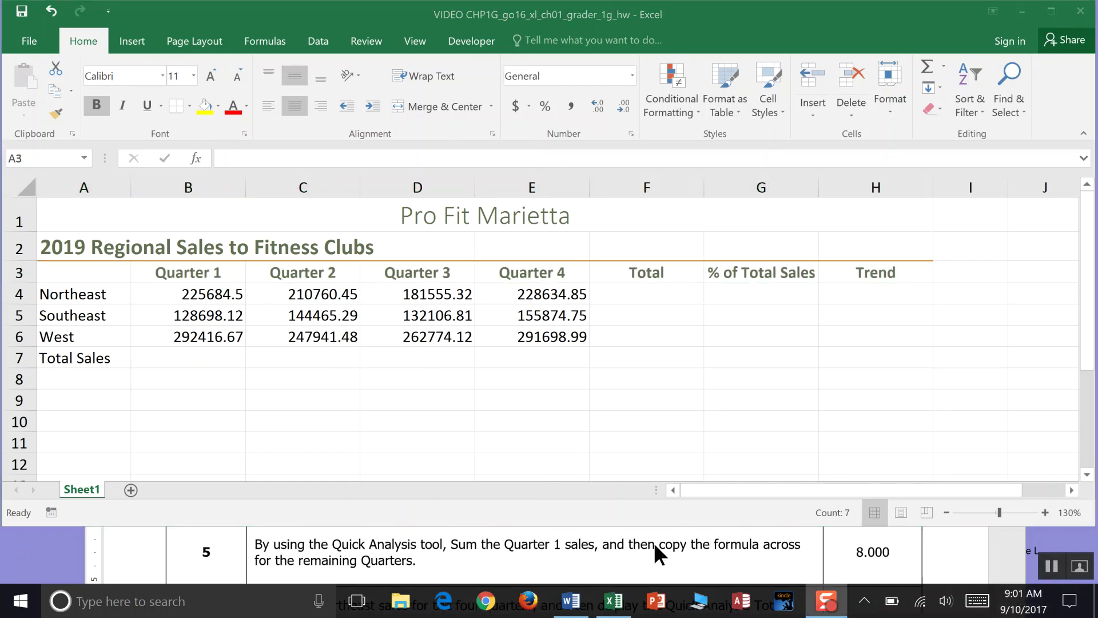
{"action": "mouse_move", "coordinate": [816, 510]}
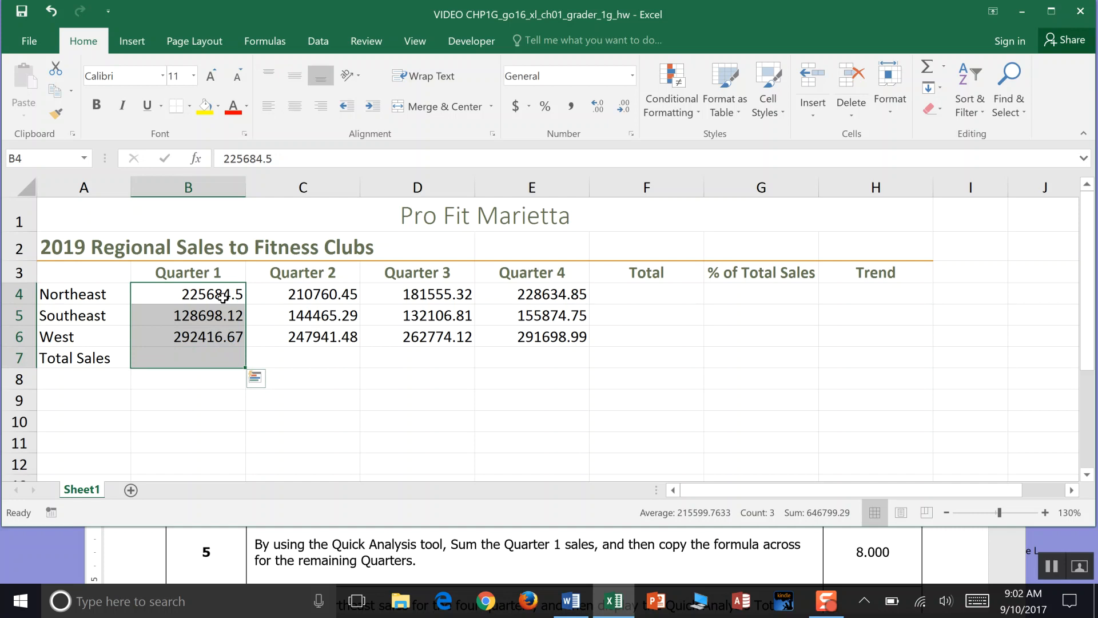
{"action": "mouse_move", "coordinate": [222, 363]}
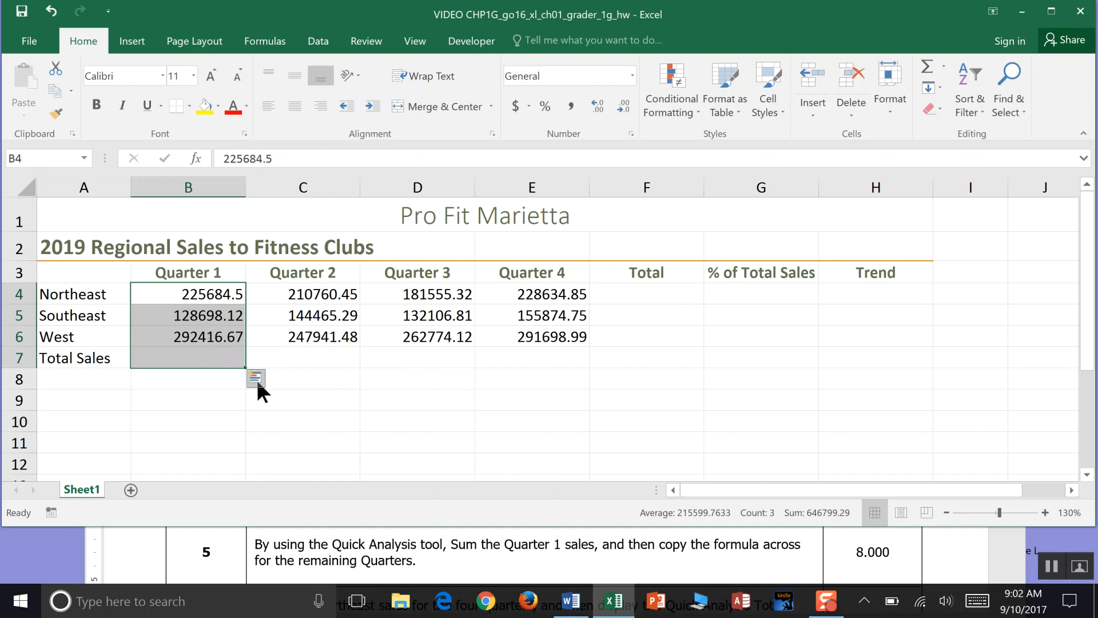
- Sum Quarter 1 sales B4:B6 with Quick Analysis Totals, putting bold 646799.29 in B7
{"action": "left_click", "coordinate": [255, 378]}
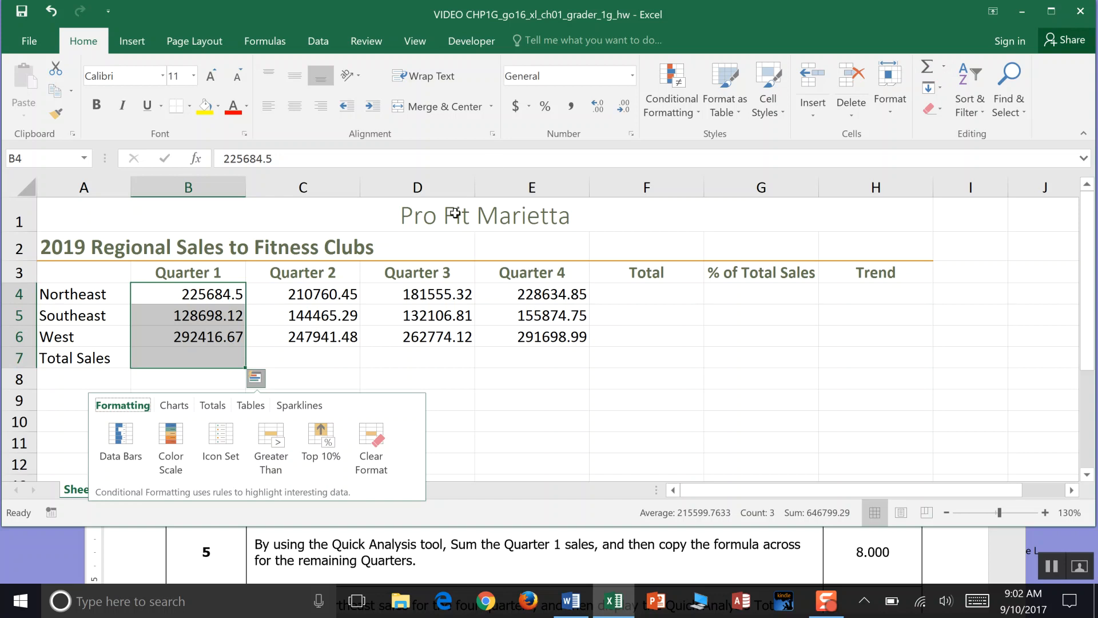
{"action": "mouse_move", "coordinate": [112, 411]}
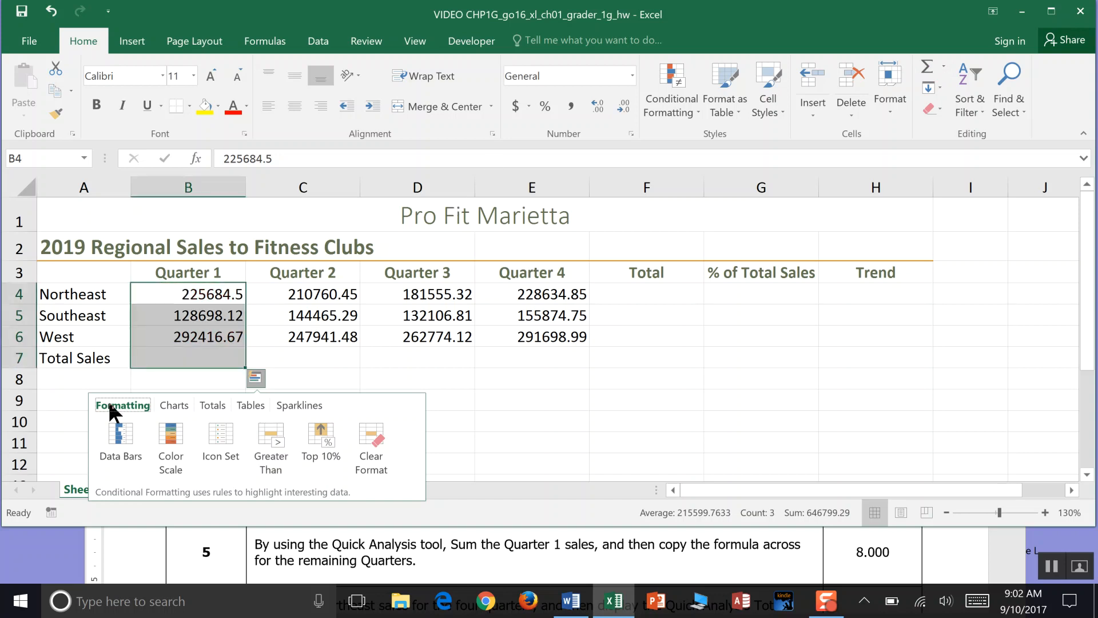
{"action": "mouse_move", "coordinate": [217, 415]}
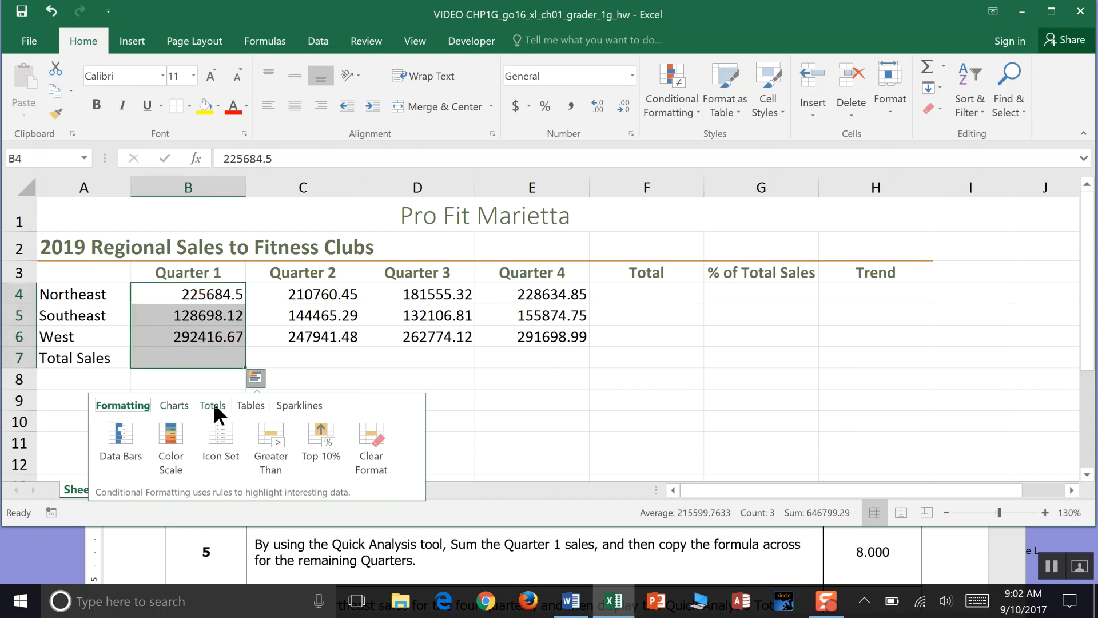
{"action": "left_click", "coordinate": [212, 405]}
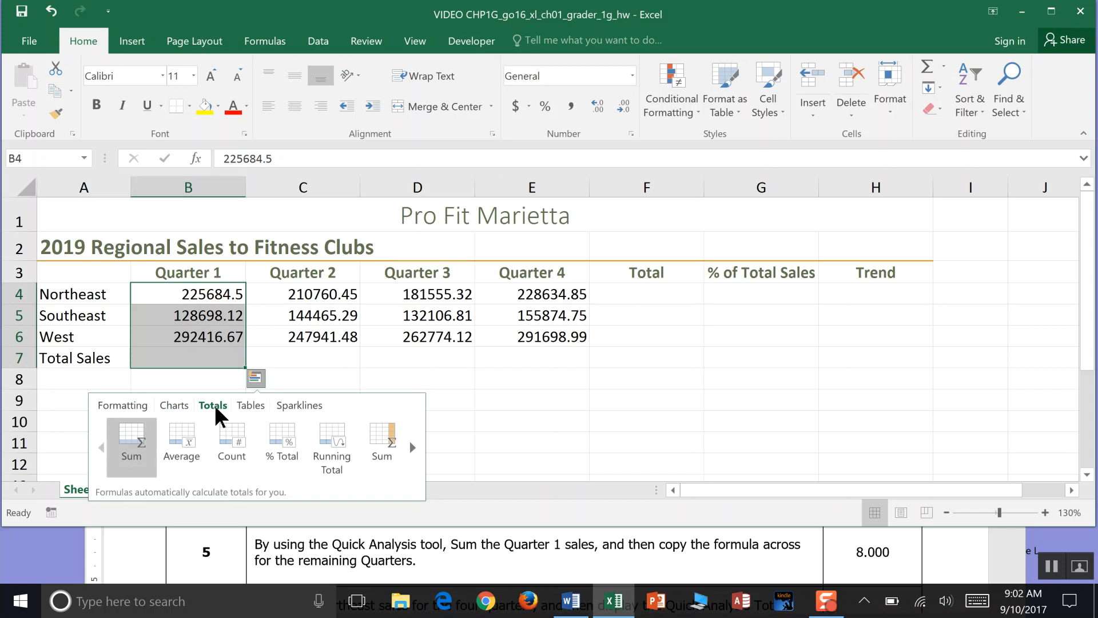
{"action": "left_click", "coordinate": [131, 443]}
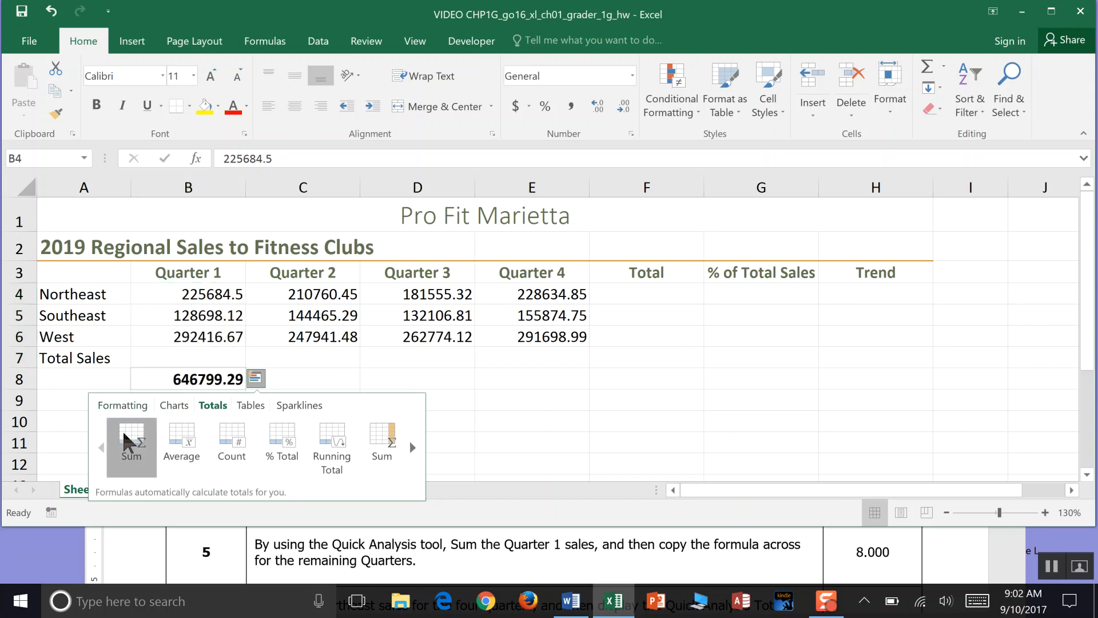
{"action": "left_click", "coordinate": [131, 436]}
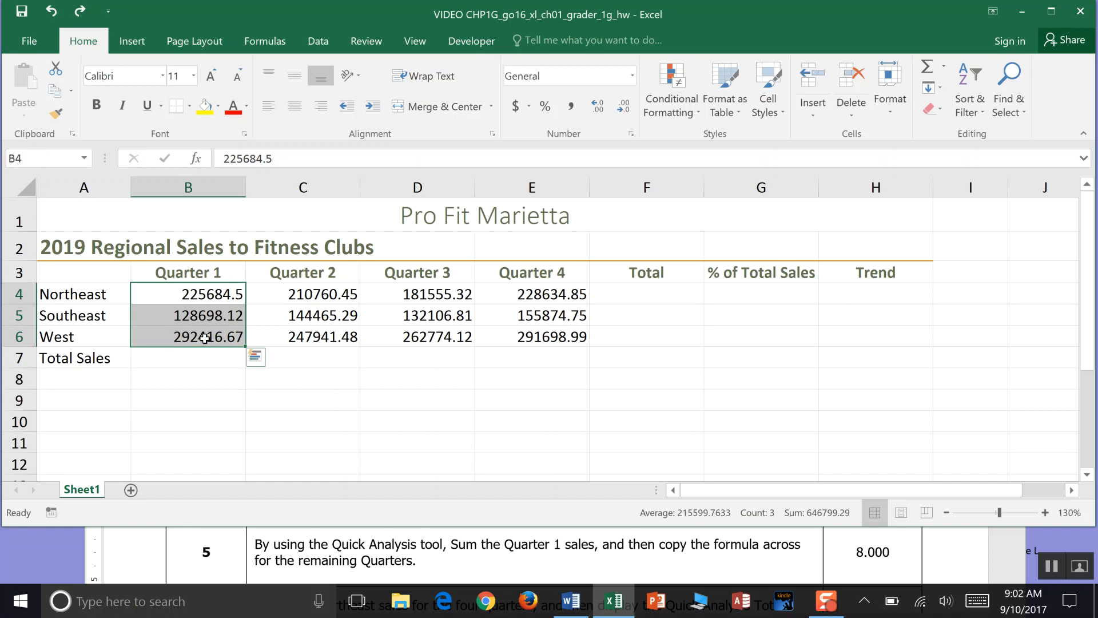
{"action": "left_click", "coordinate": [257, 357]}
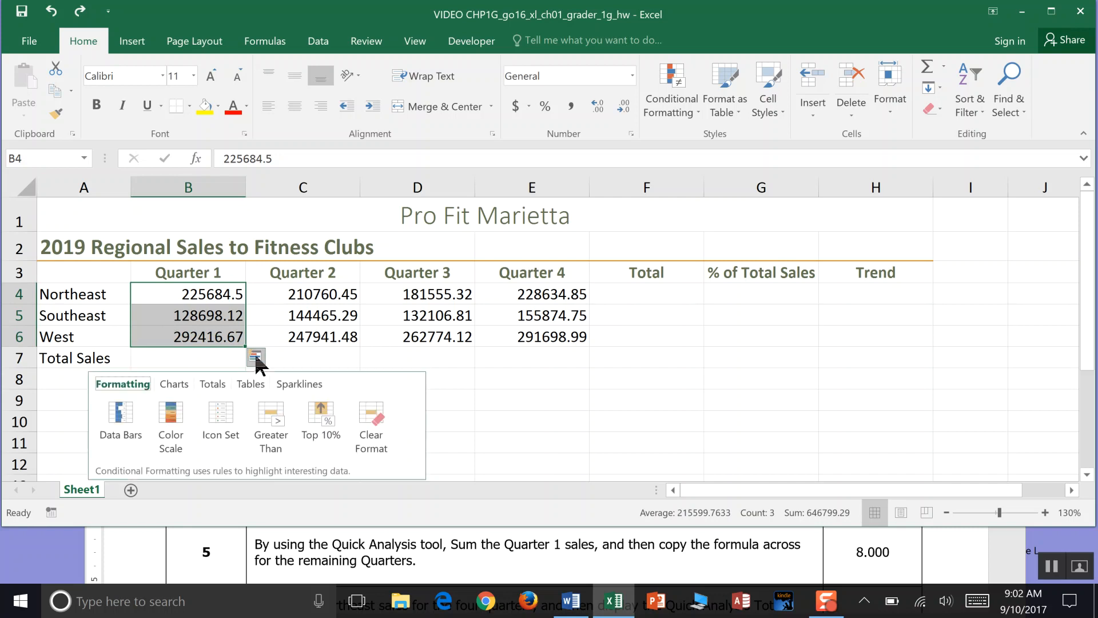
{"action": "left_click", "coordinate": [213, 384]}
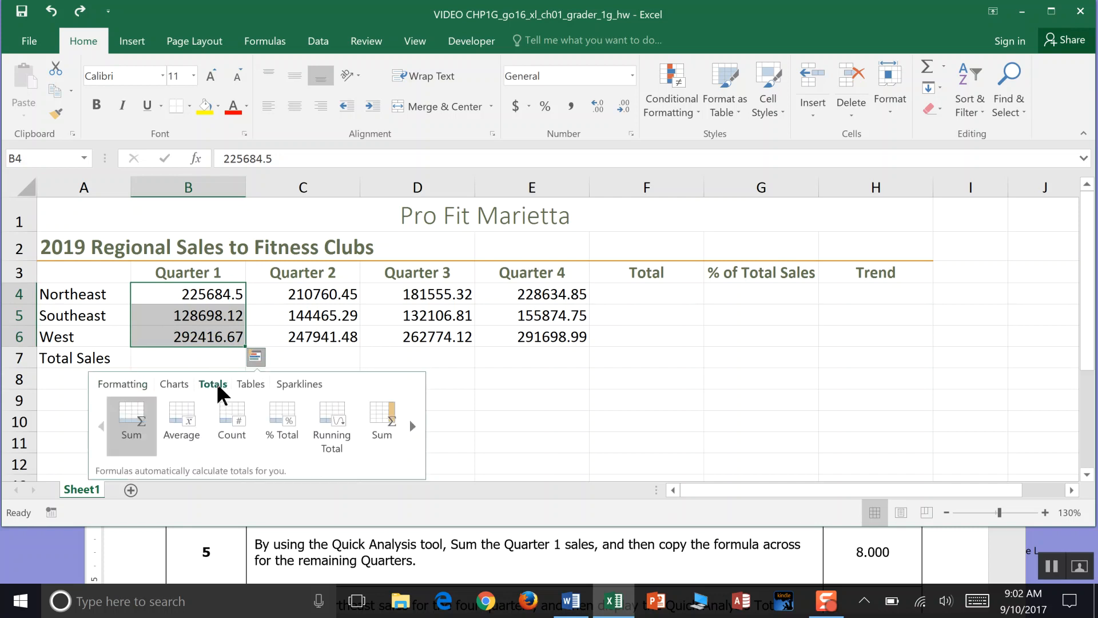
{"action": "left_click", "coordinate": [131, 422]}
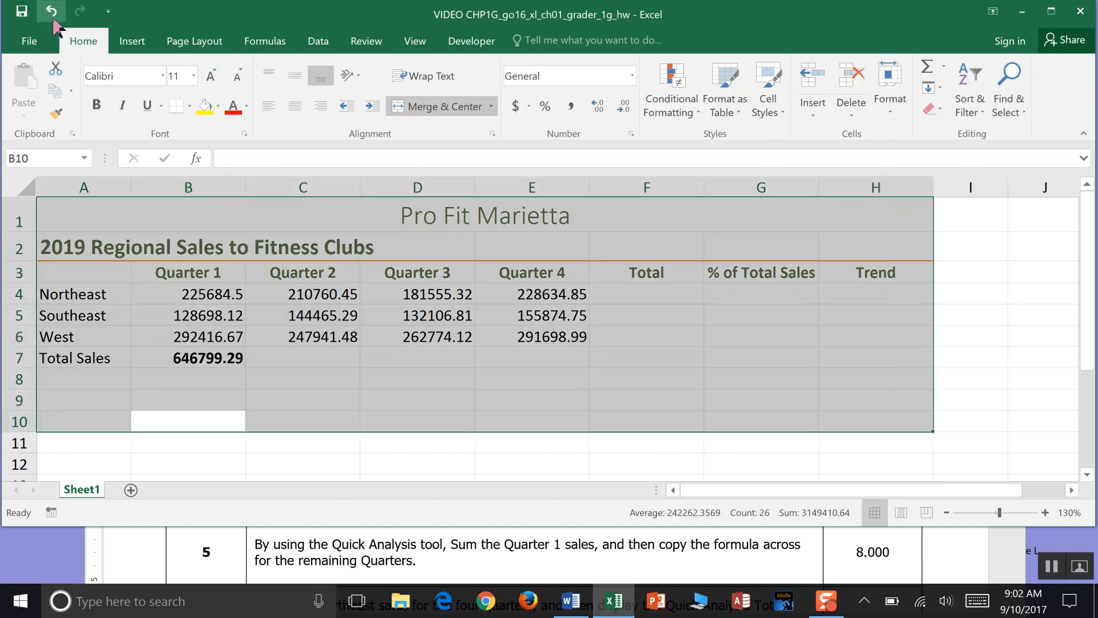
{"action": "left_click", "coordinate": [302, 442]}
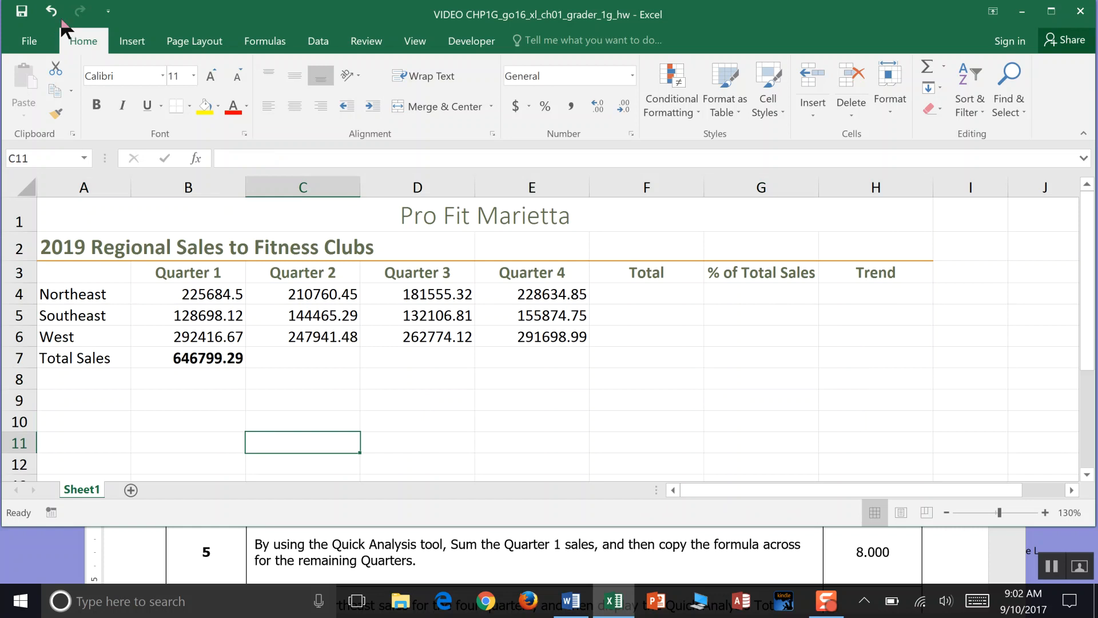
{"action": "left_click_drag", "start_coordinate": [188, 294], "coordinate": [188, 336]}
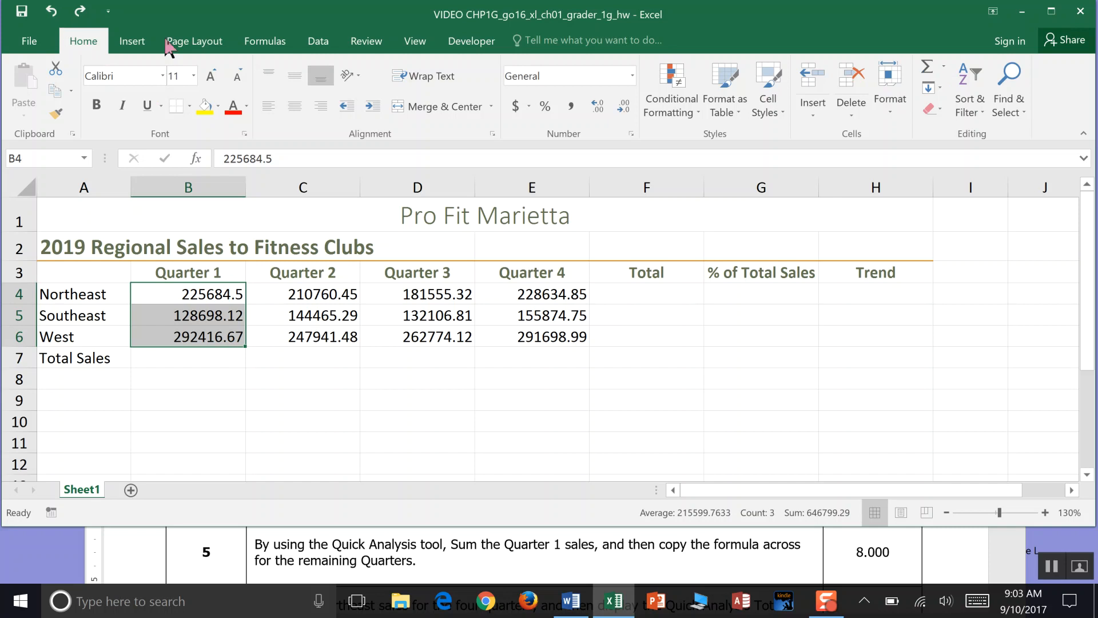
{"action": "mouse_move", "coordinate": [948, 73]}
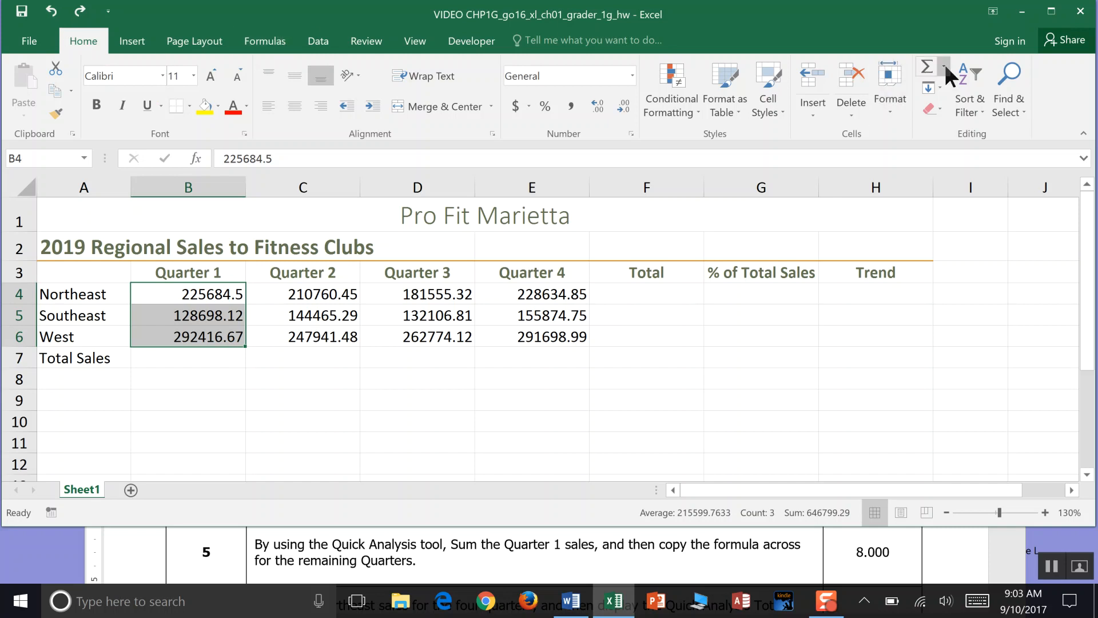
{"action": "left_click", "coordinate": [928, 67]}
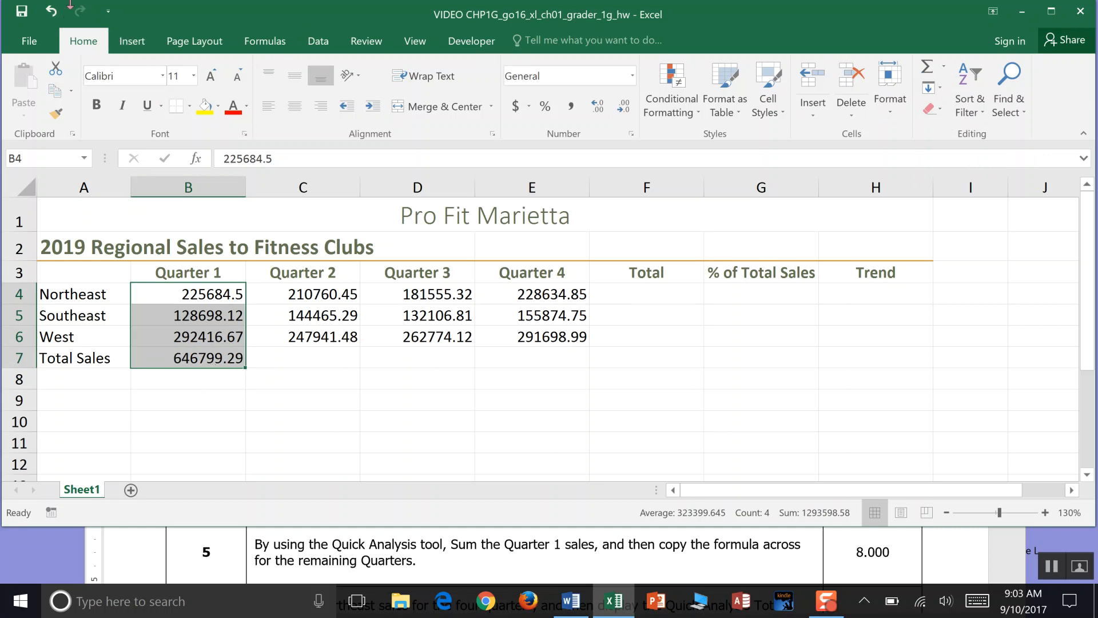
{"action": "key", "text": "Delete"}
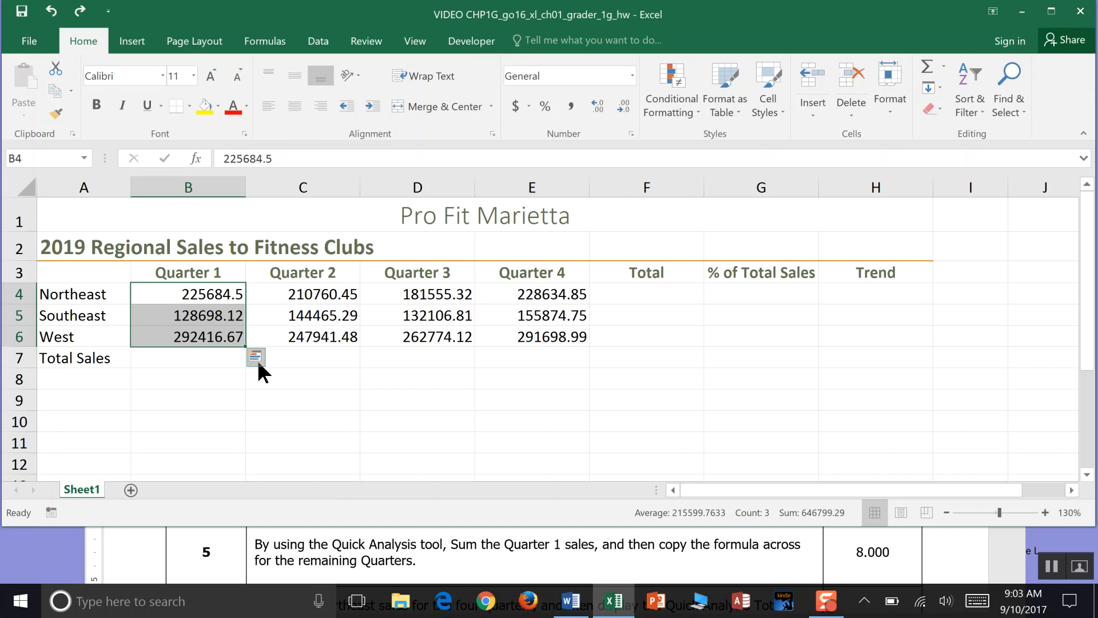
{"action": "left_click", "coordinate": [255, 356]}
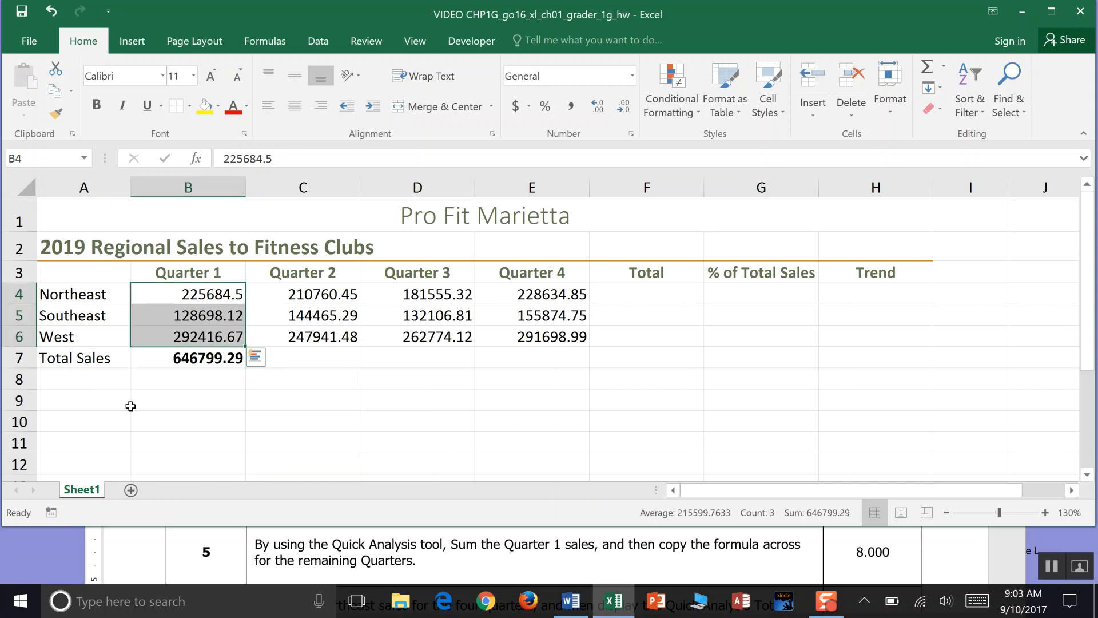
{"action": "mouse_move", "coordinate": [213, 358]}
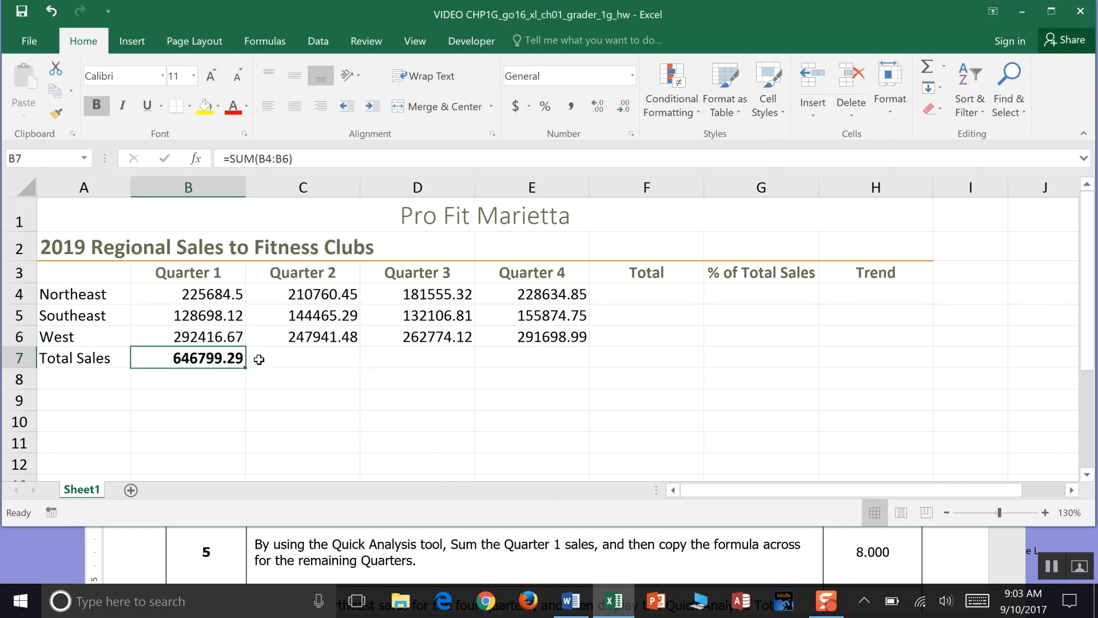
{"action": "mouse_move", "coordinate": [242, 378]}
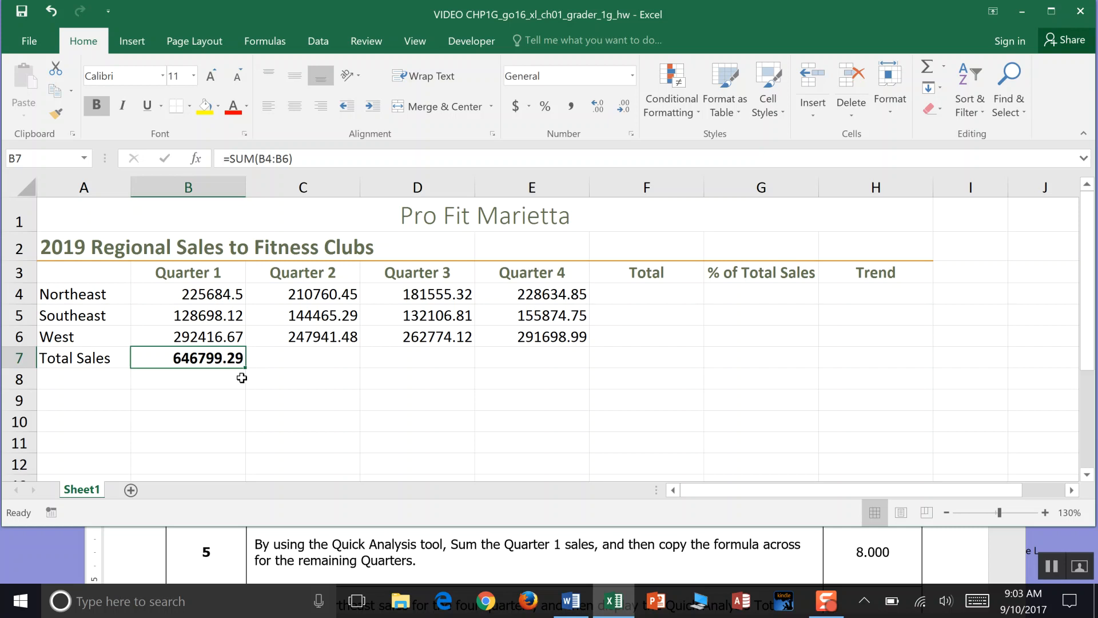
{"action": "mouse_move", "coordinate": [250, 159]}
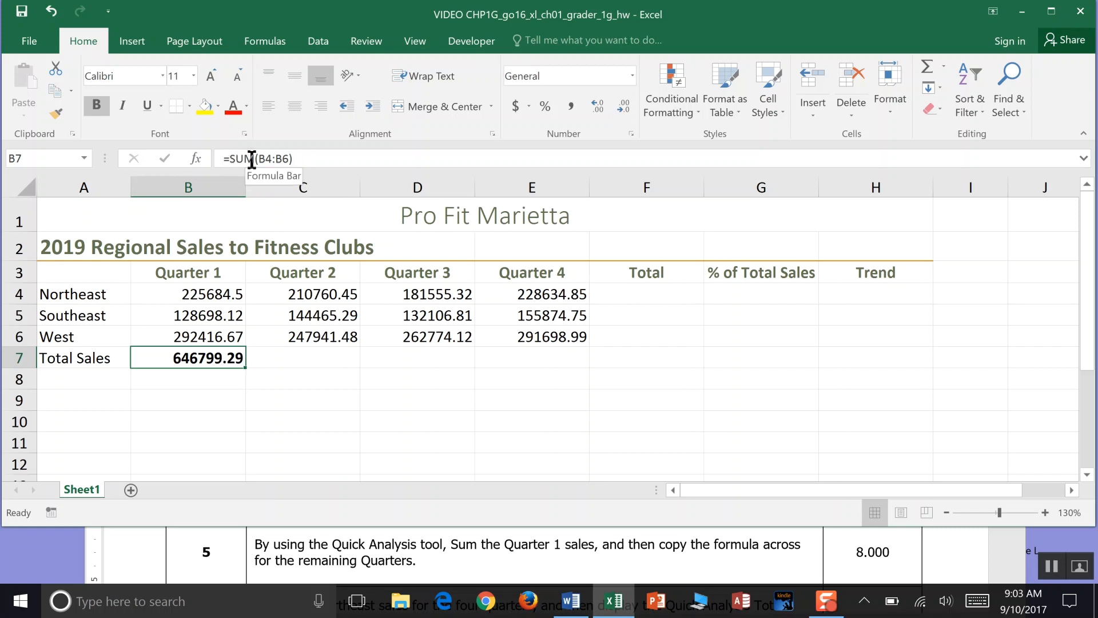
{"action": "mouse_move", "coordinate": [302, 159]}
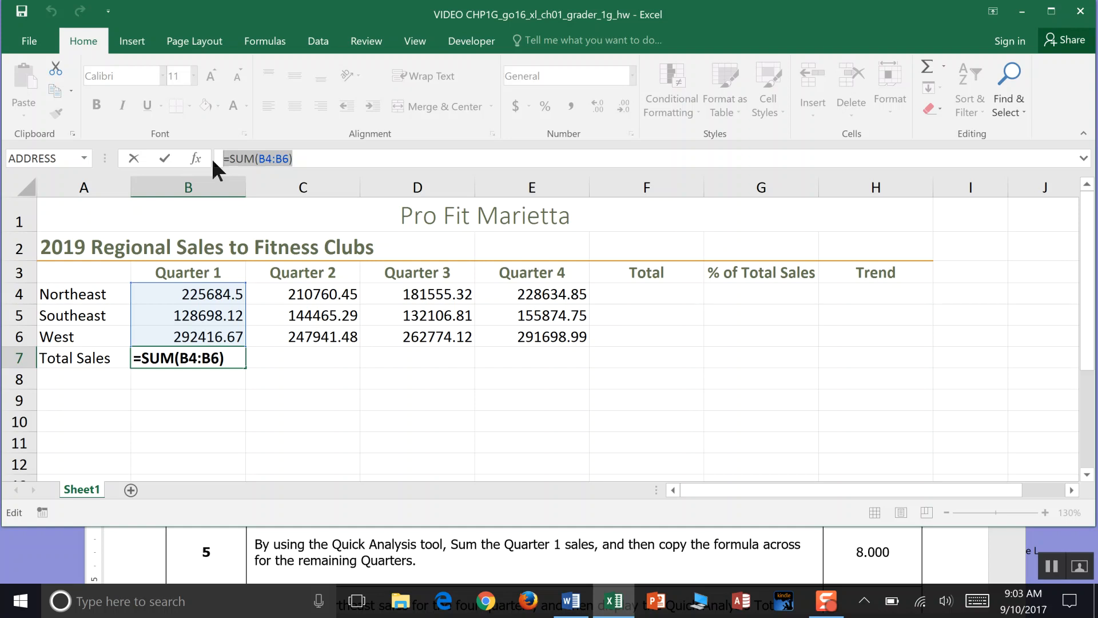
{"action": "key", "text": "Enter"}
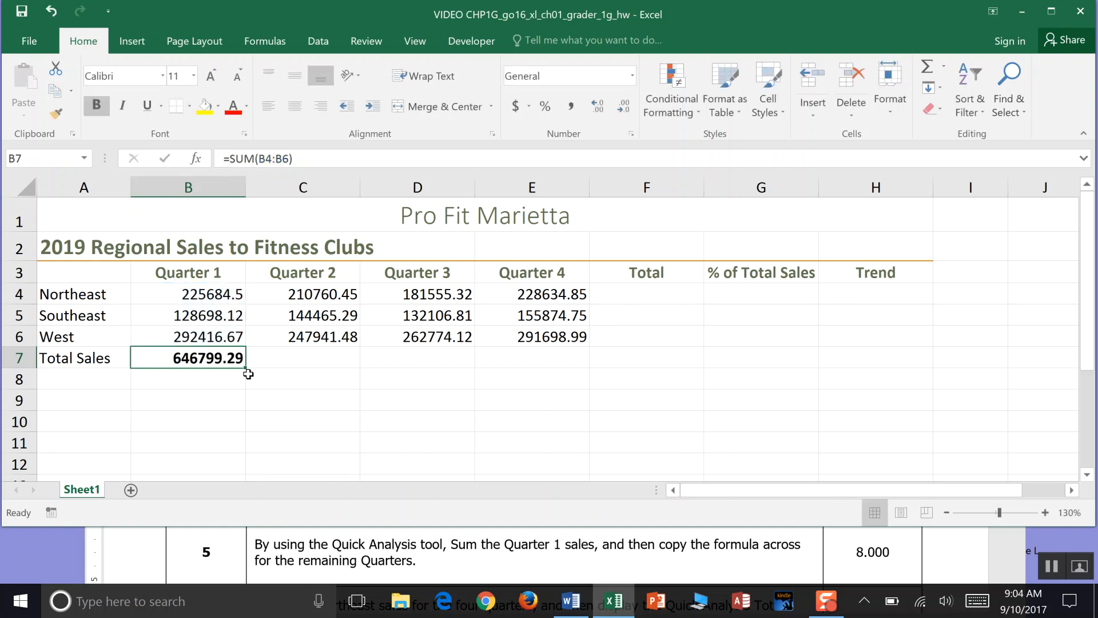
{"action": "mouse_move", "coordinate": [250, 381]}
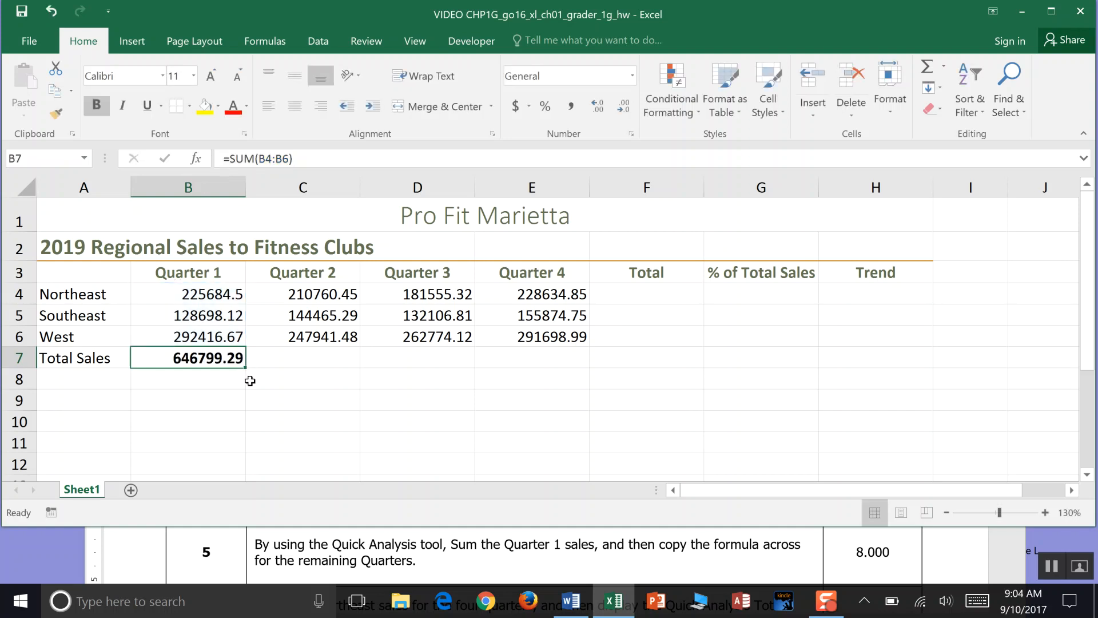
{"action": "mouse_move", "coordinate": [256, 378]}
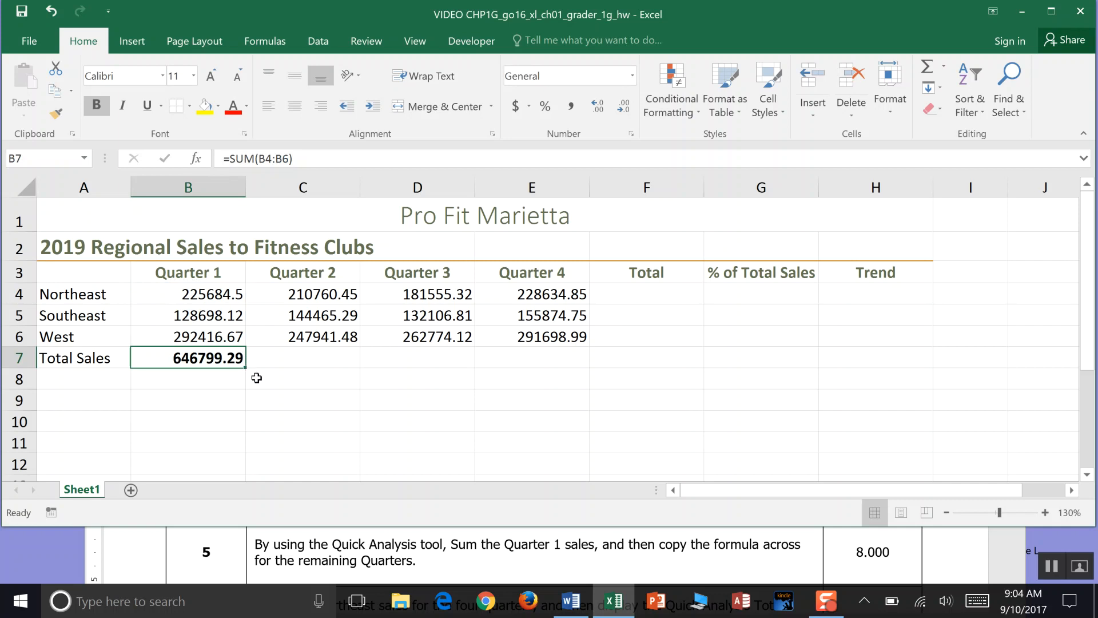
{"action": "mouse_move", "coordinate": [255, 374]}
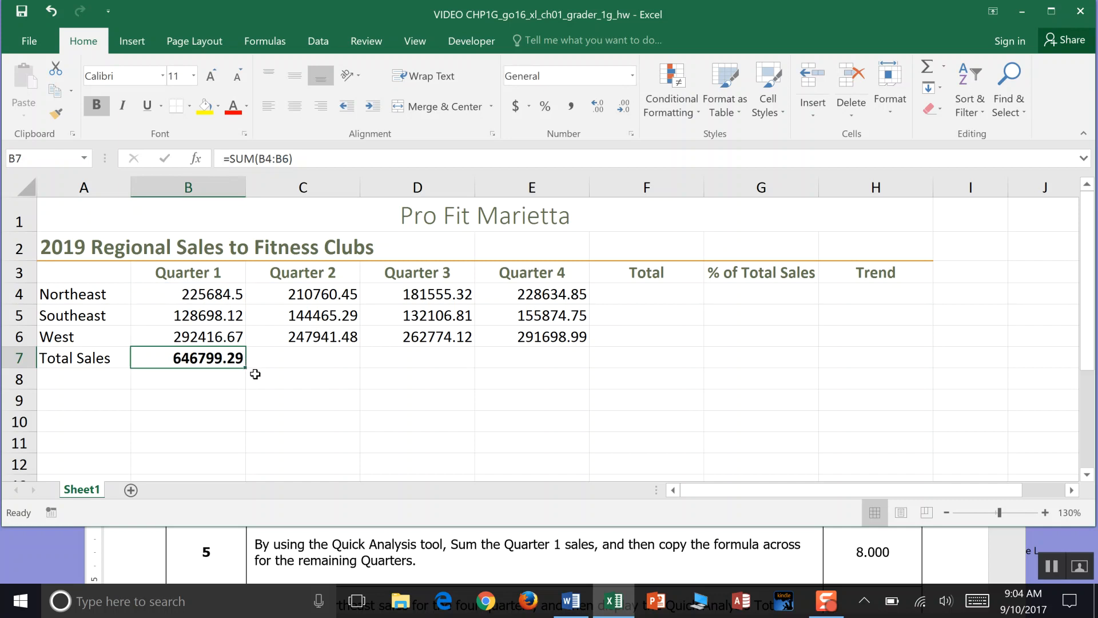
{"action": "mouse_move", "coordinate": [247, 367]}
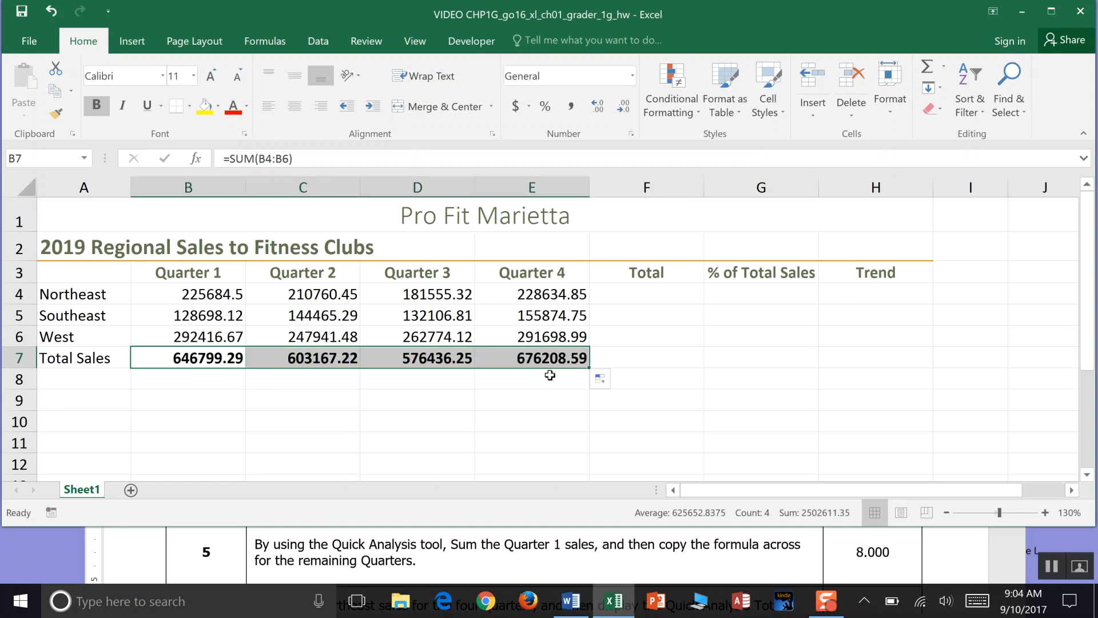
{"action": "mouse_move", "coordinate": [231, 188]}
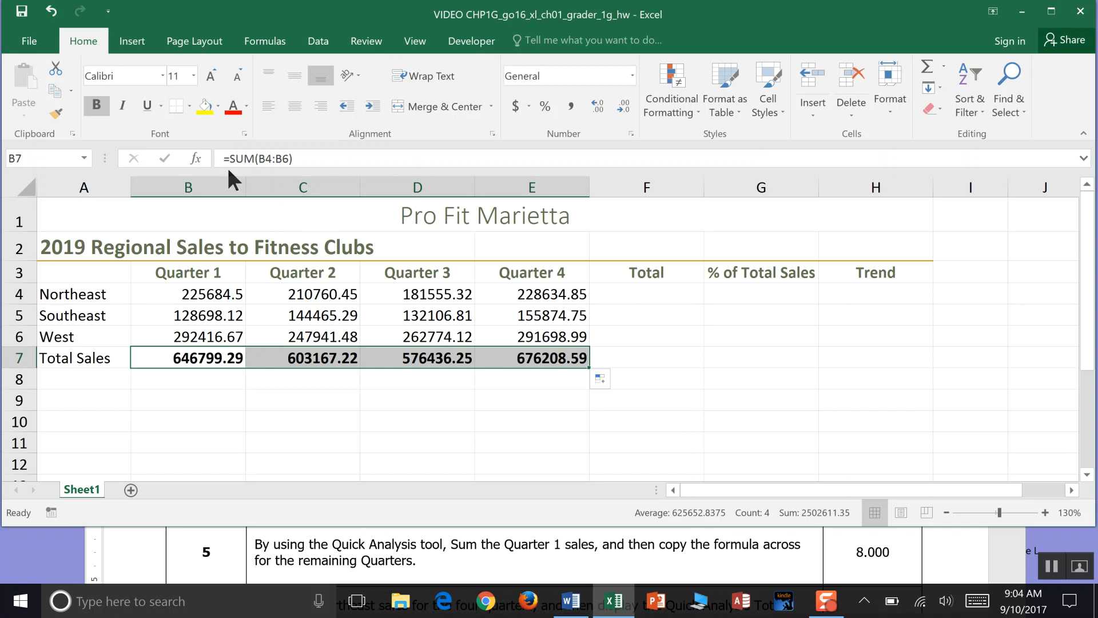
{"action": "mouse_move", "coordinate": [189, 294]}
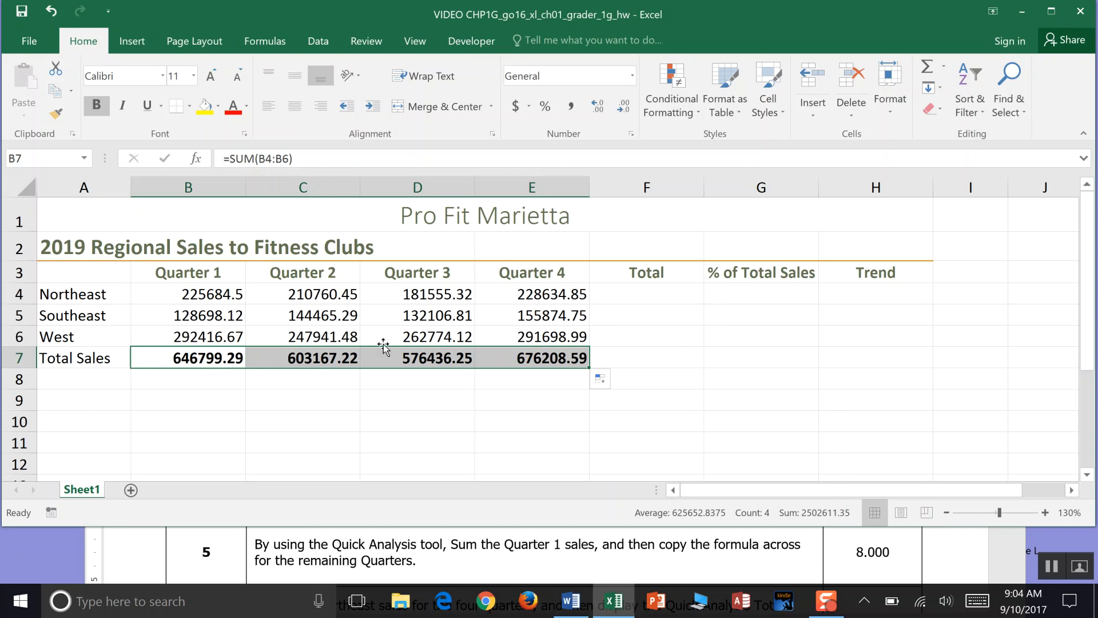
{"action": "mouse_move", "coordinate": [536, 364]}
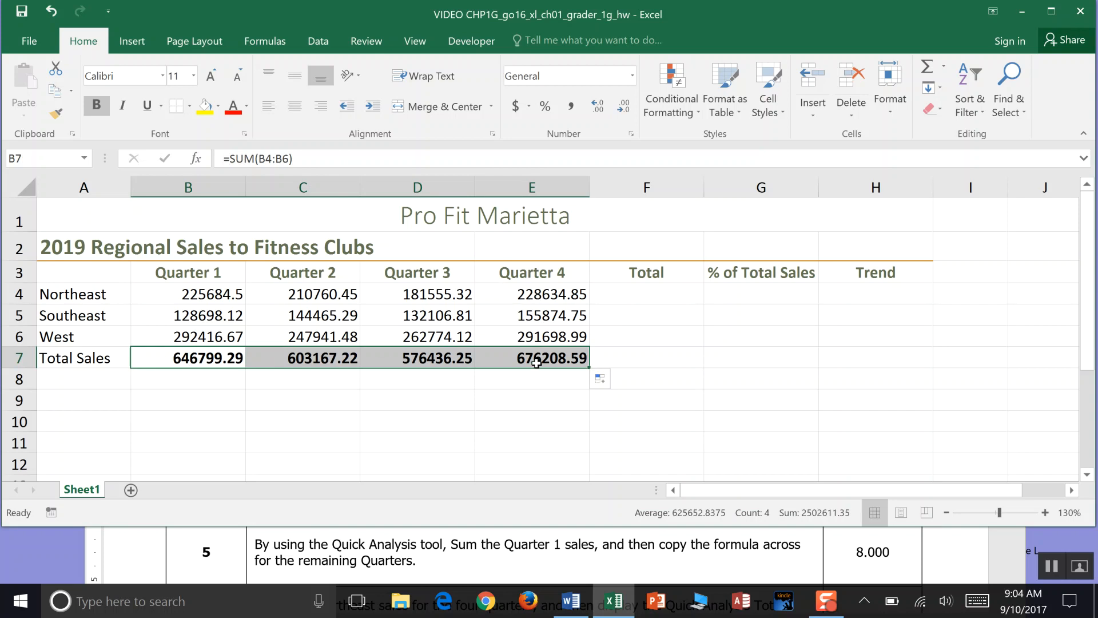
{"action": "mouse_move", "coordinate": [543, 348]}
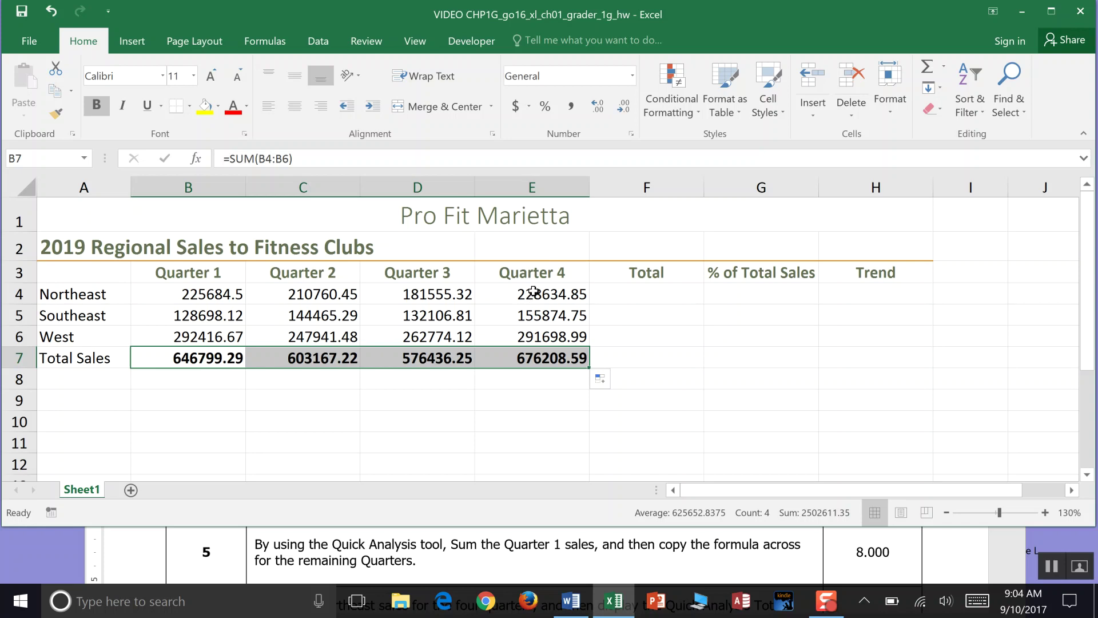
{"action": "mouse_move", "coordinate": [542, 365]}
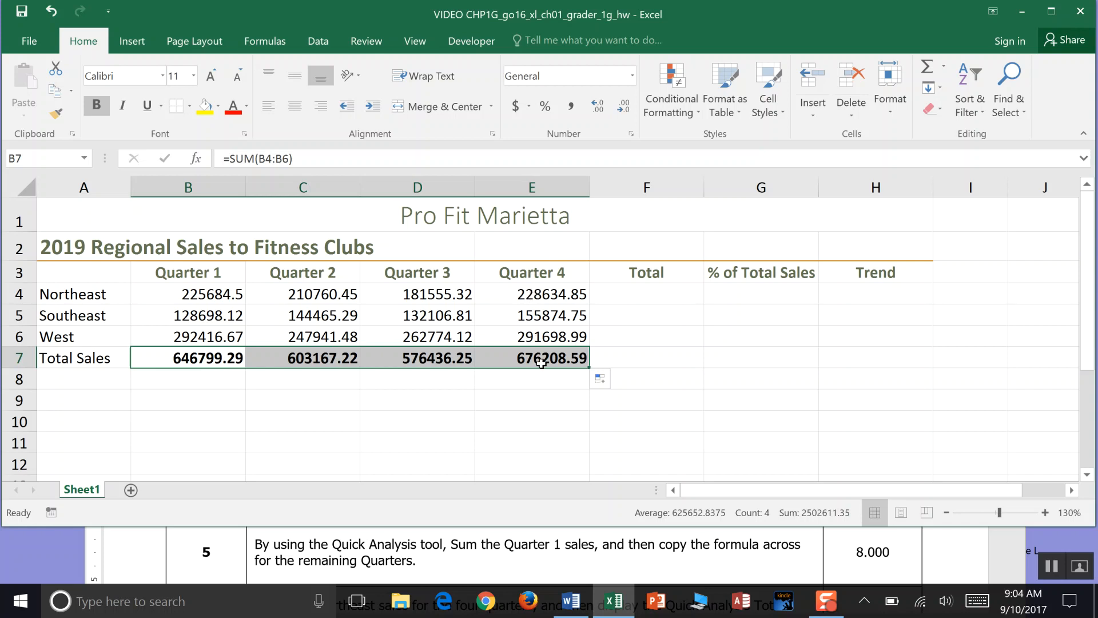
- Select cell E7 holding the Quarter 4 total
{"action": "left_click", "coordinate": [531, 357]}
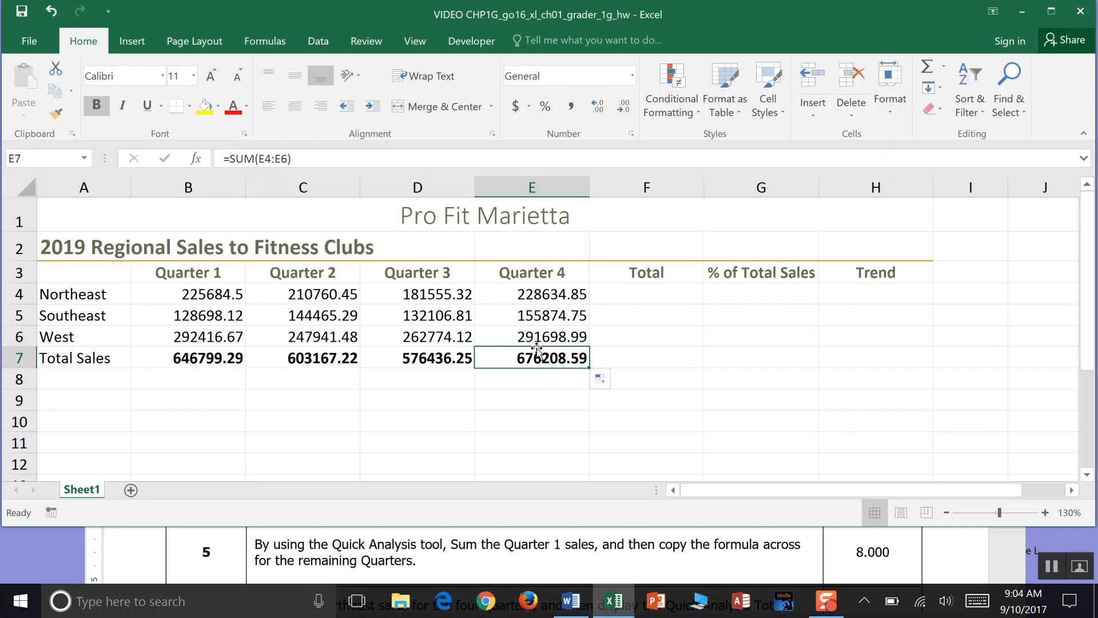
- Open cell E7 in edit mode to view its =SUM(E4:E6) formula
{"action": "double_click", "coordinate": [532, 358]}
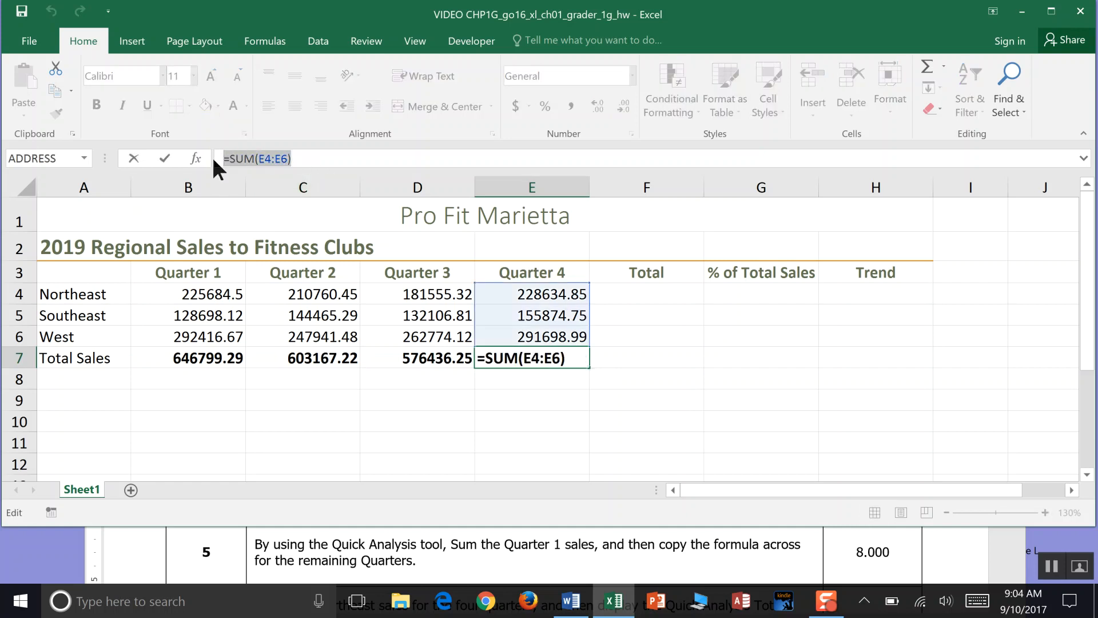
{"action": "mouse_move", "coordinate": [565, 302]}
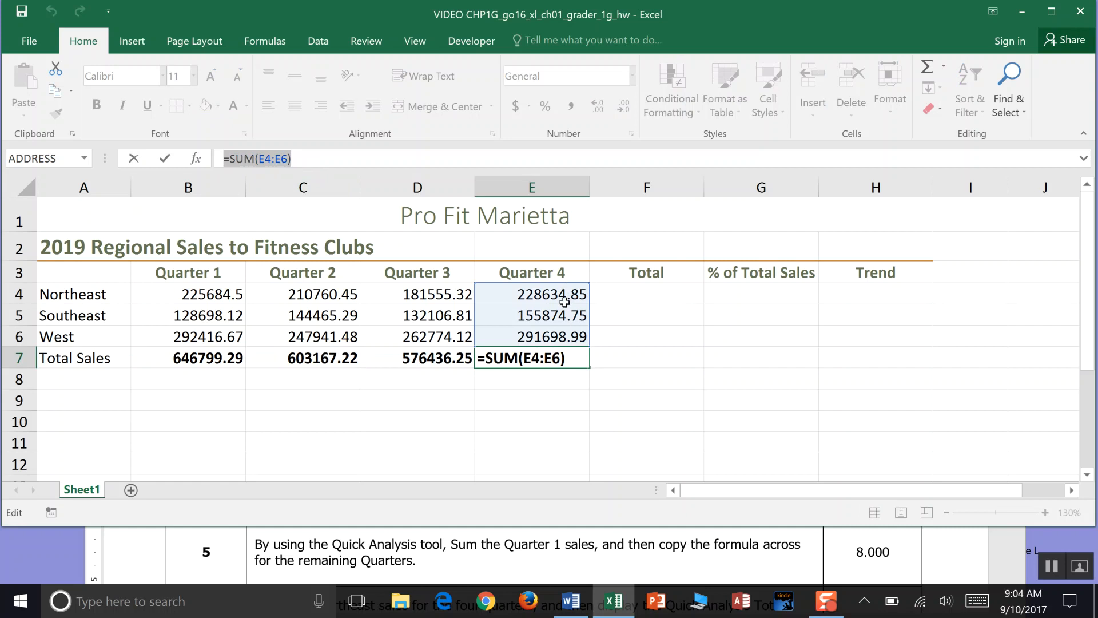
{"action": "mouse_move", "coordinate": [575, 310]}
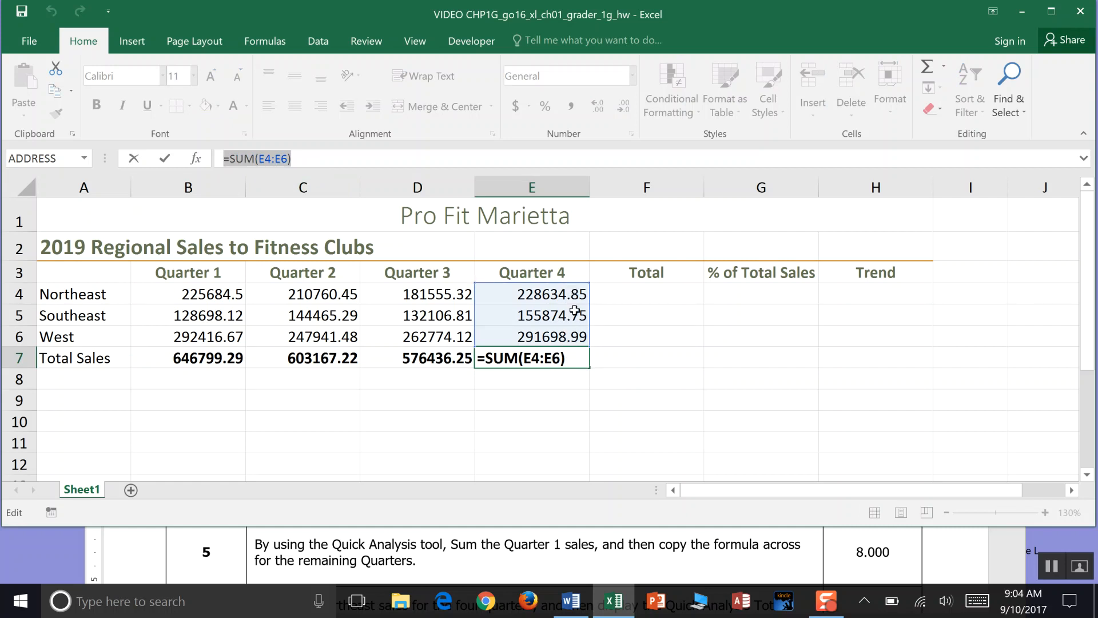
{"action": "mouse_move", "coordinate": [223, 316]}
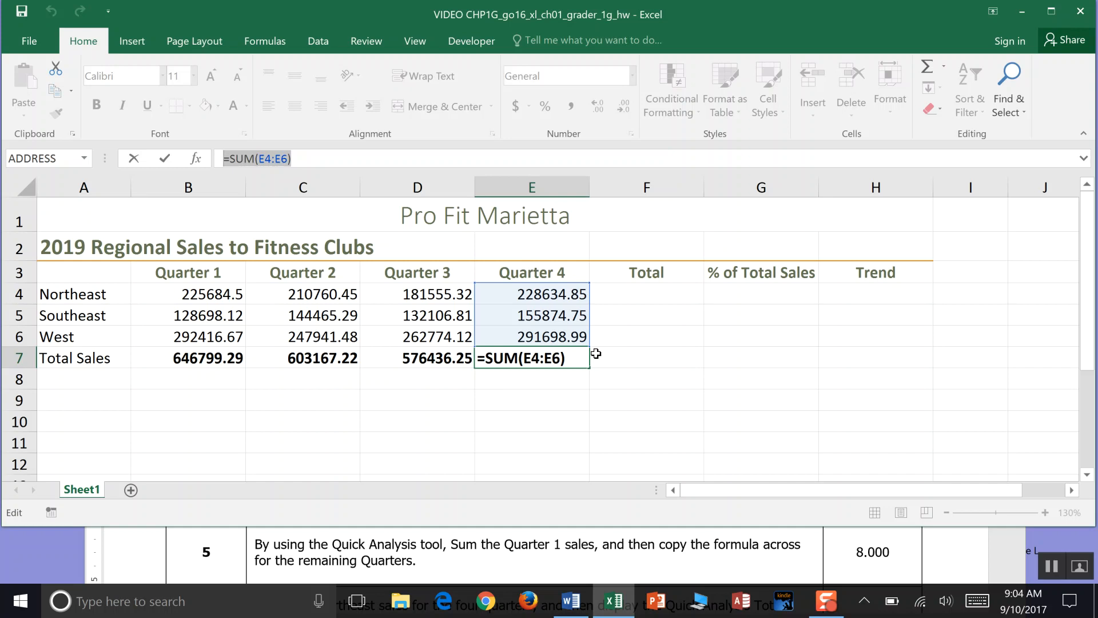
{"action": "mouse_move", "coordinate": [477, 268]}
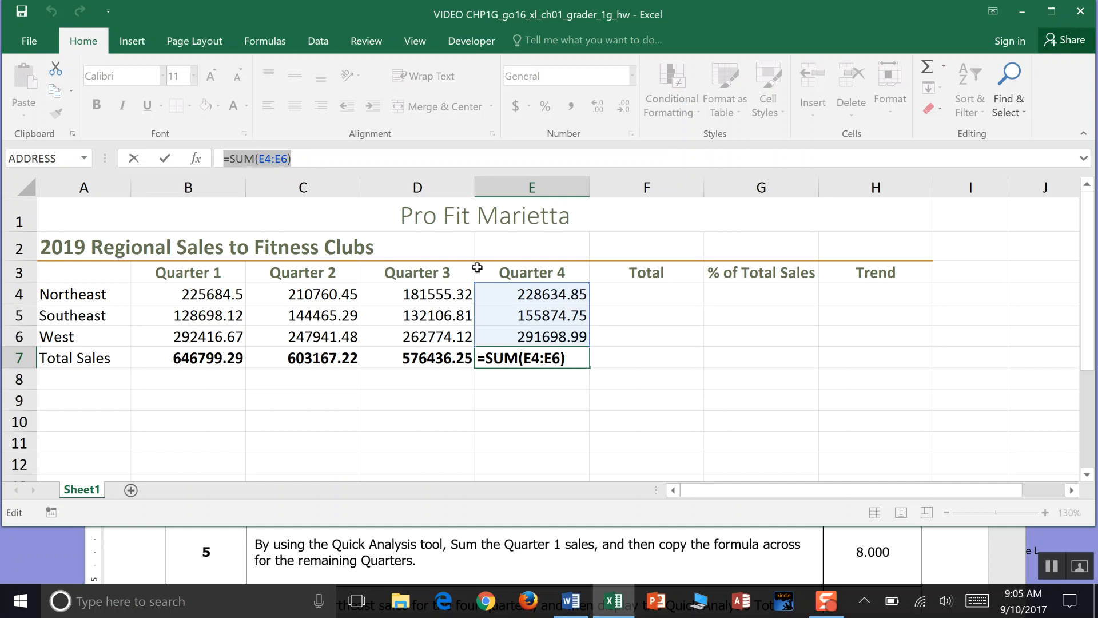